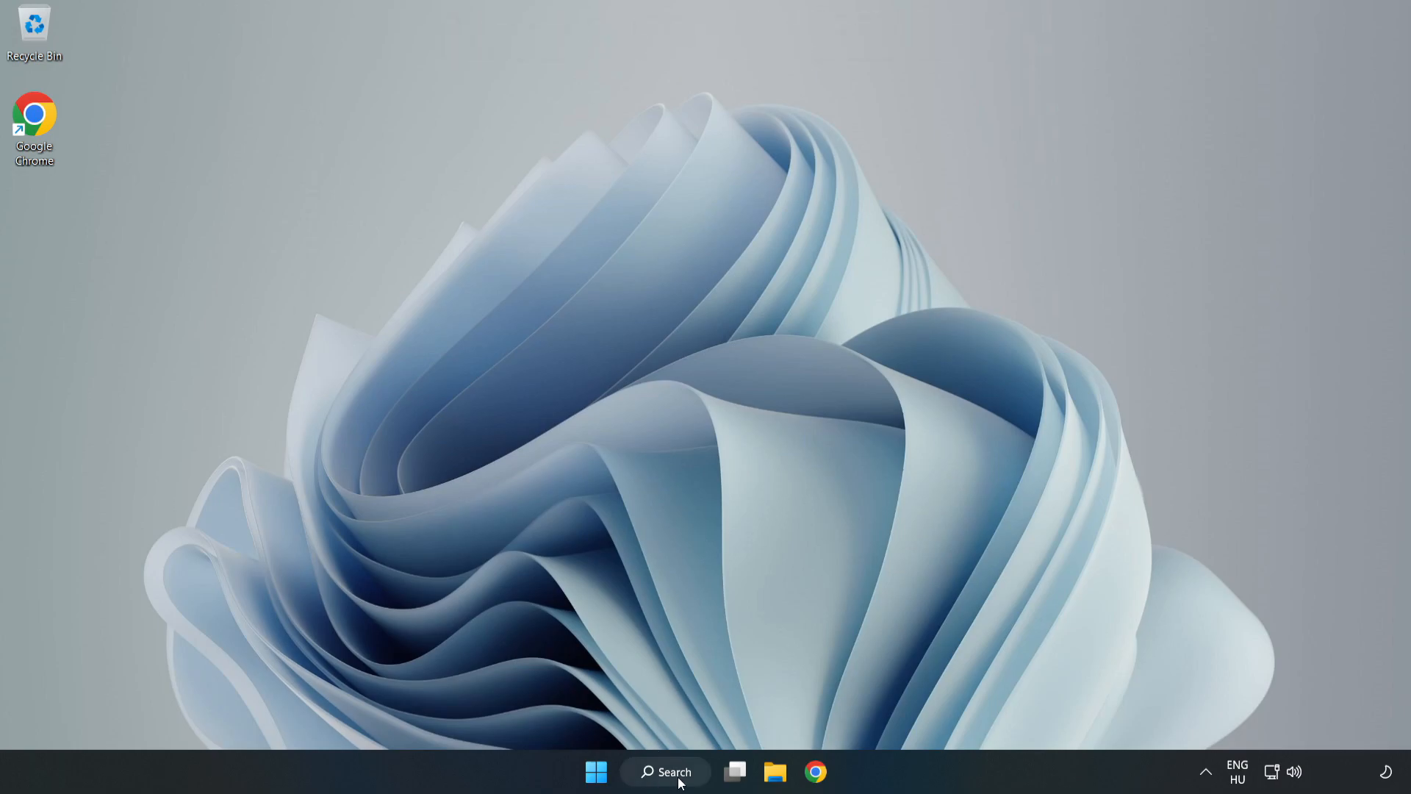
Step: Search Windows for 'edit power plan' to surface the Edit power plan Control Panel result
{"action": "left_click", "coordinate": [665, 771]}
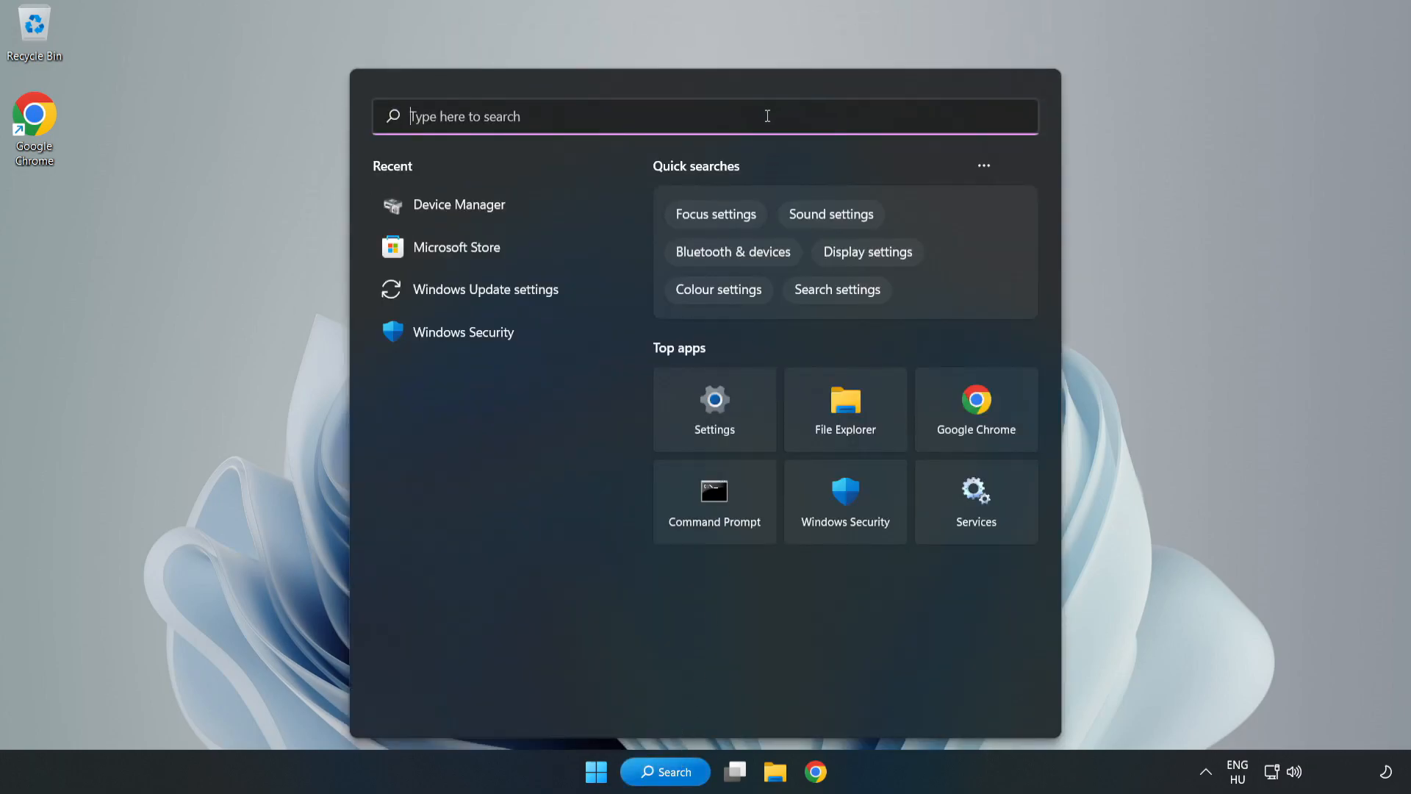
{"action": "type", "text": "edit power plan"}
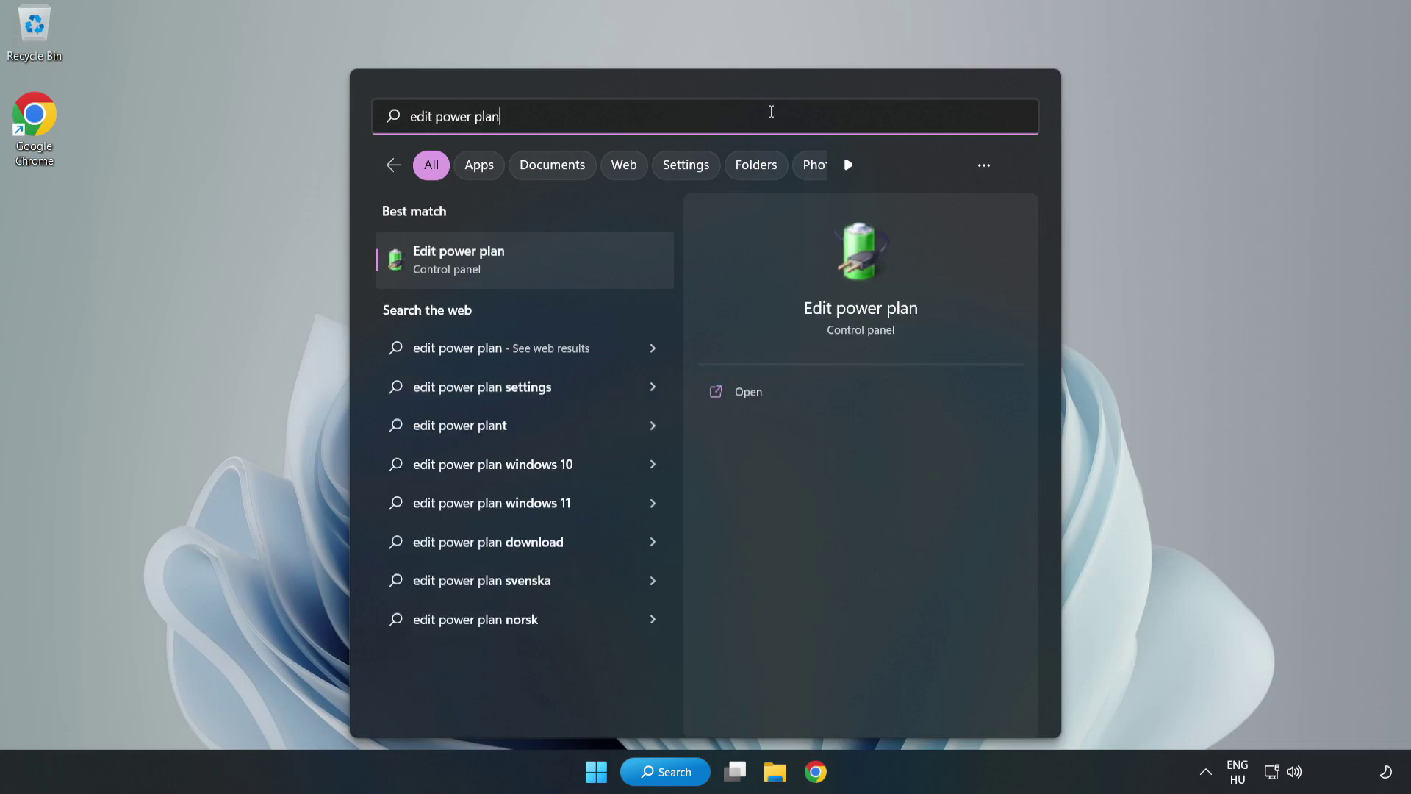
{"action": "mouse_move", "coordinate": [535, 268]}
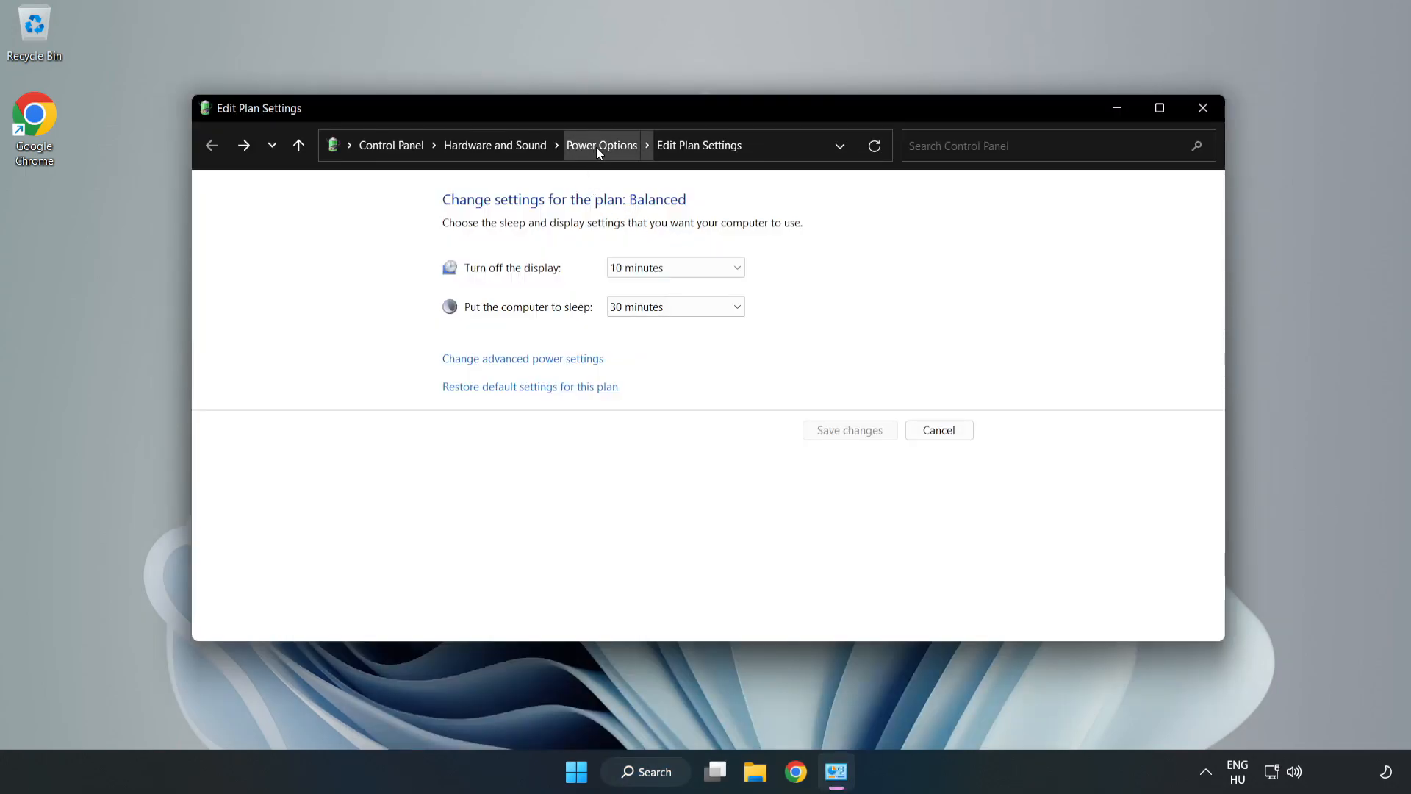
Step: Switch the active power plan to High performance in Power Options and close the window
{"action": "left_click", "coordinate": [601, 145]}
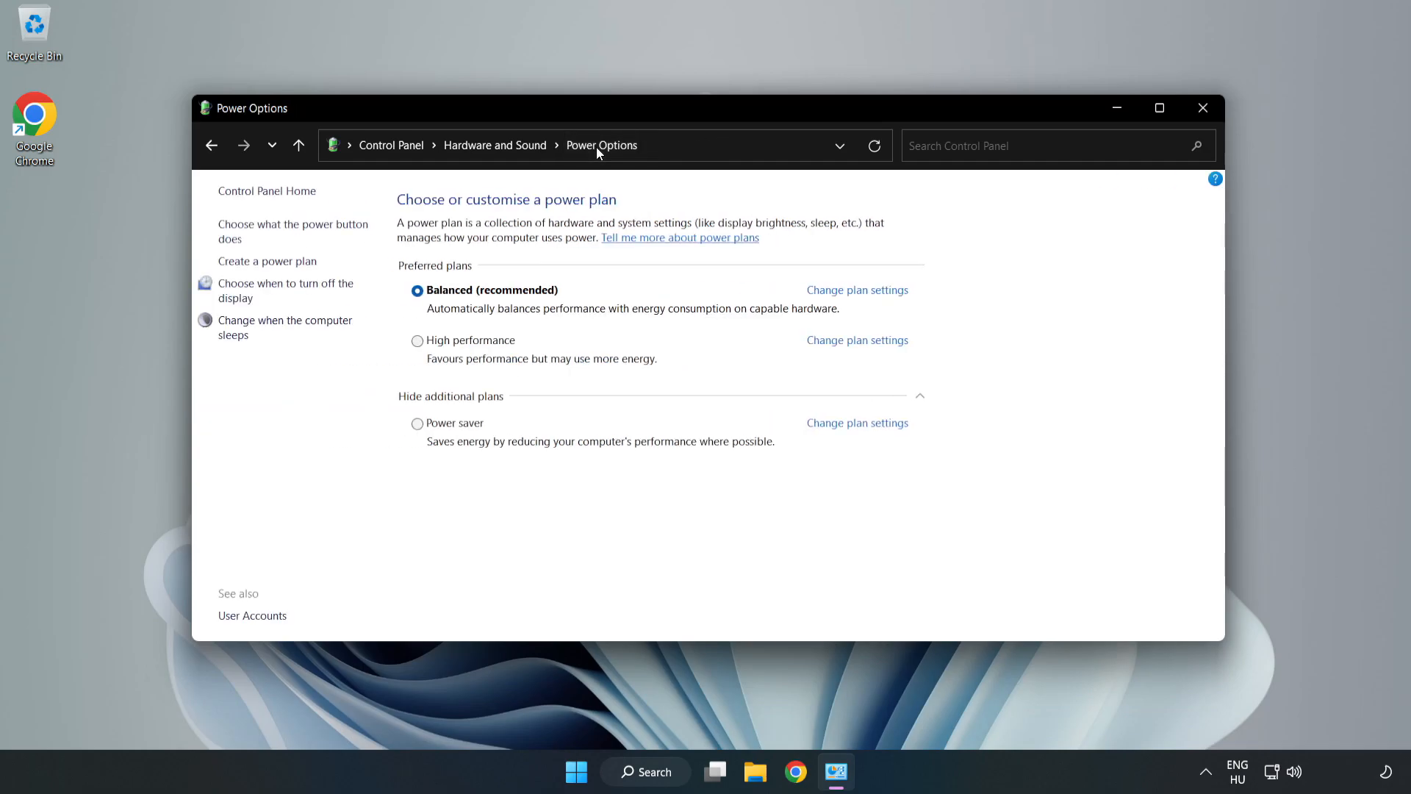
{"action": "mouse_move", "coordinate": [480, 351]}
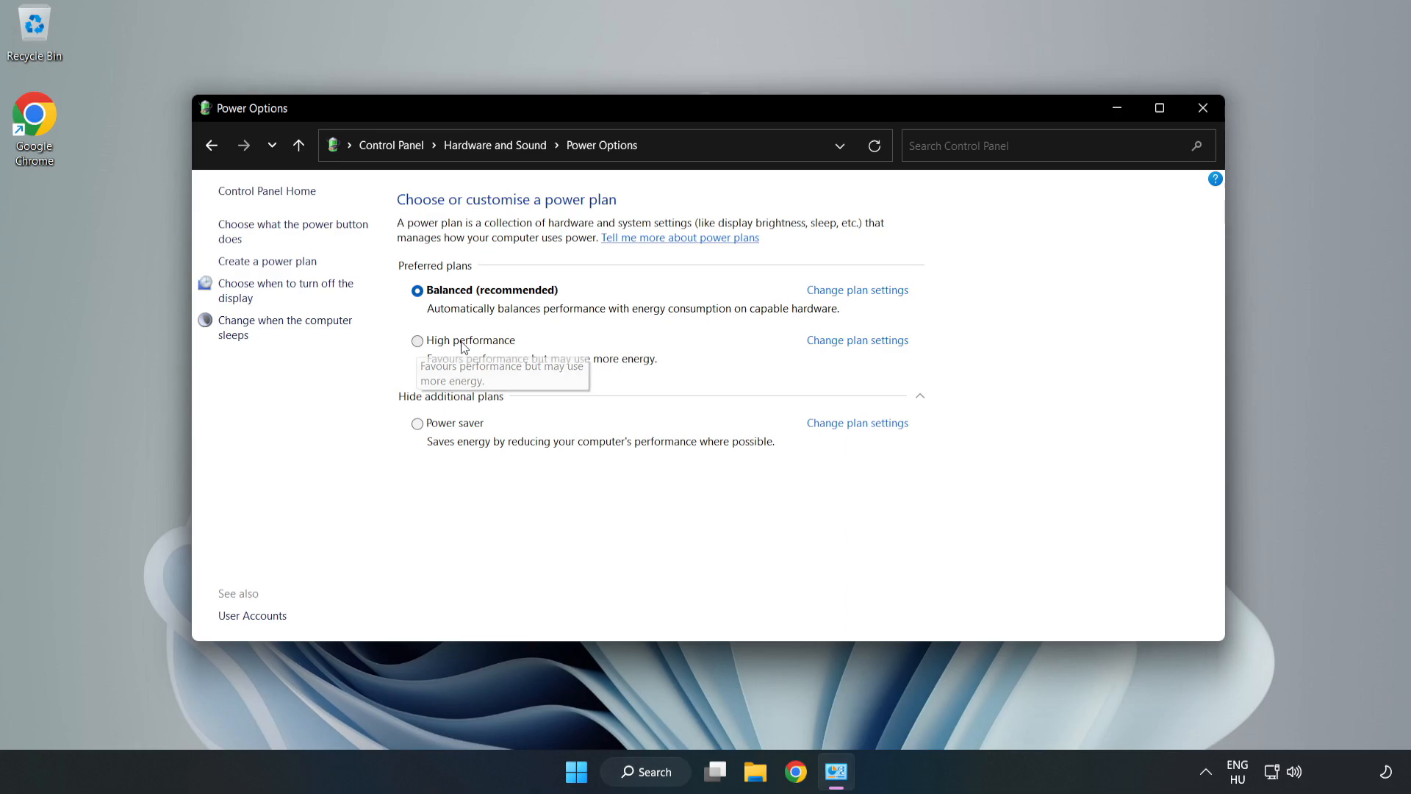
{"action": "left_click", "coordinate": [417, 341]}
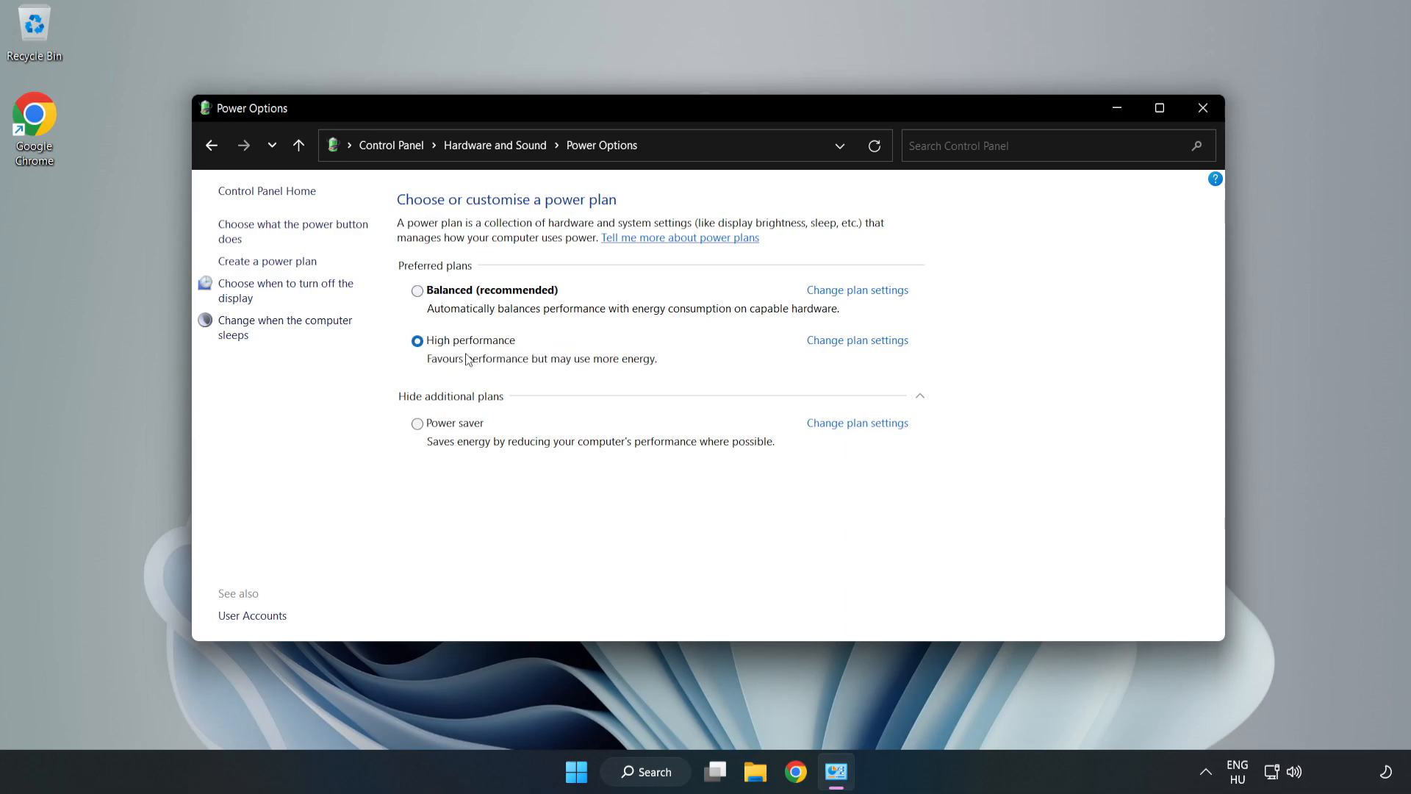
{"action": "mouse_move", "coordinate": [1202, 107]}
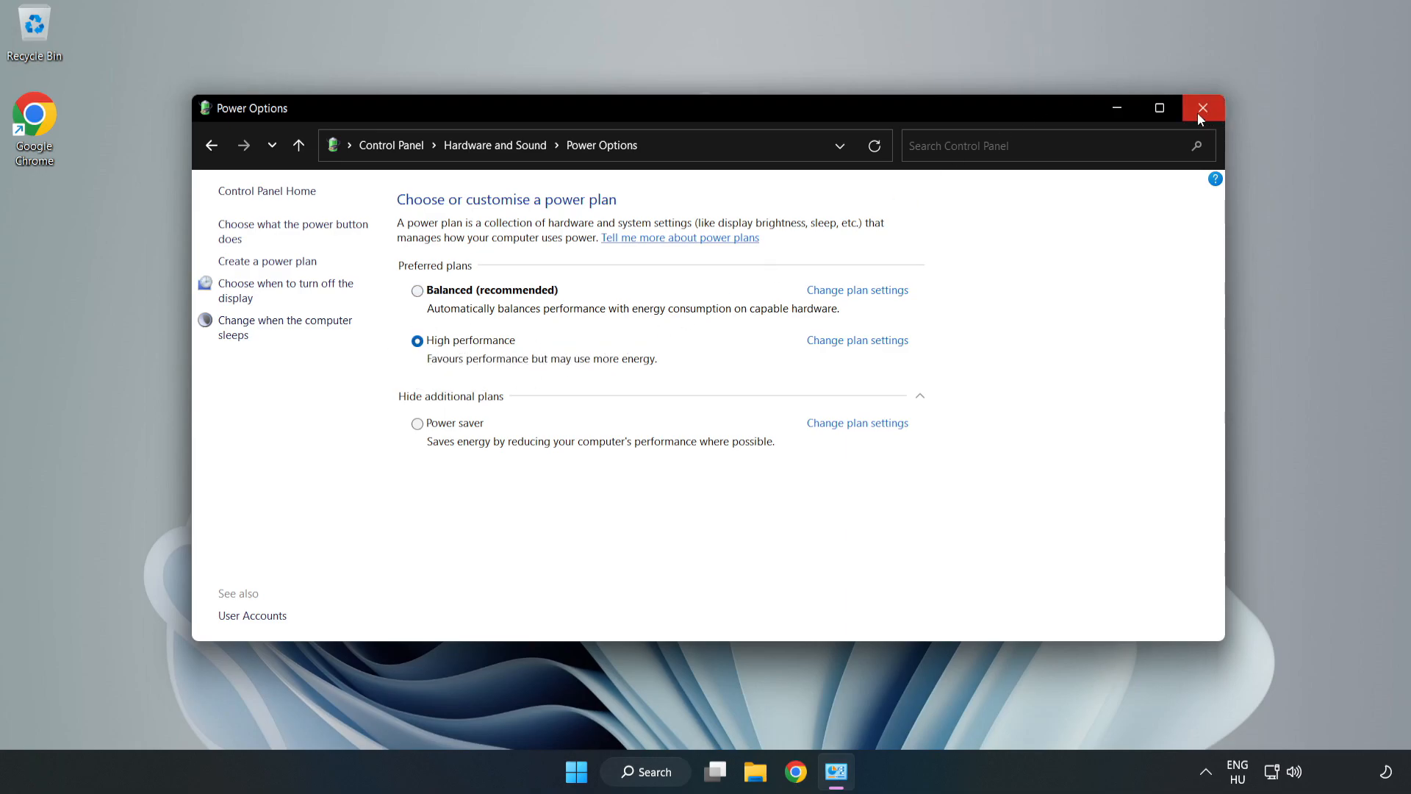
{"action": "left_click", "coordinate": [1203, 107]}
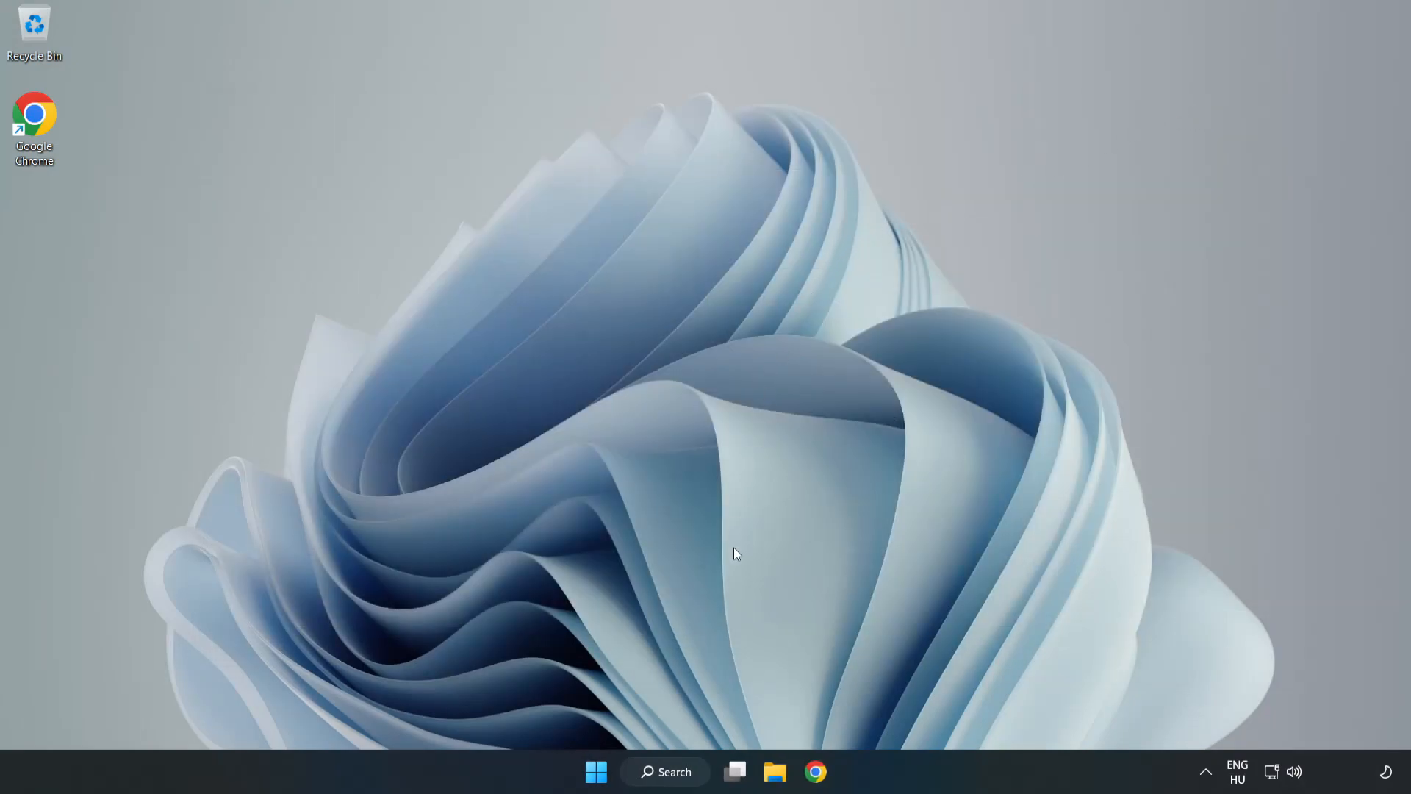
Step: Search Windows for 'device manager' to surface Device Manager as the best match
{"action": "left_click", "coordinate": [673, 771]}
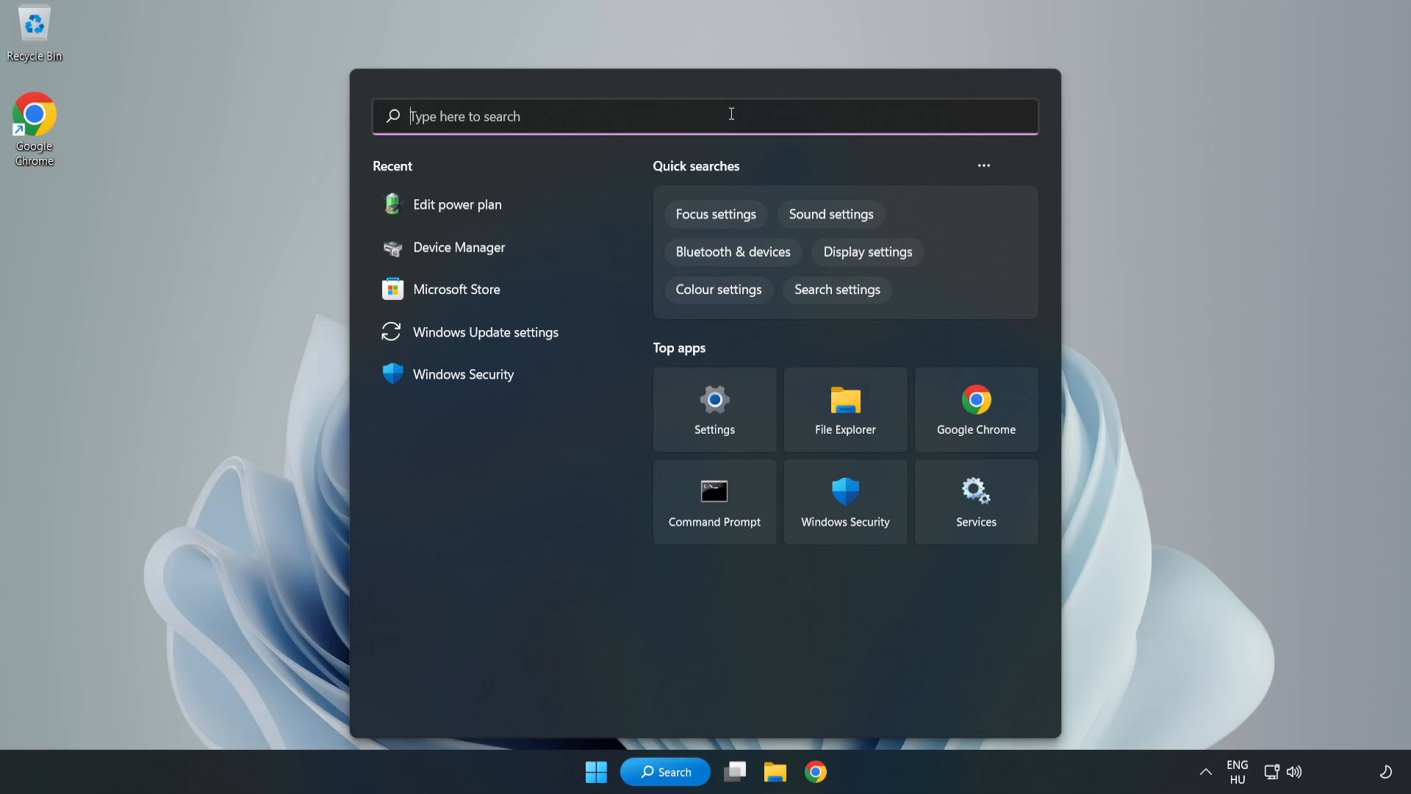
{"action": "type", "text": "device manager"}
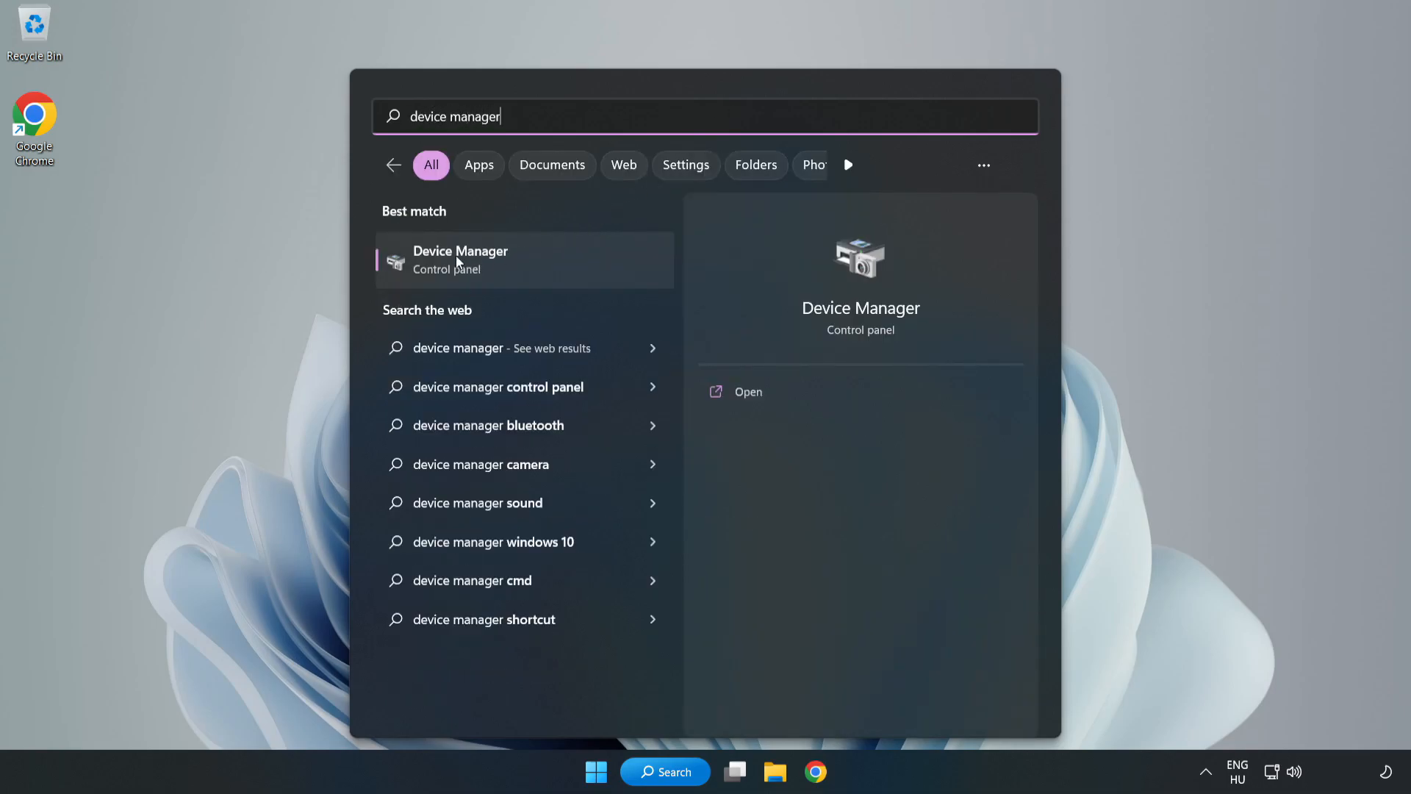
{"action": "mouse_move", "coordinate": [513, 268]}
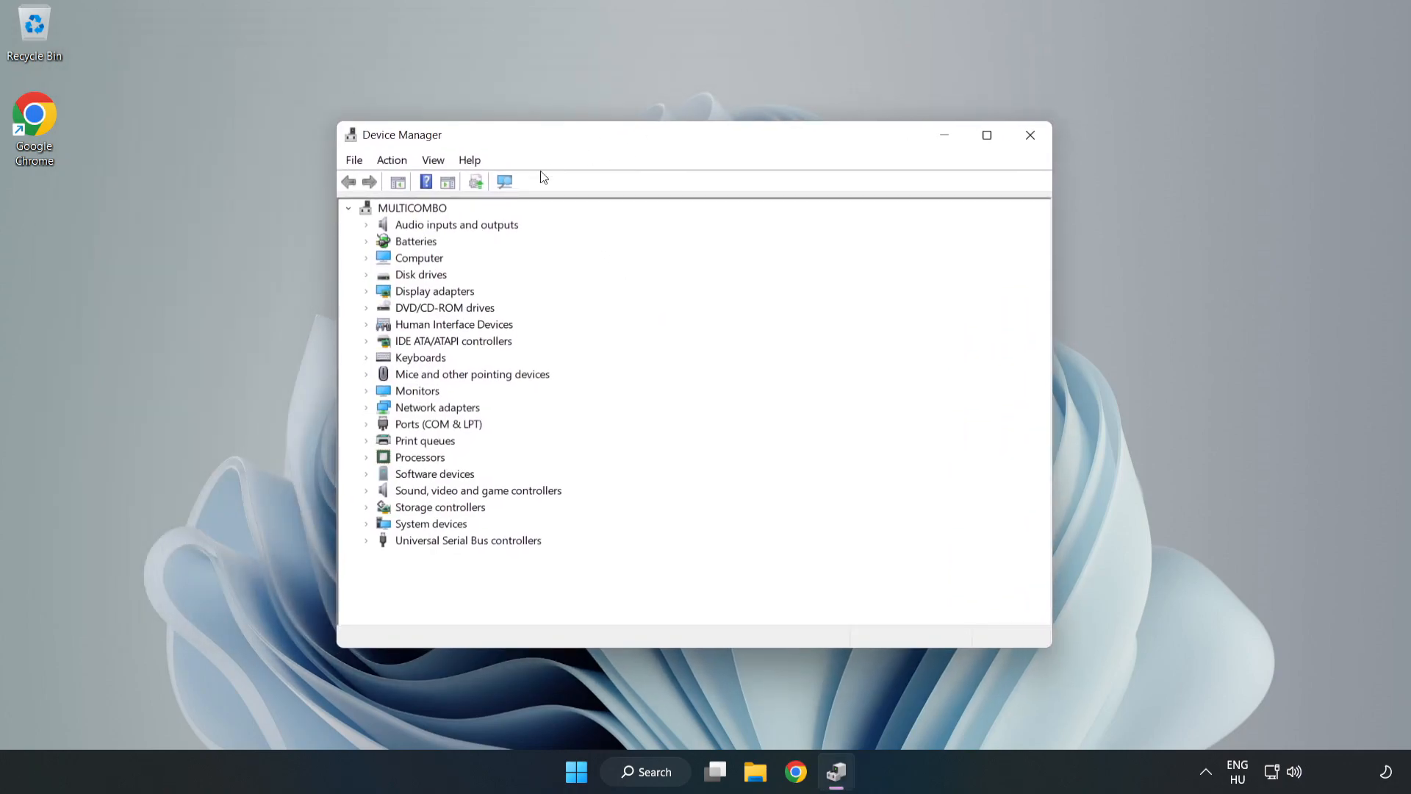
Step: Expand Display adapters and launch Update driver for the VMware SVGA 3D adapter
{"action": "left_click", "coordinate": [434, 291]}
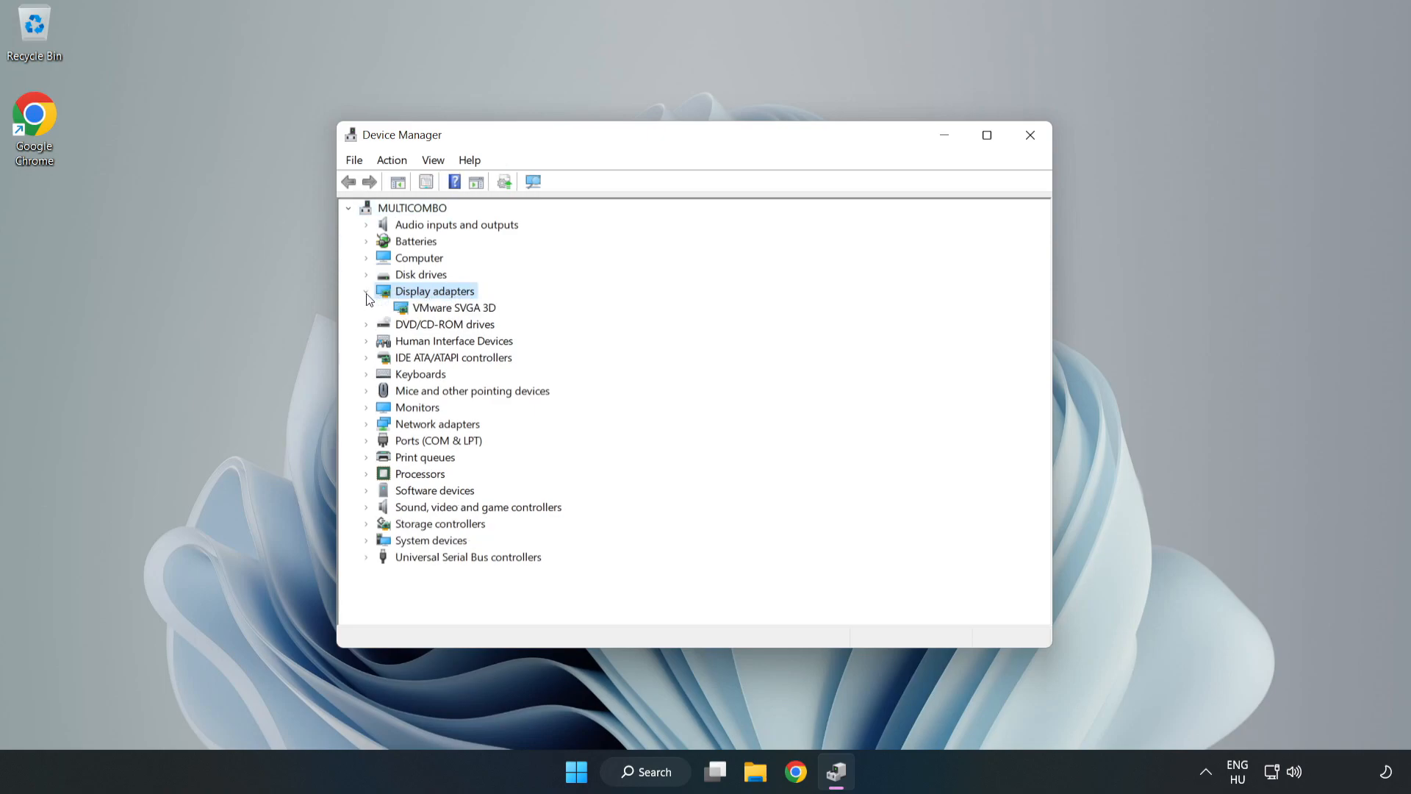
{"action": "left_click", "coordinate": [454, 307]}
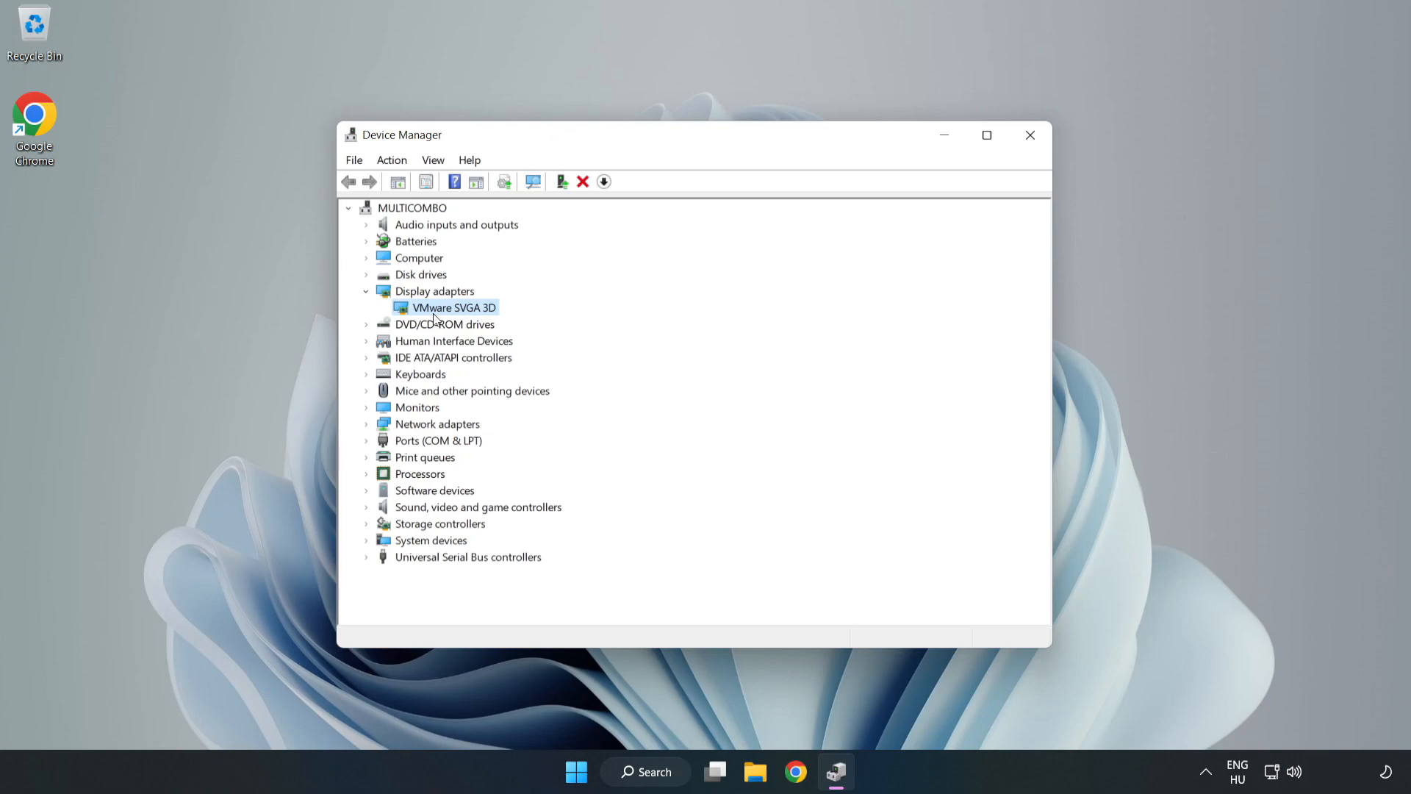
{"action": "right_click", "coordinate": [452, 307]}
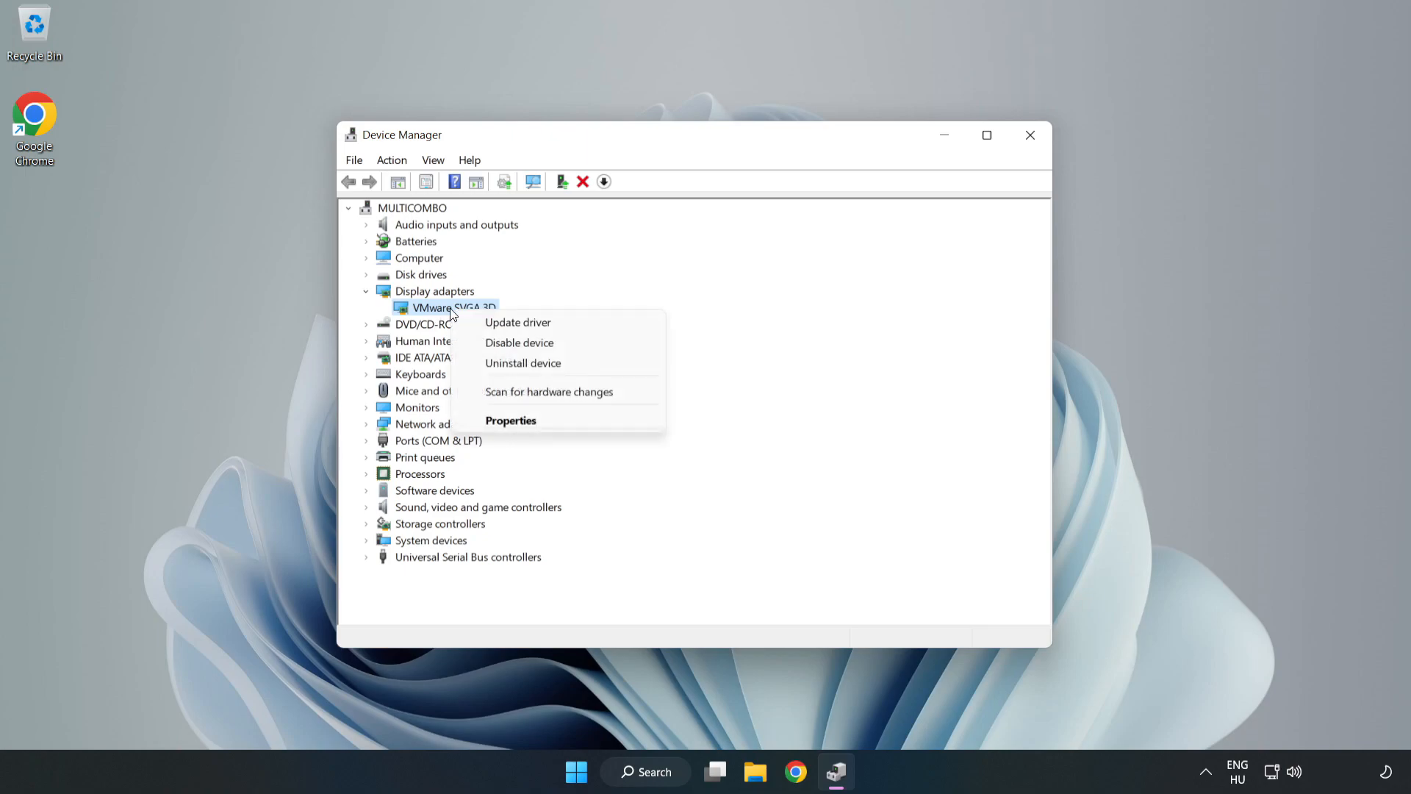
{"action": "mouse_move", "coordinate": [531, 323]}
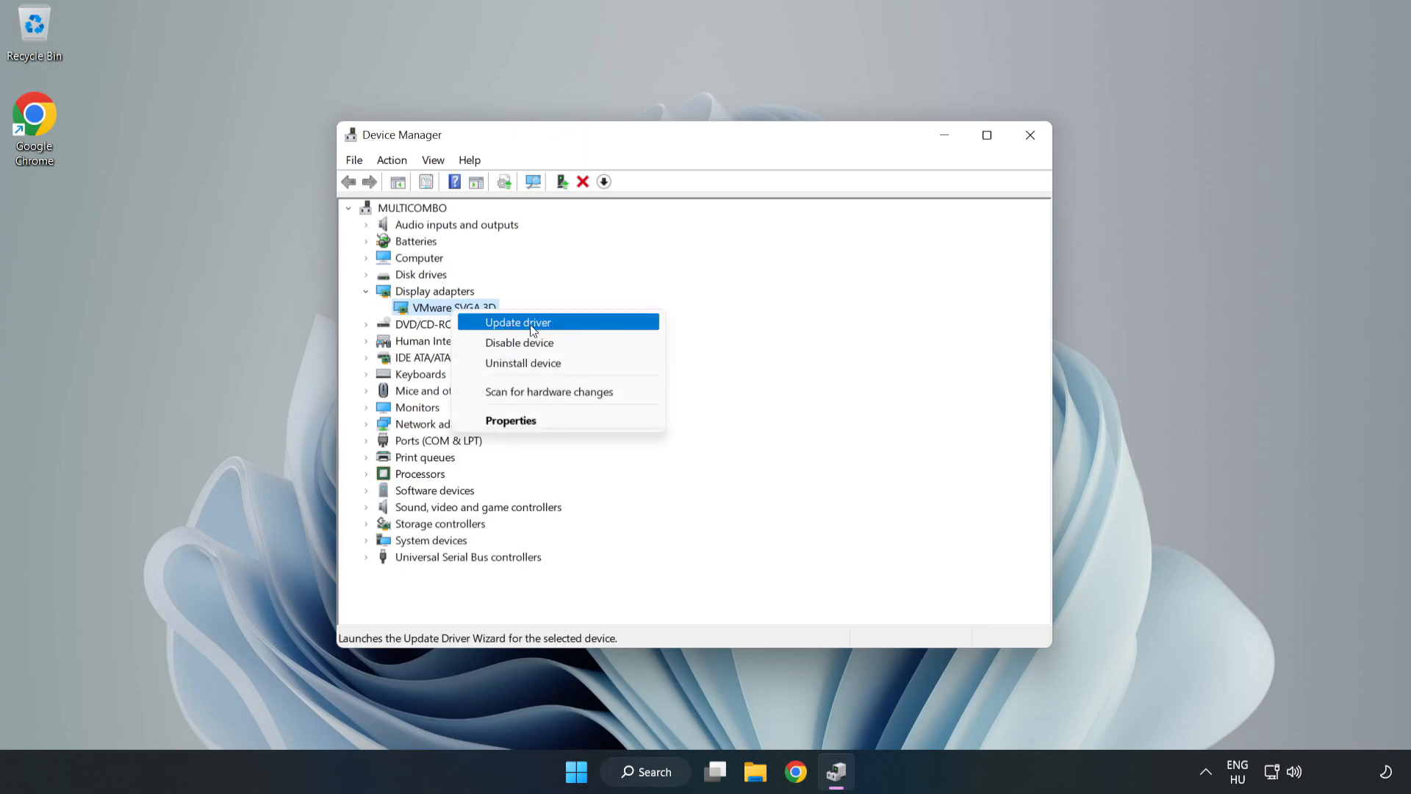
{"action": "left_click", "coordinate": [517, 321]}
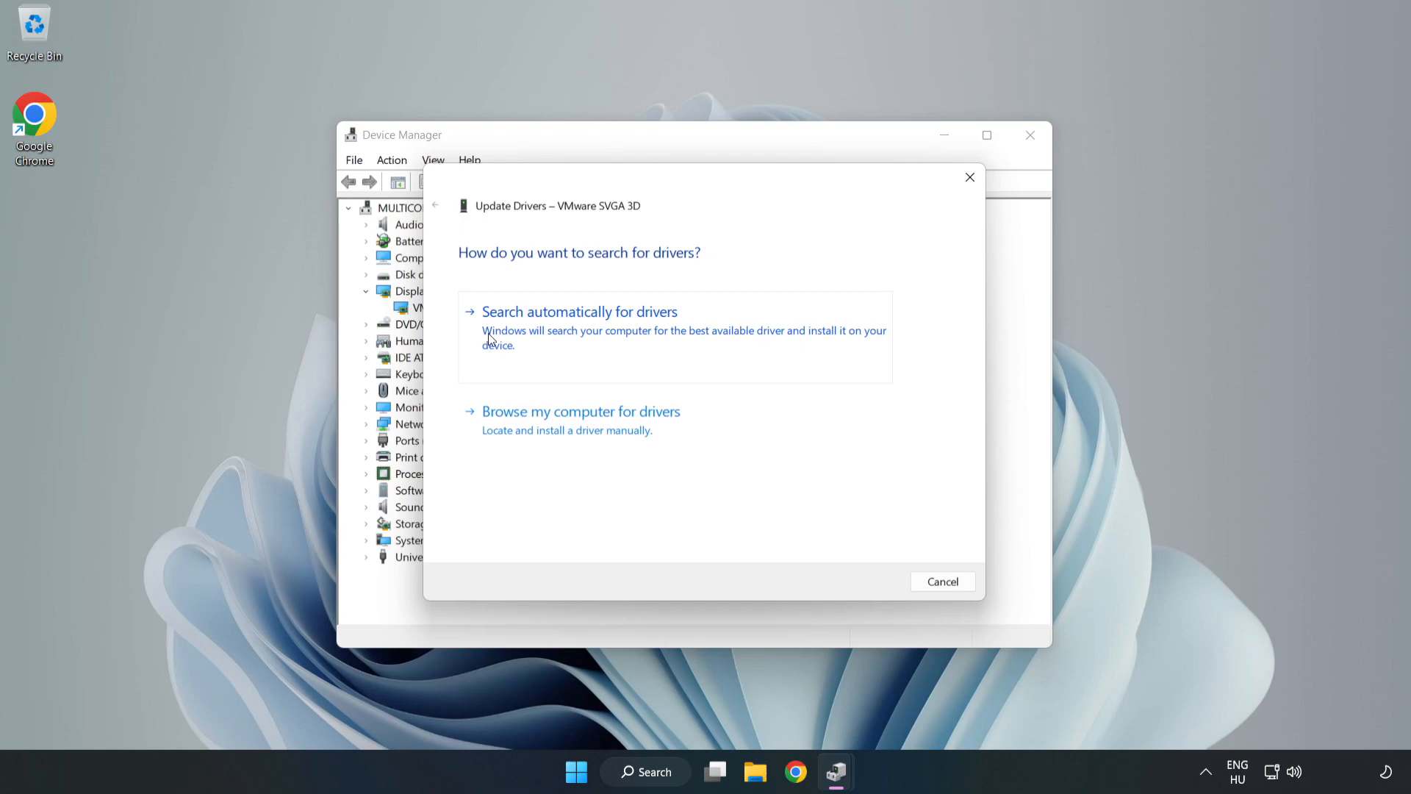
Step: Search automatically for VMware SVGA 3D drivers, dismiss the up-to-date result, and close Device Manager
{"action": "left_click", "coordinate": [579, 311]}
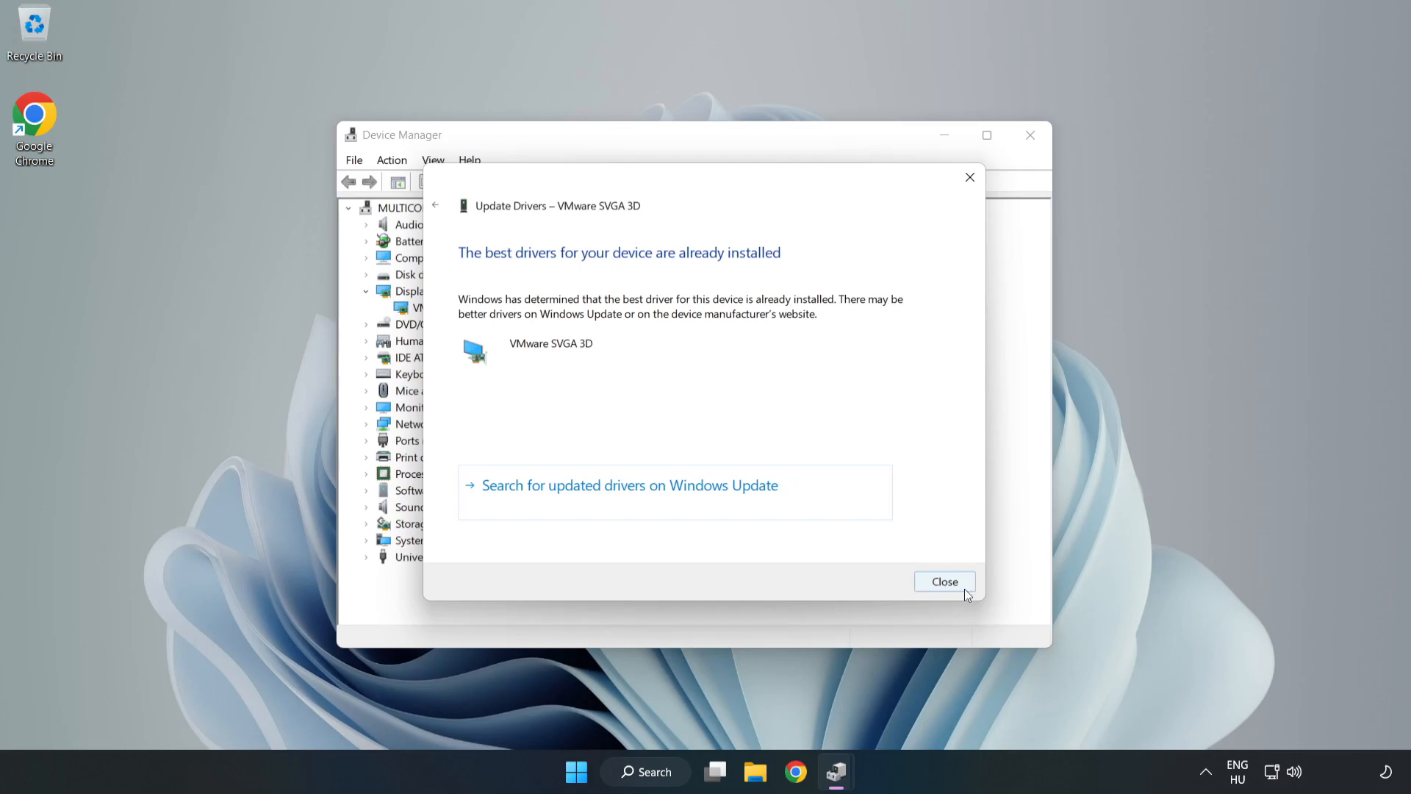
{"action": "left_click", "coordinate": [944, 581]}
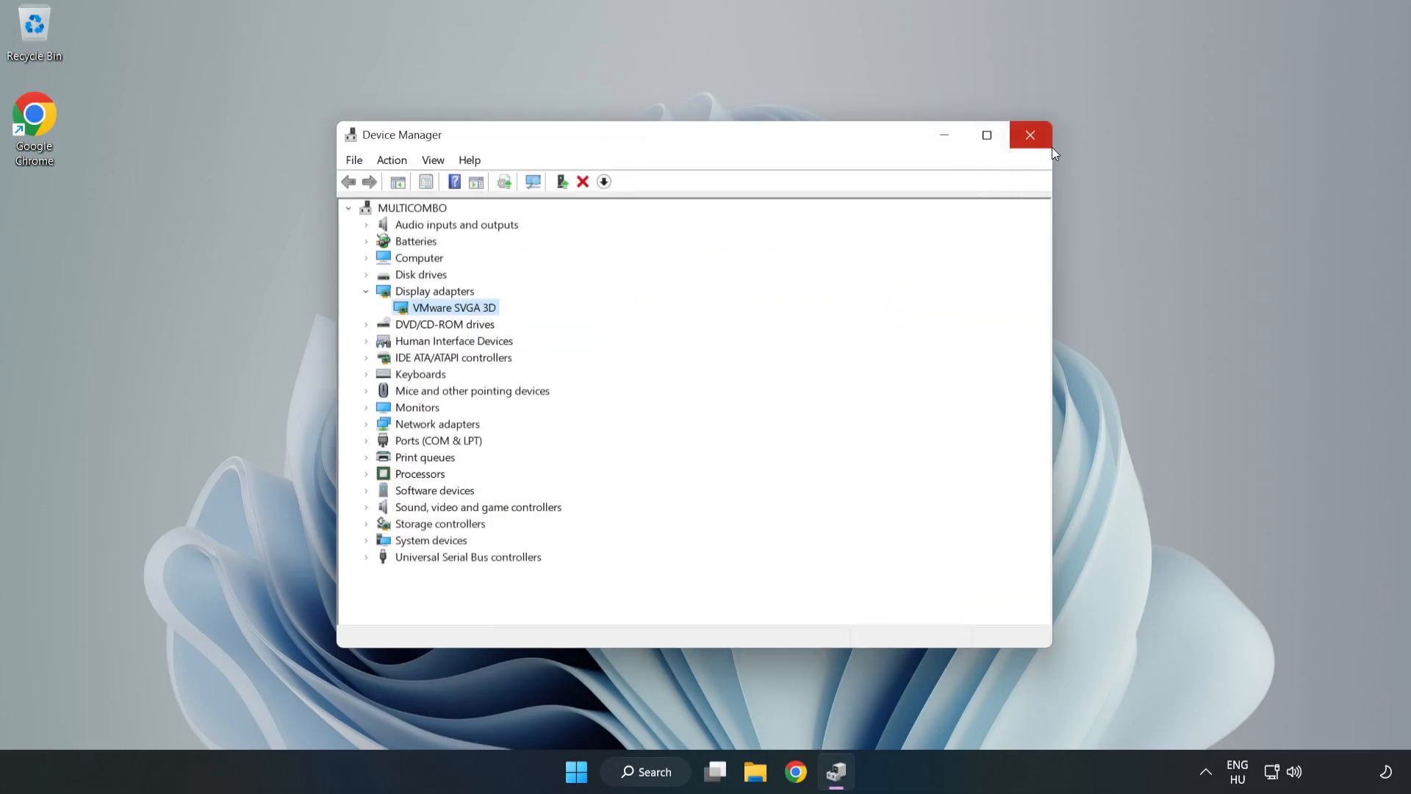
{"action": "left_click", "coordinate": [1030, 135]}
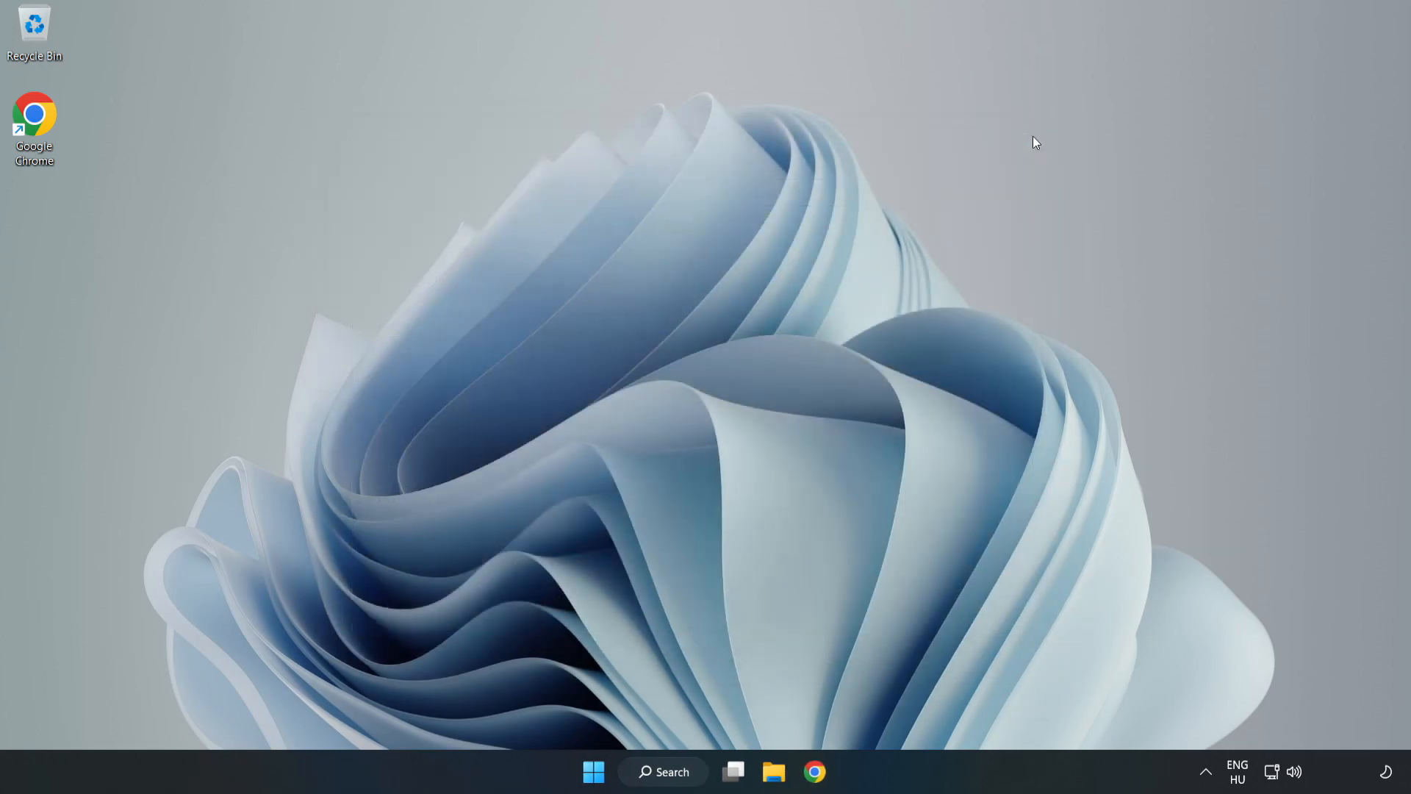
{"action": "mouse_move", "coordinate": [702, 522]}
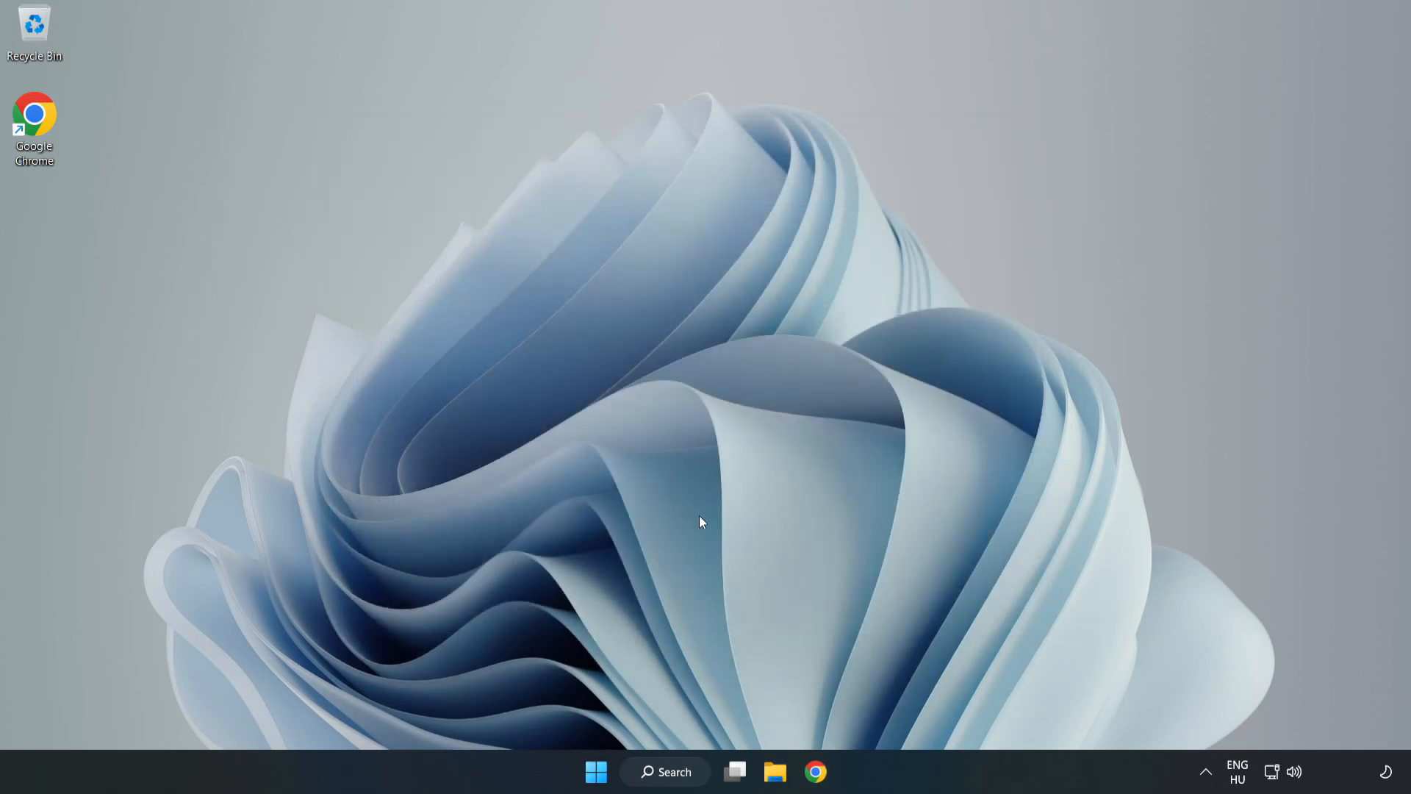
Step: Search for 'game mode settings' and open the Game Mode page in Settings
{"action": "left_click", "coordinate": [670, 772]}
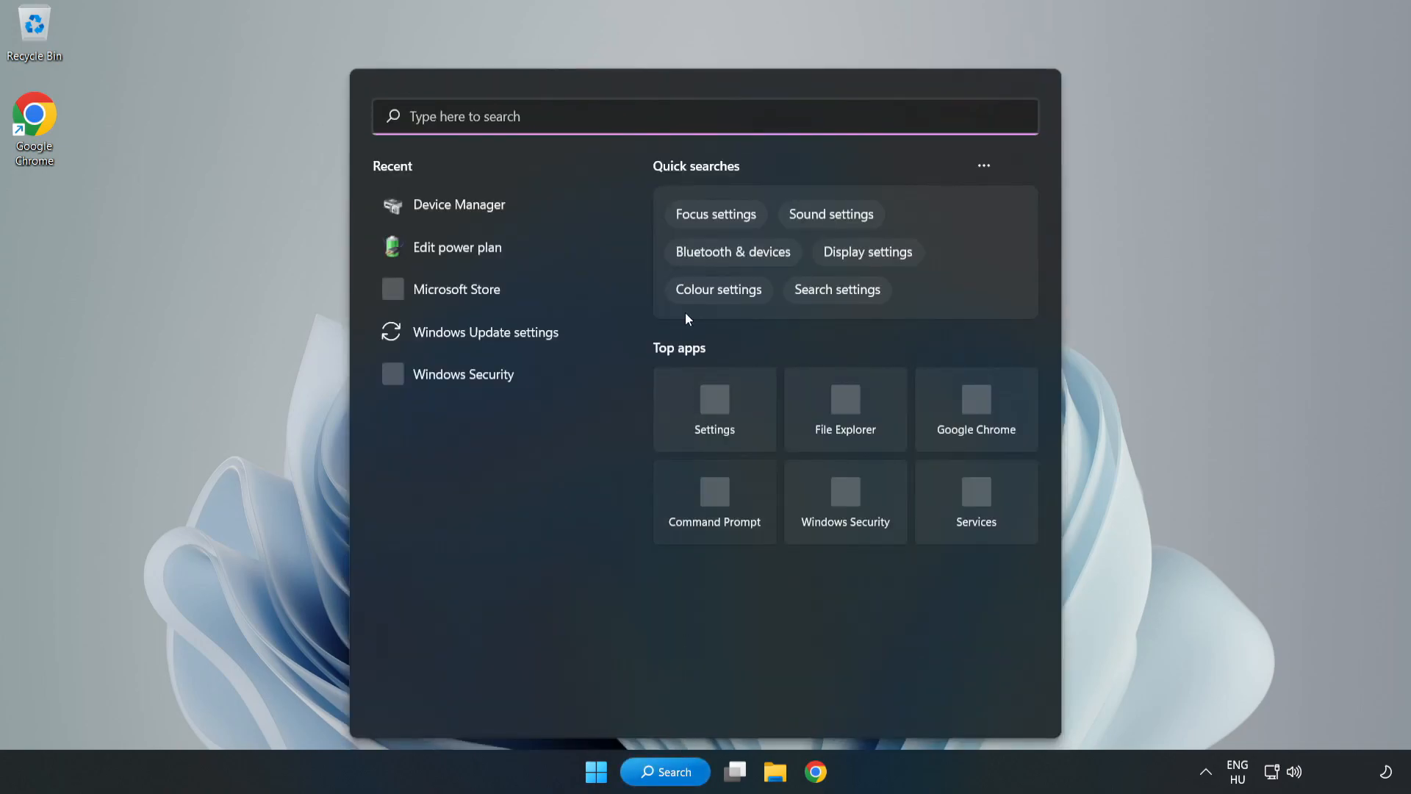
{"action": "type", "text": "g"}
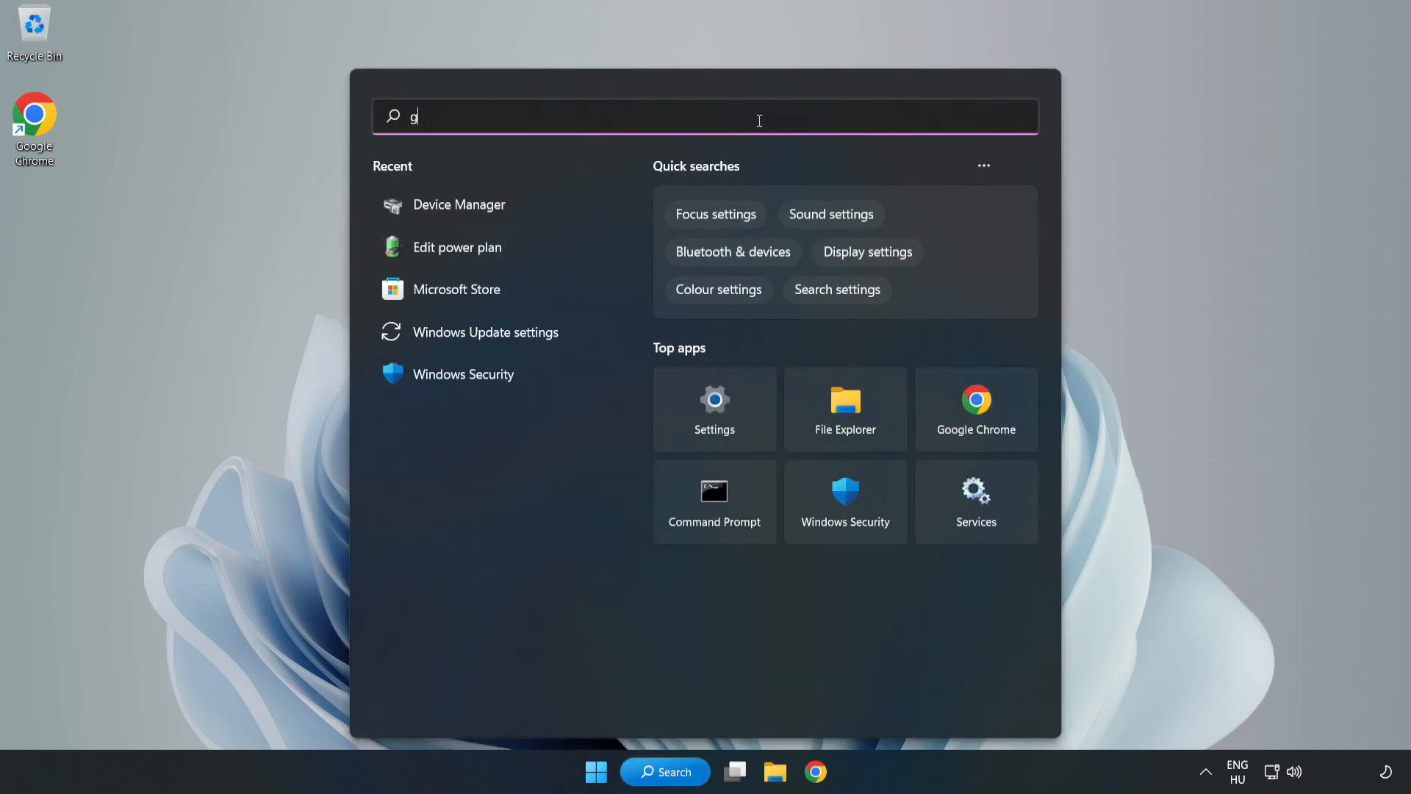
{"action": "type", "text": "ame mode settings"}
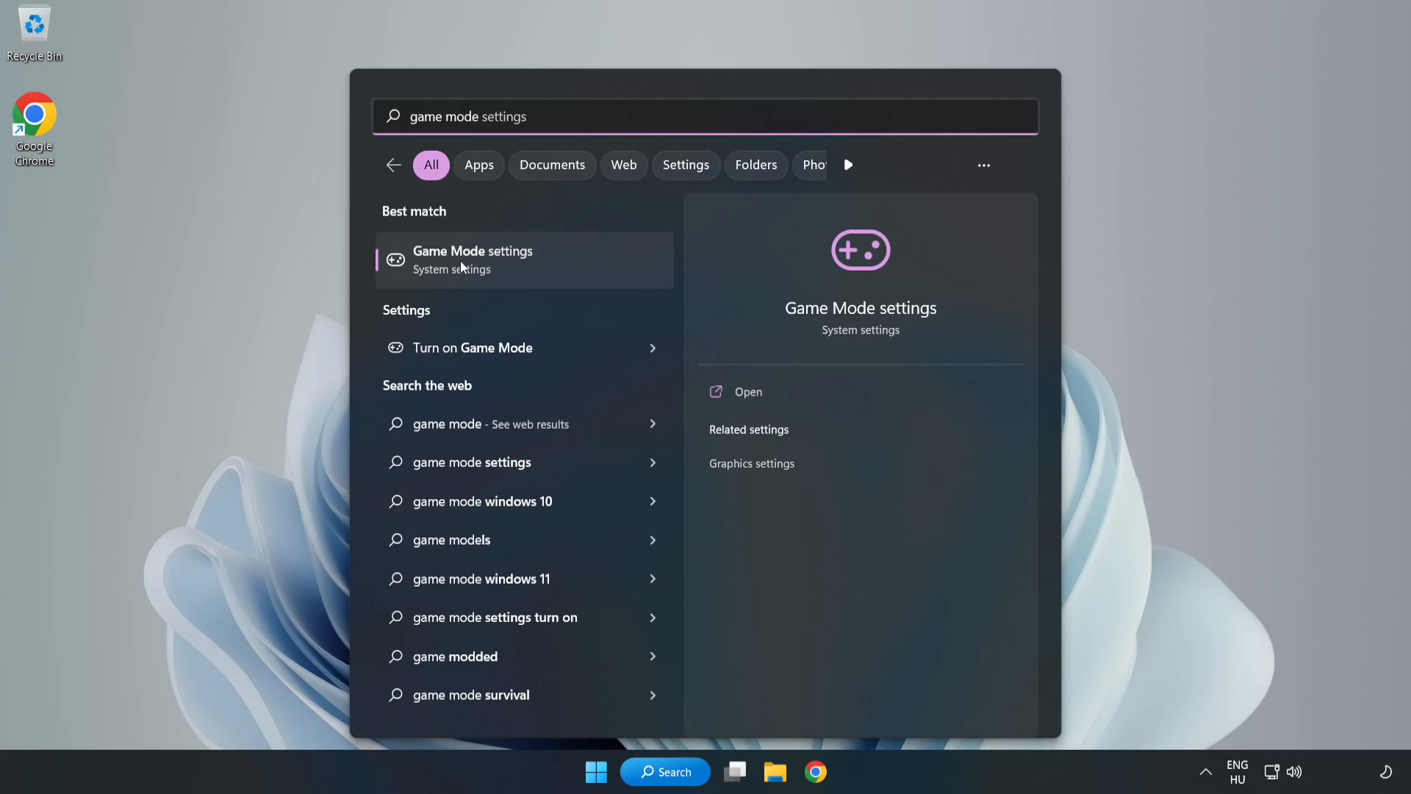
{"action": "left_click", "coordinate": [473, 261]}
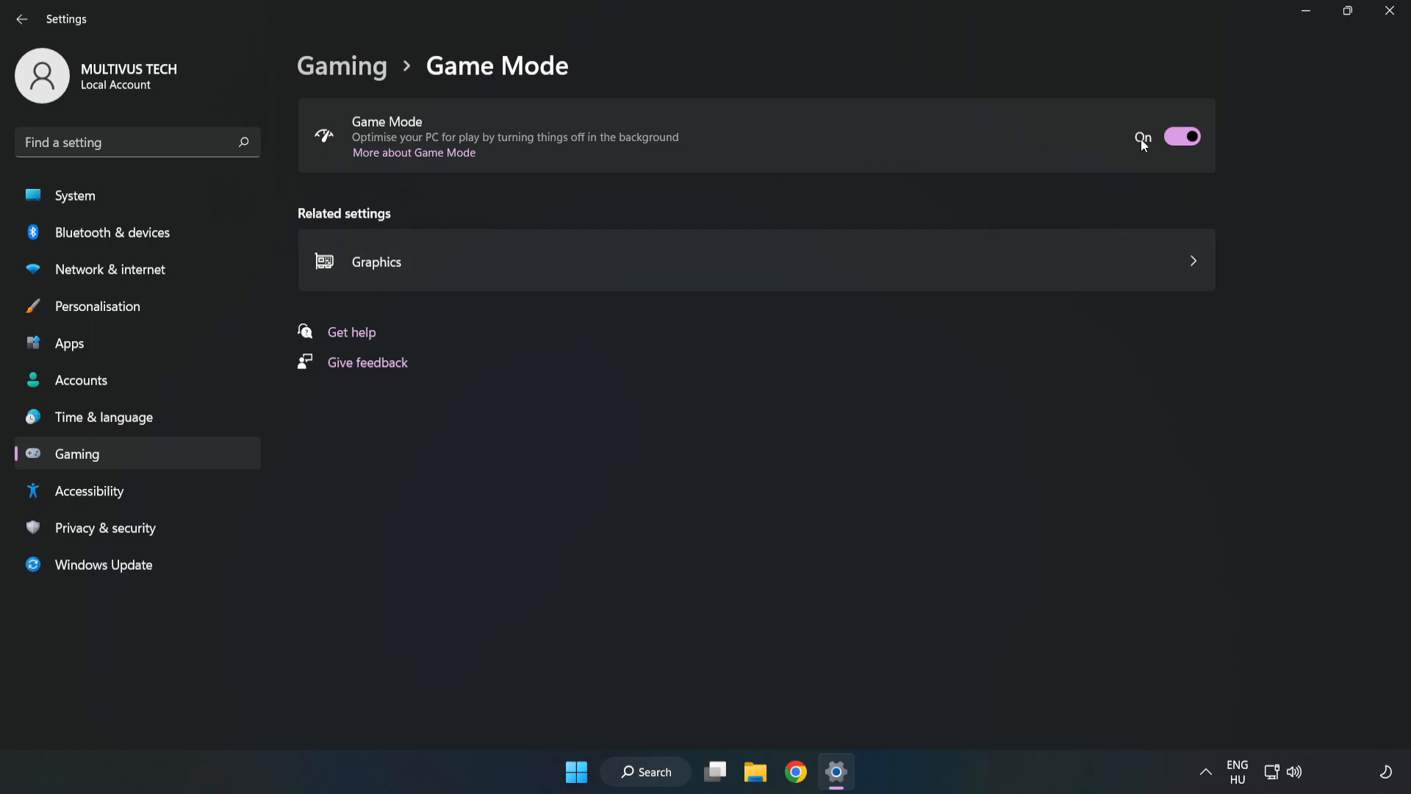
{"action": "mouse_move", "coordinate": [1153, 178]}
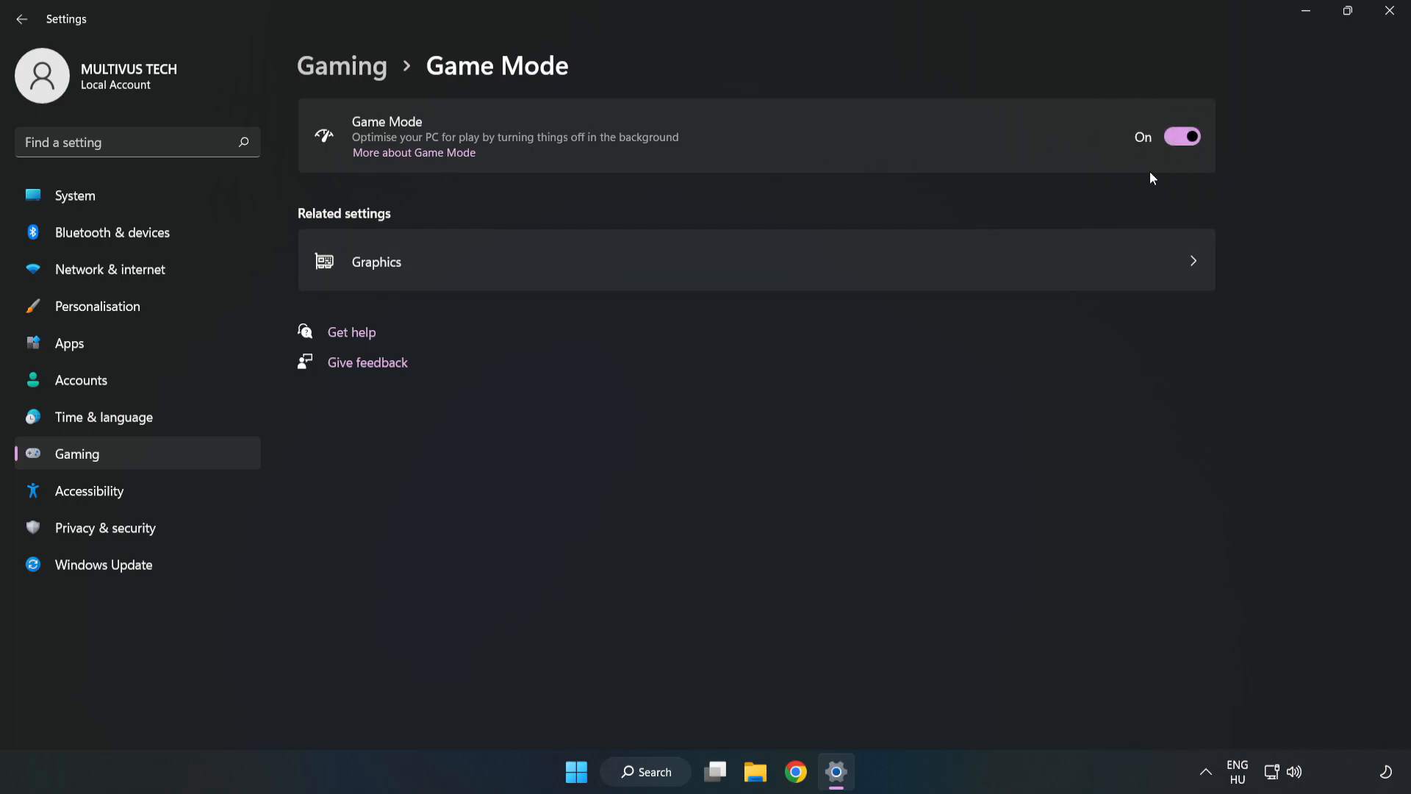
{"action": "mouse_move", "coordinate": [1189, 131]}
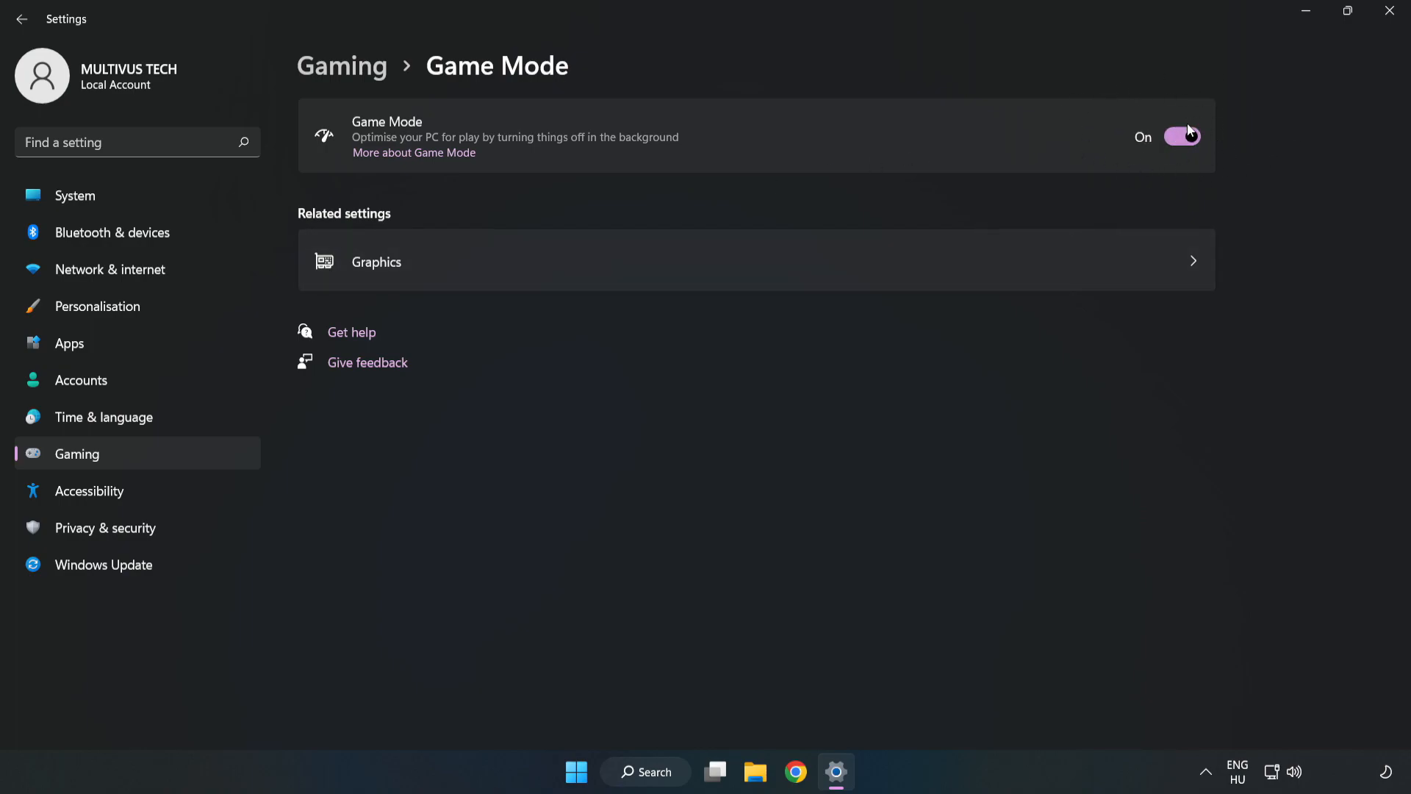
{"action": "mouse_move", "coordinate": [362, 81]}
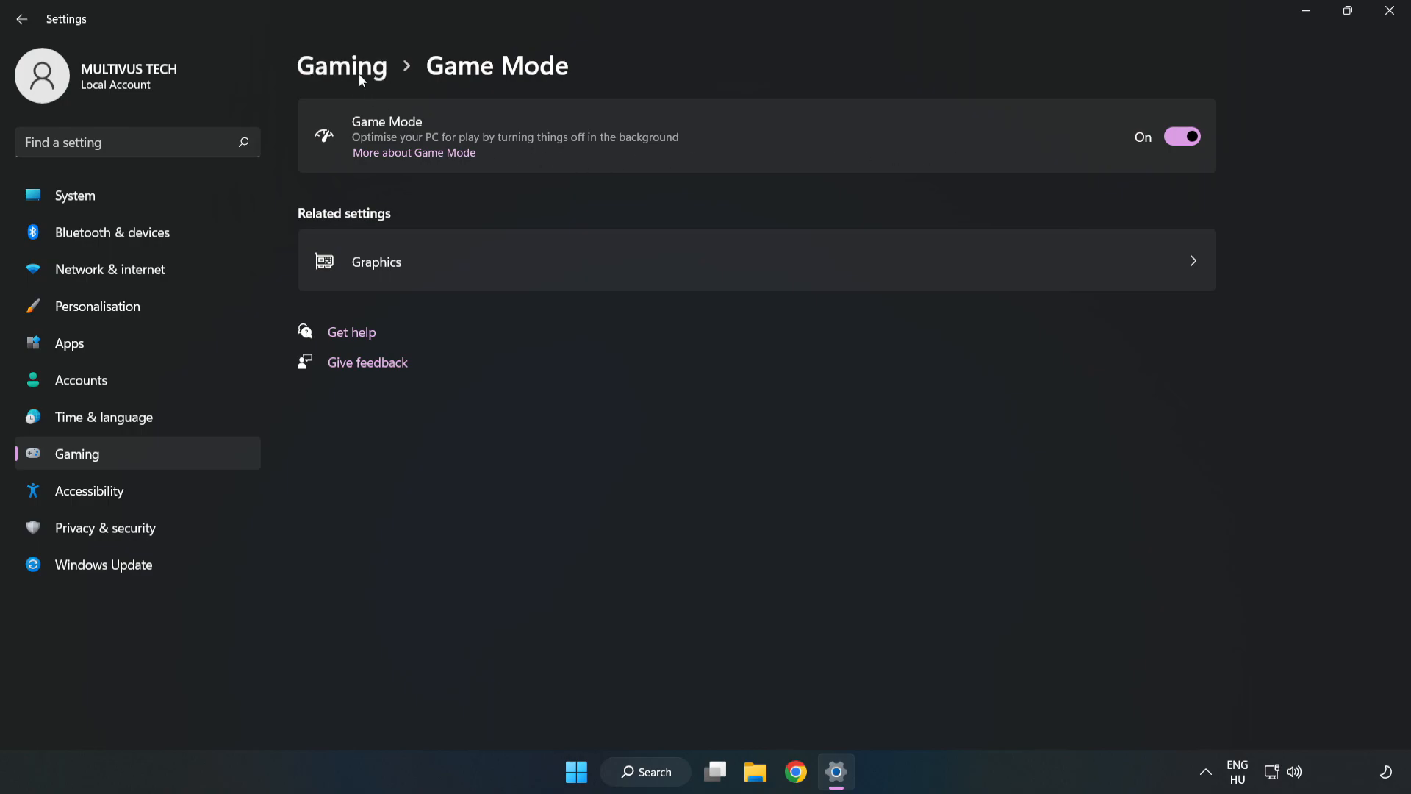
Step: Turn off the Xbox Game Bar controller-button toggle under Gaming and close Settings
{"action": "left_click", "coordinate": [341, 66]}
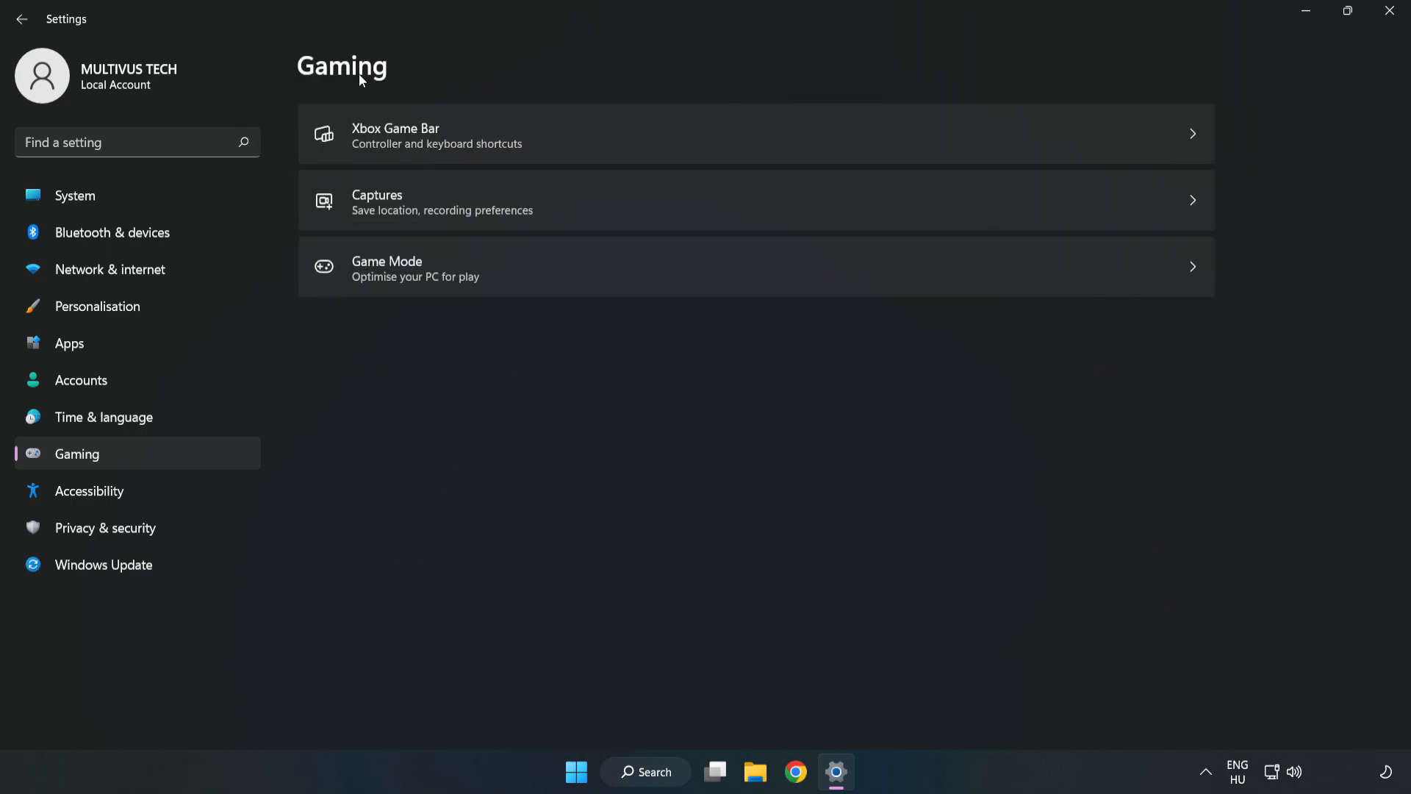
{"action": "mouse_move", "coordinate": [546, 142]}
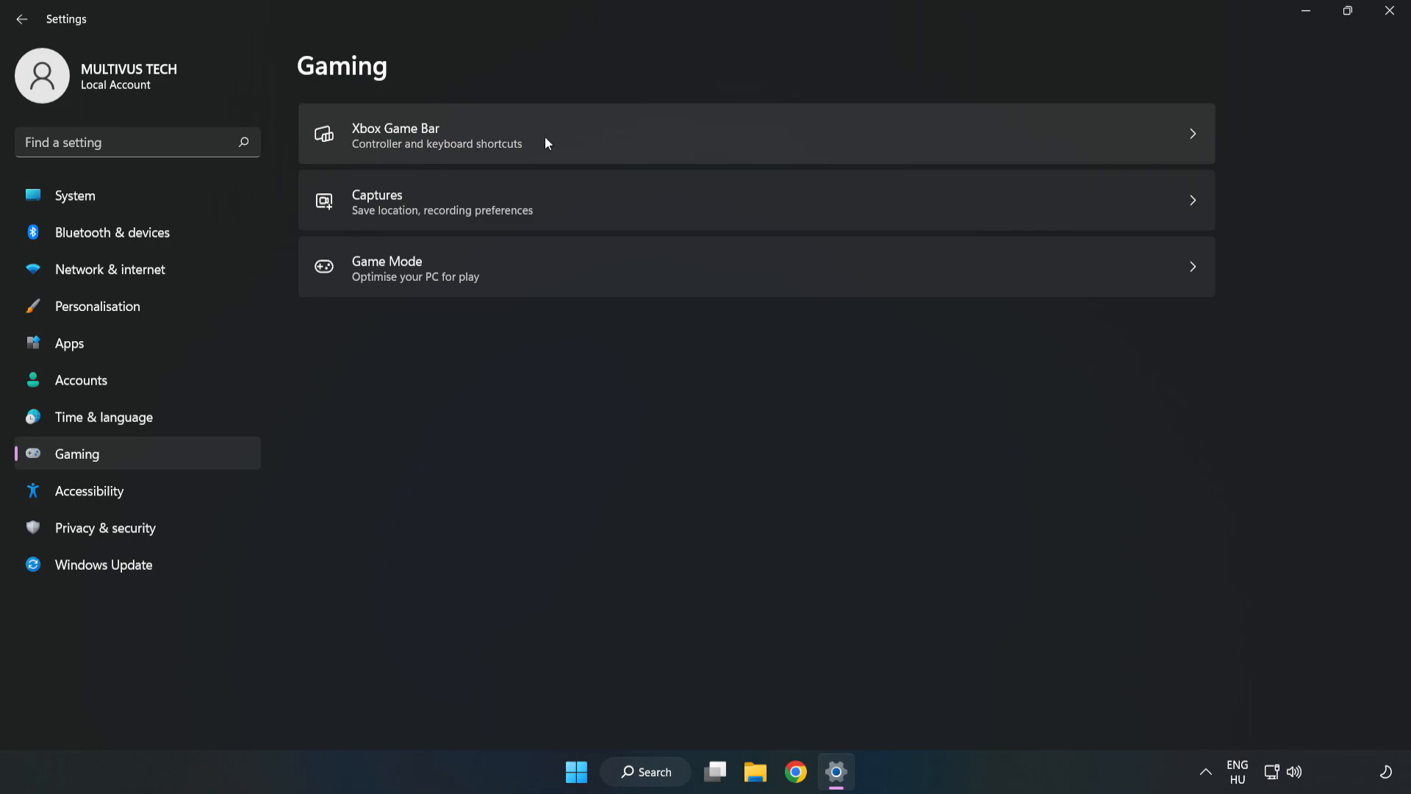
{"action": "left_click", "coordinate": [439, 136]}
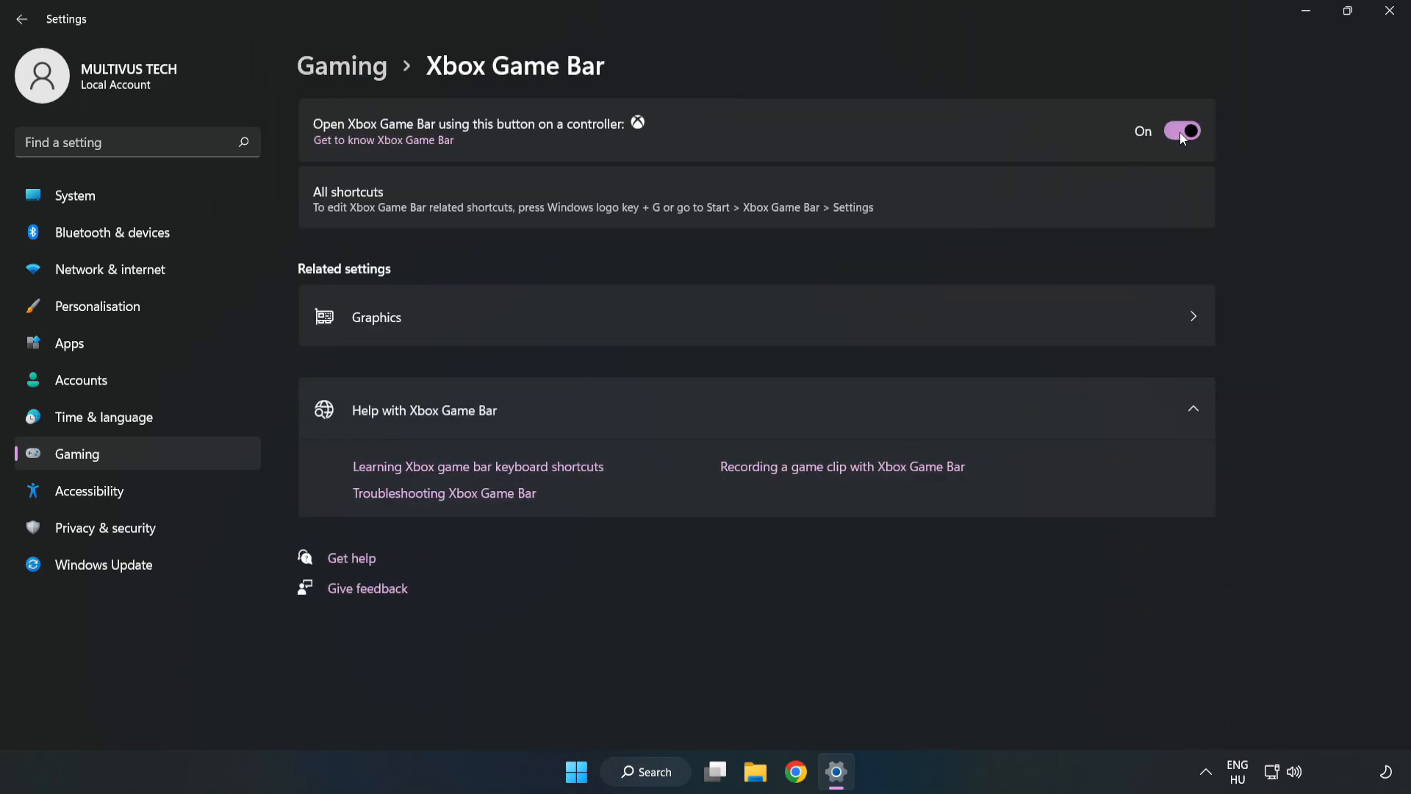
{"action": "left_click", "coordinate": [1183, 131]}
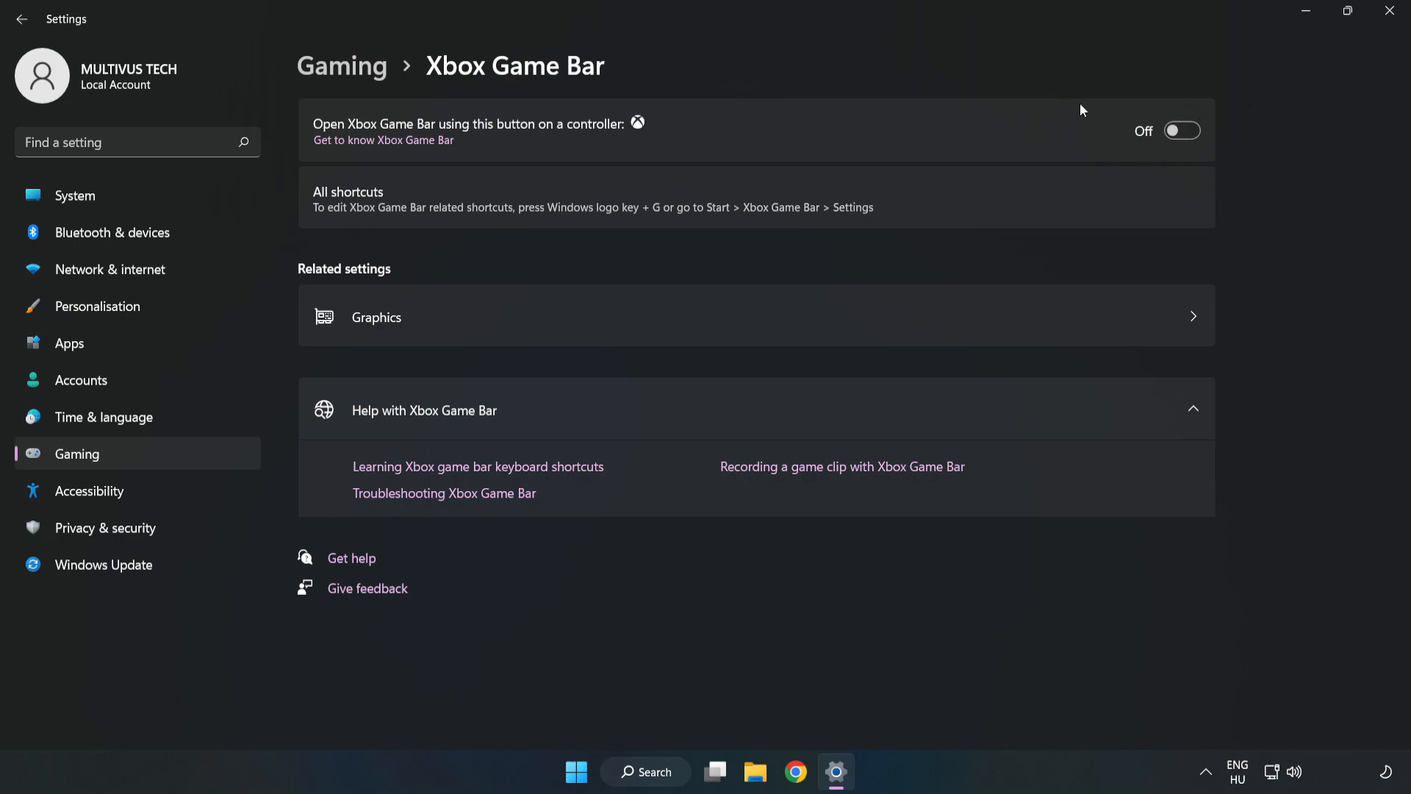
{"action": "mouse_move", "coordinate": [1093, 138]}
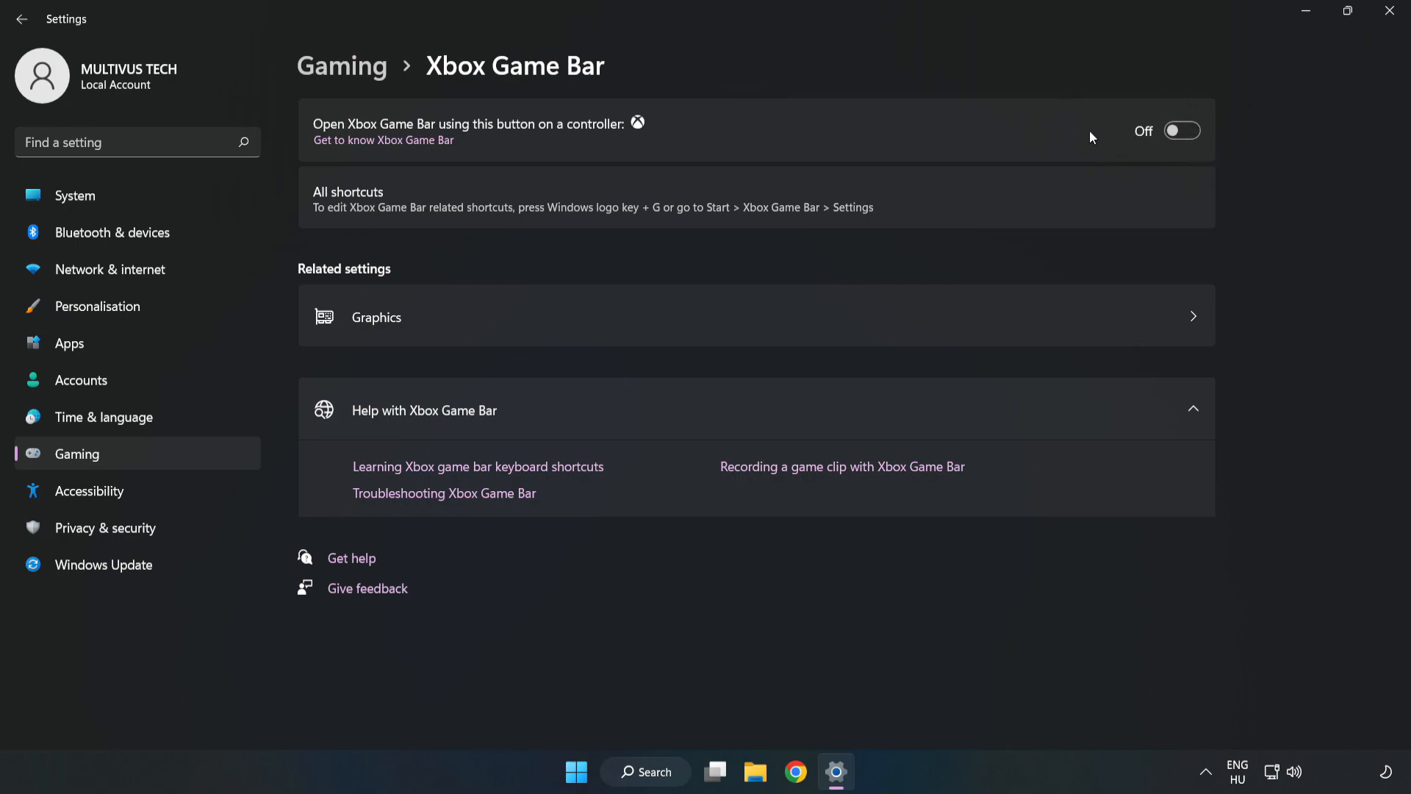
{"action": "mouse_move", "coordinate": [1386, 10]}
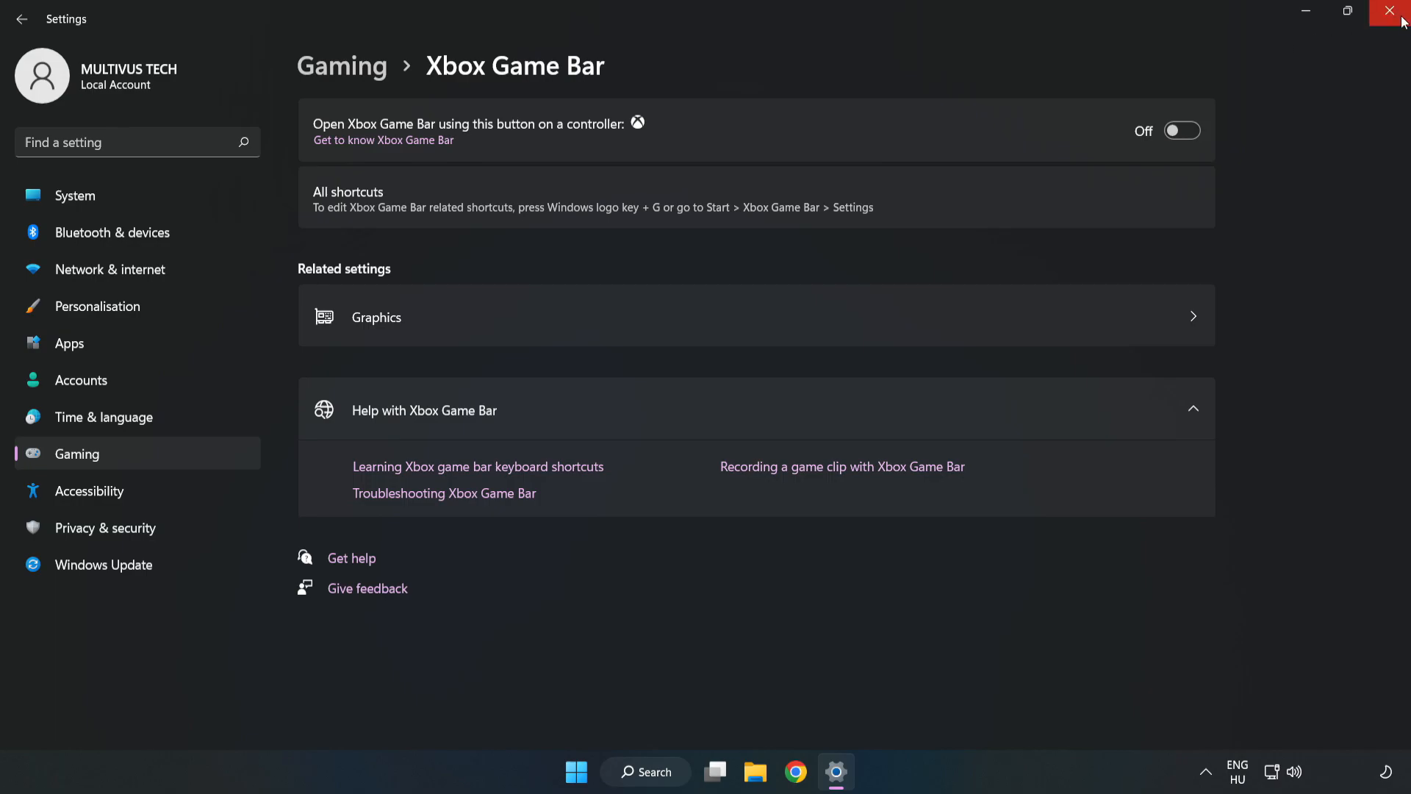
{"action": "mouse_move", "coordinate": [1386, 12]}
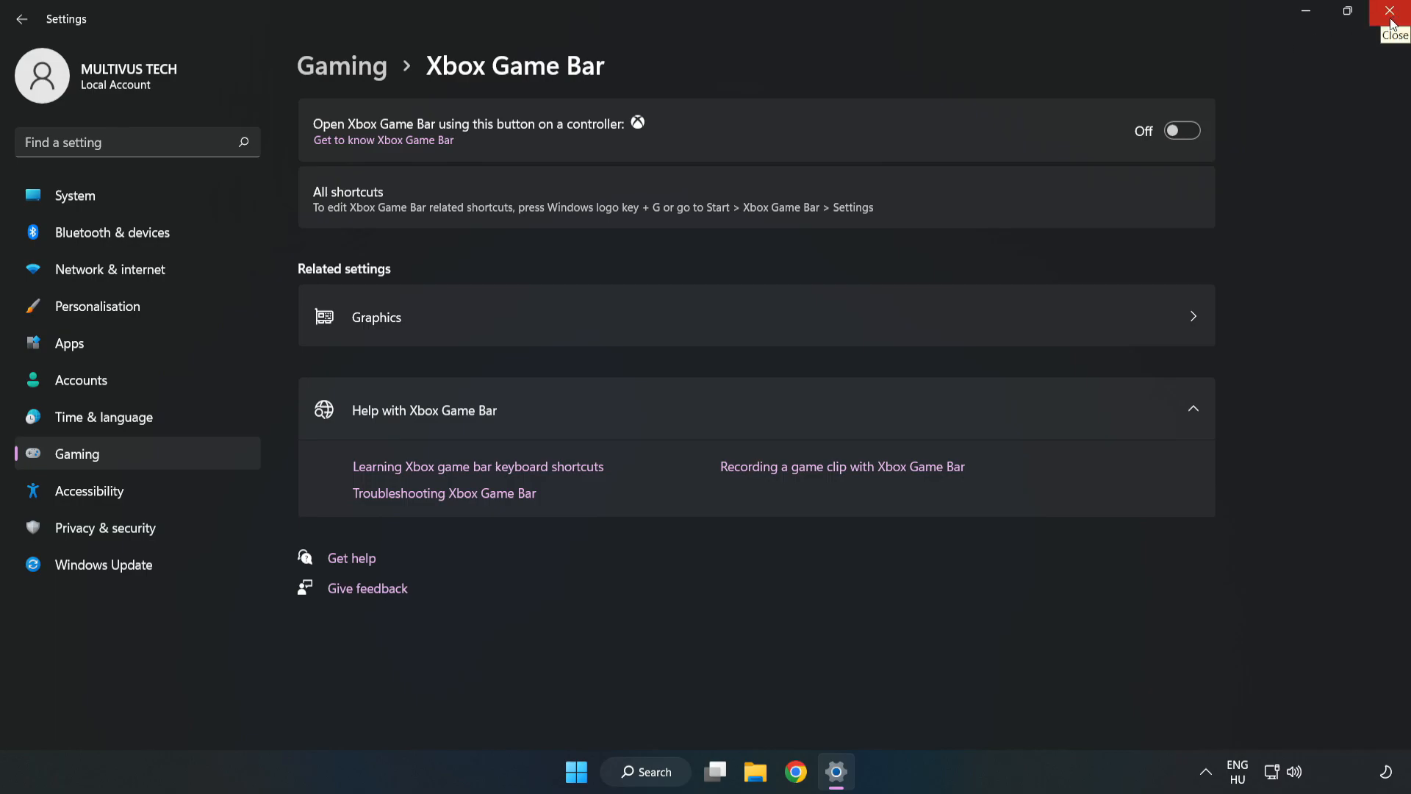
{"action": "left_click", "coordinate": [1390, 10]}
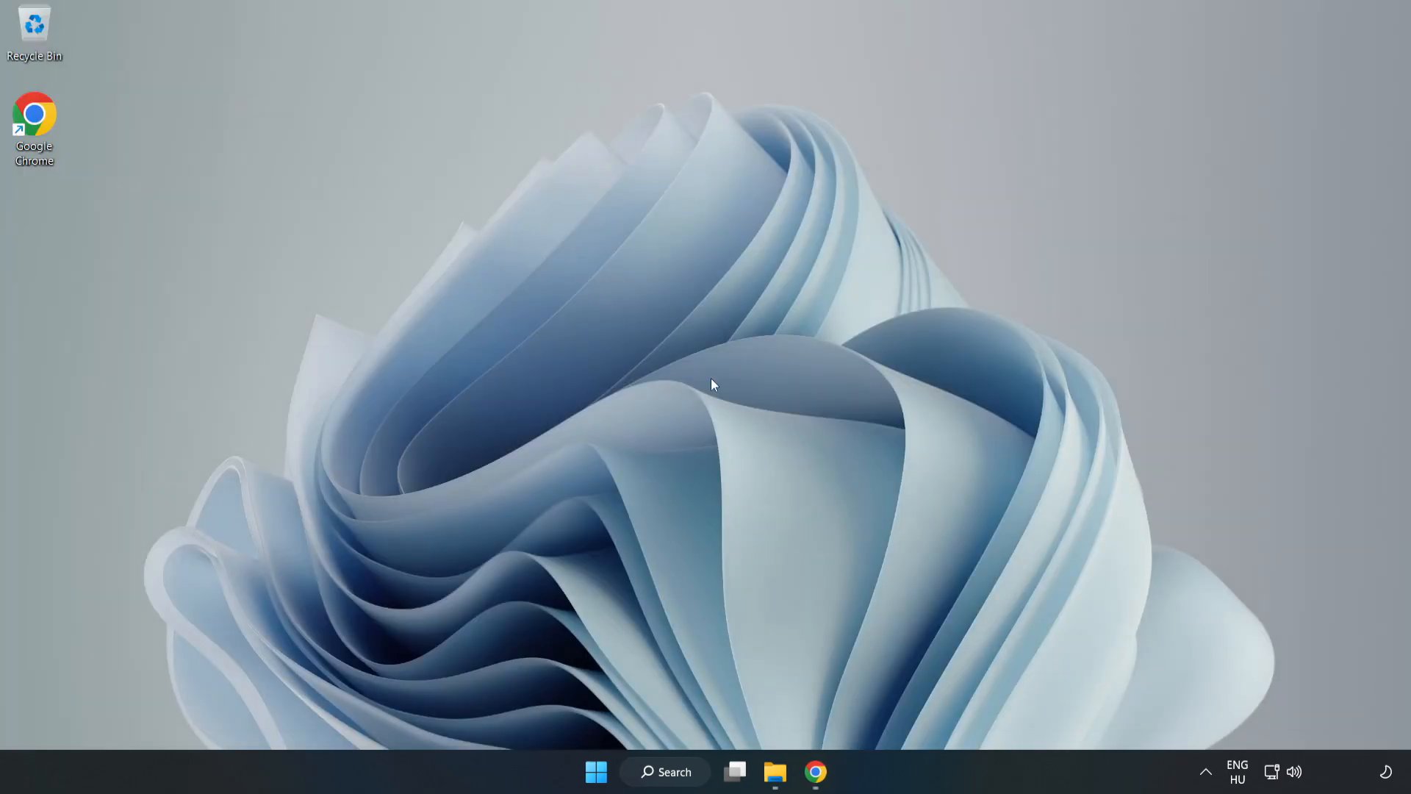
{"action": "mouse_move", "coordinate": [589, 772]}
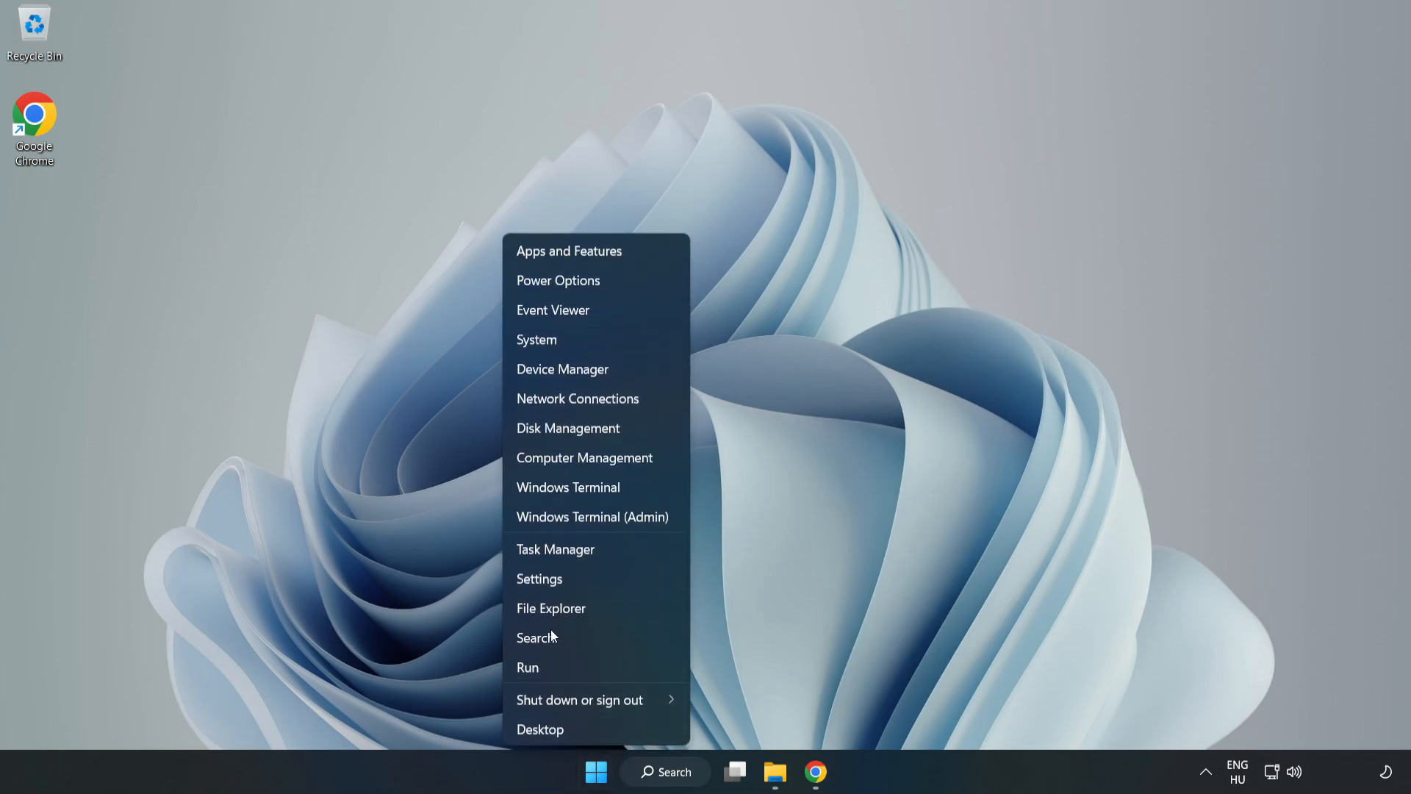
{"action": "mouse_move", "coordinate": [611, 553]}
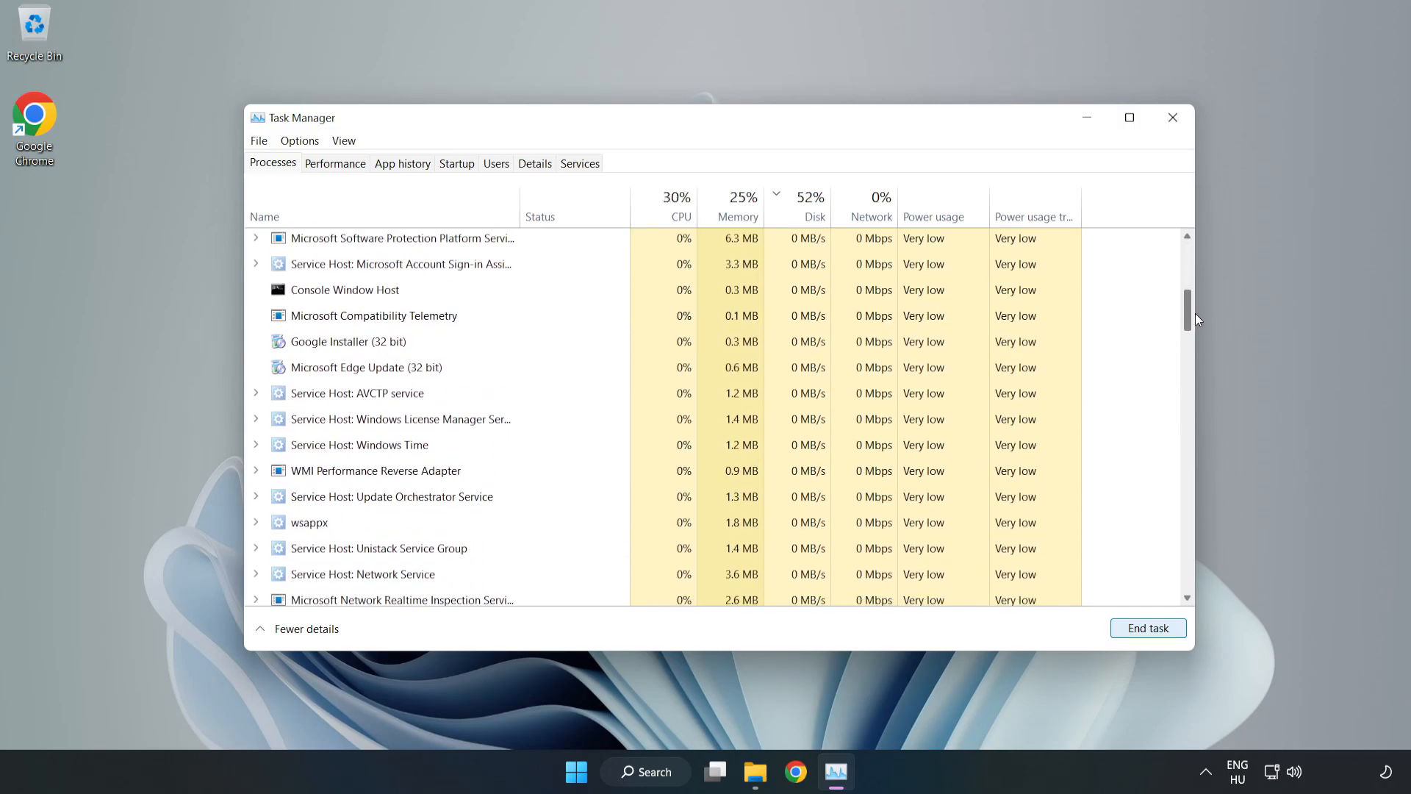
{"action": "scroll", "scroll_direction": "down", "scroll_amount": 3}
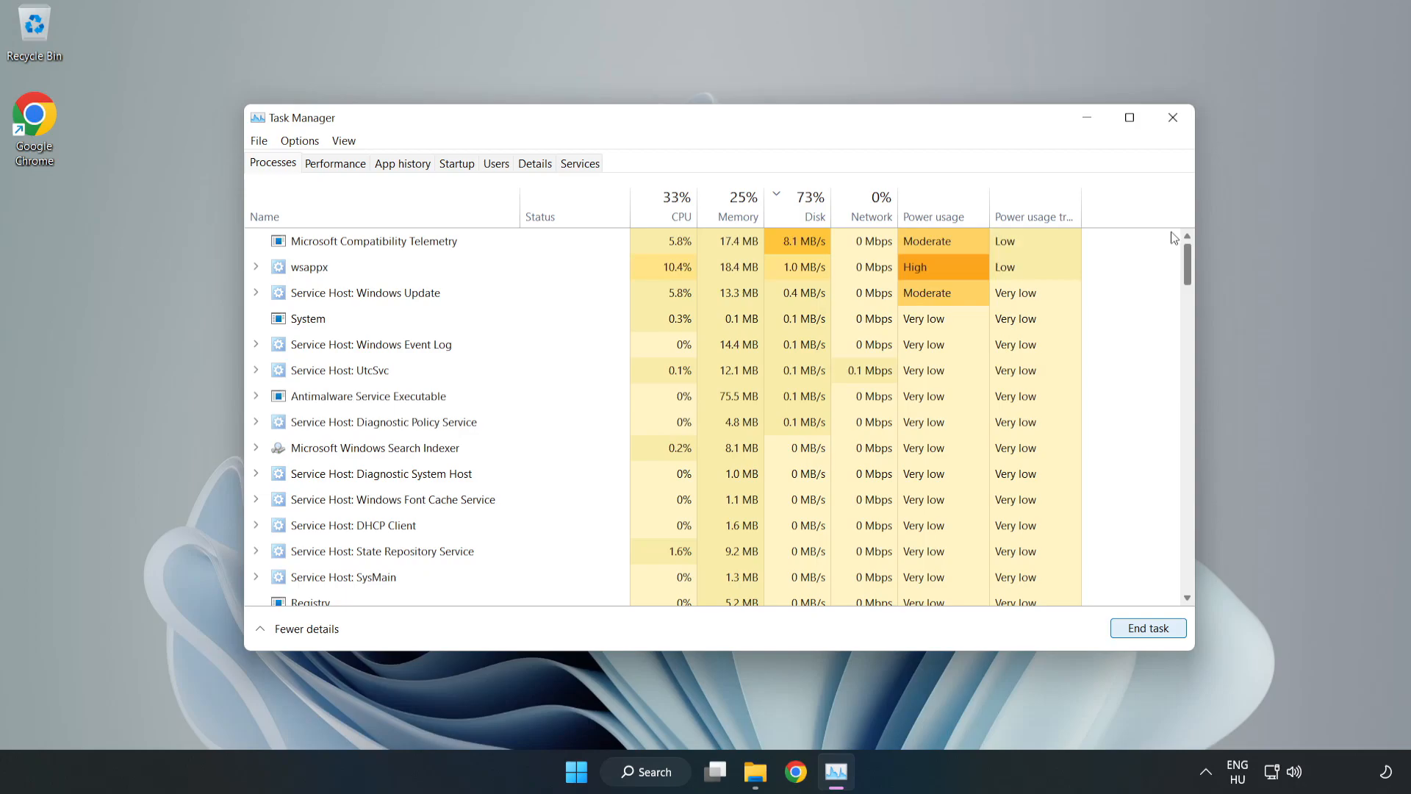
{"action": "left_click", "coordinate": [813, 206]}
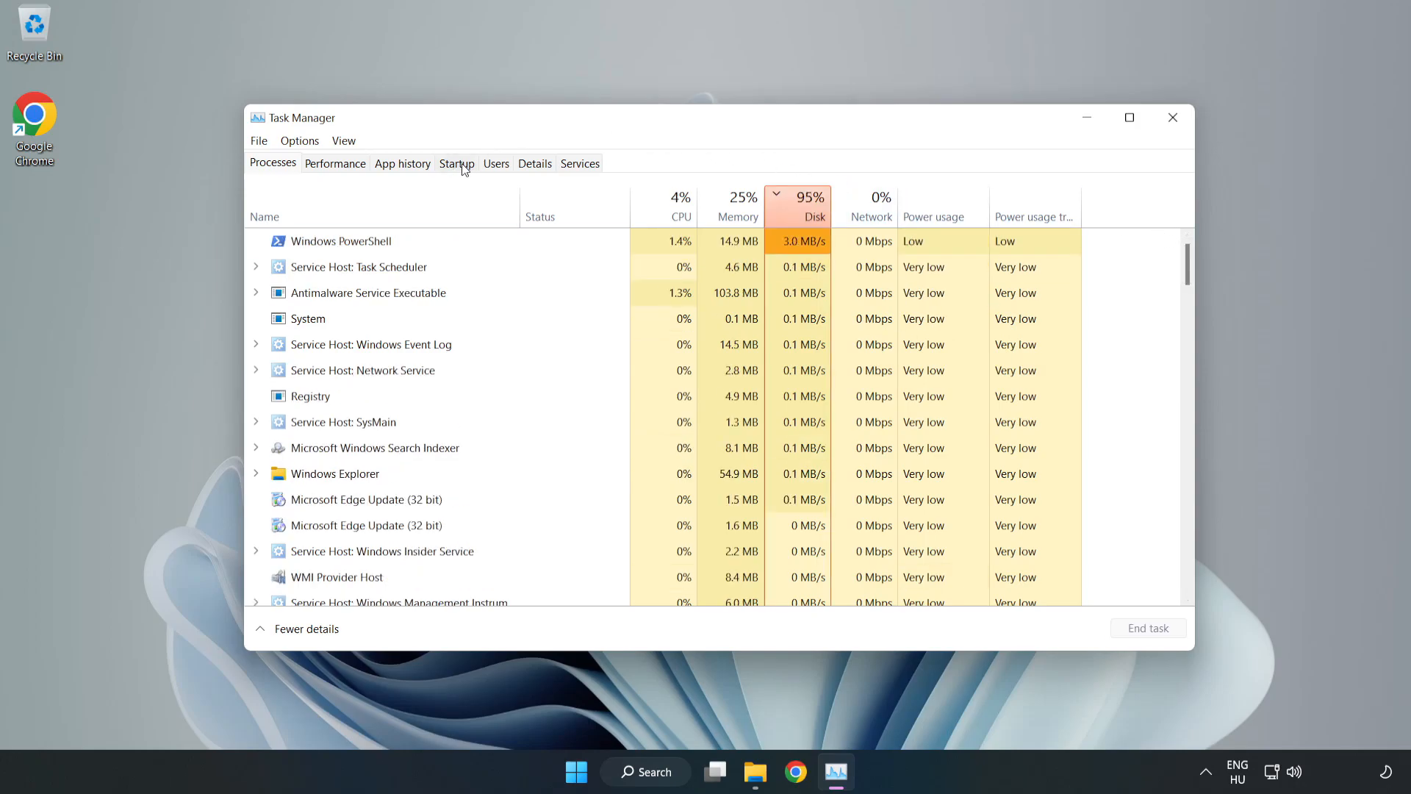
Step: Disable Cortana, Terminal and Xbox App Services on the Startup tab, then close Task Manager
{"action": "left_click", "coordinate": [456, 164]}
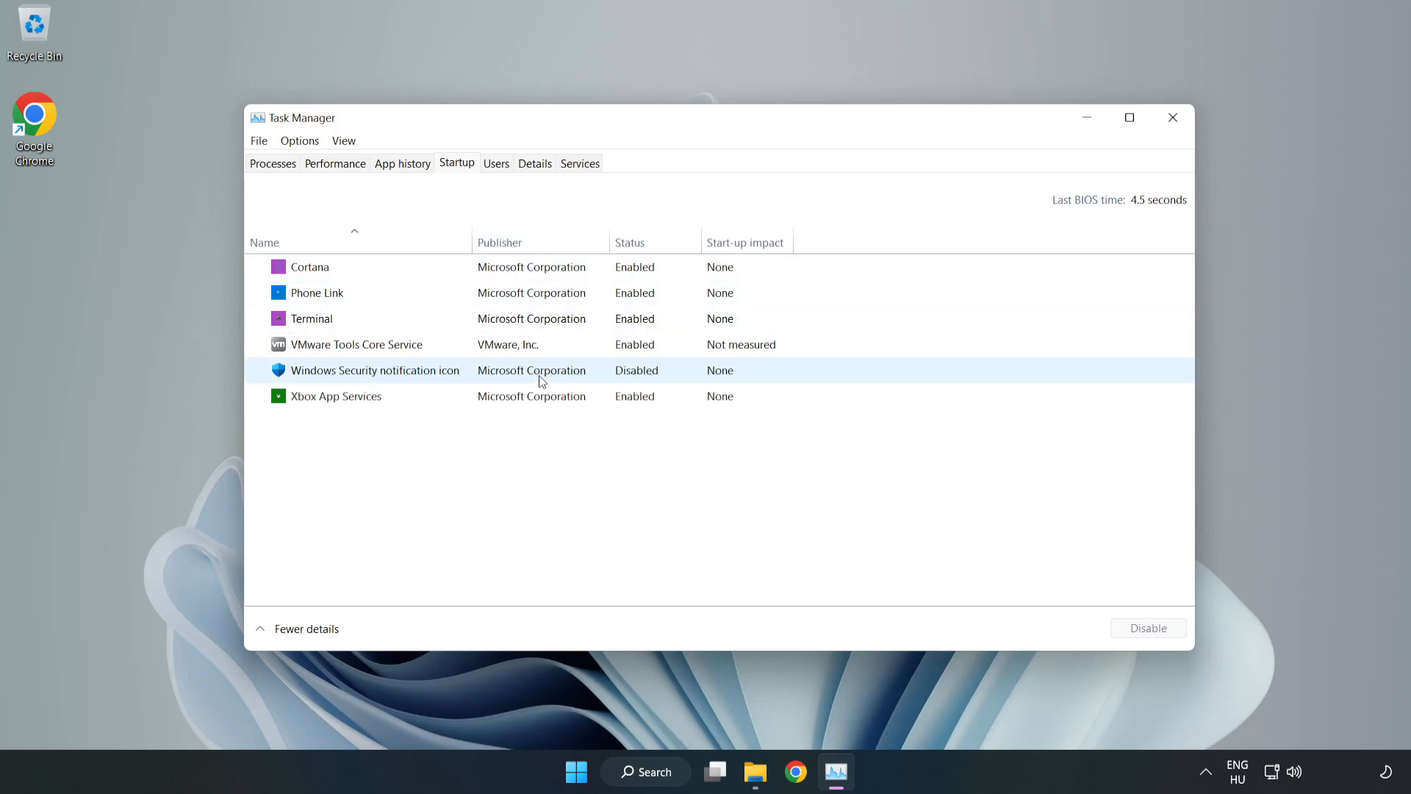
{"action": "left_click", "coordinate": [309, 267]}
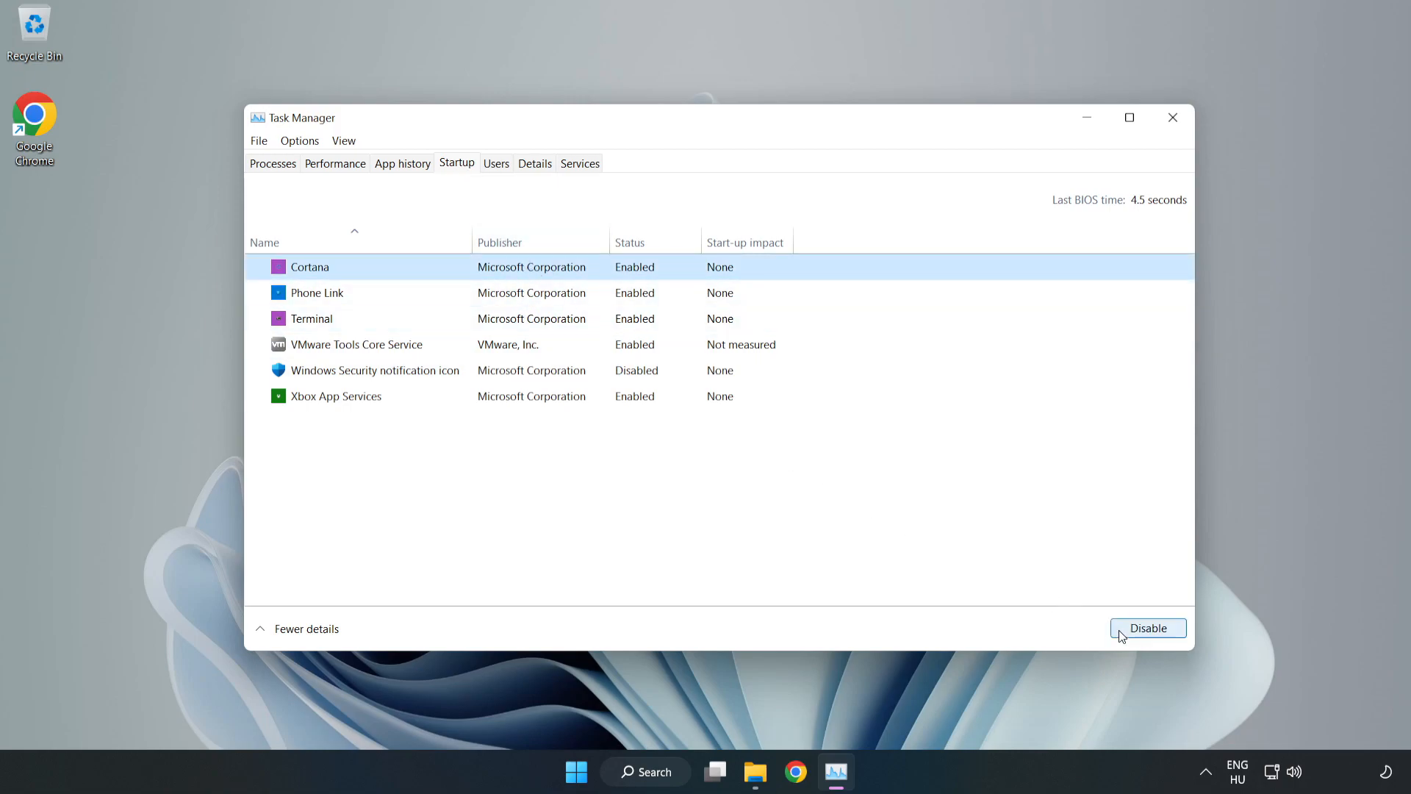
{"action": "left_click", "coordinate": [1148, 628]}
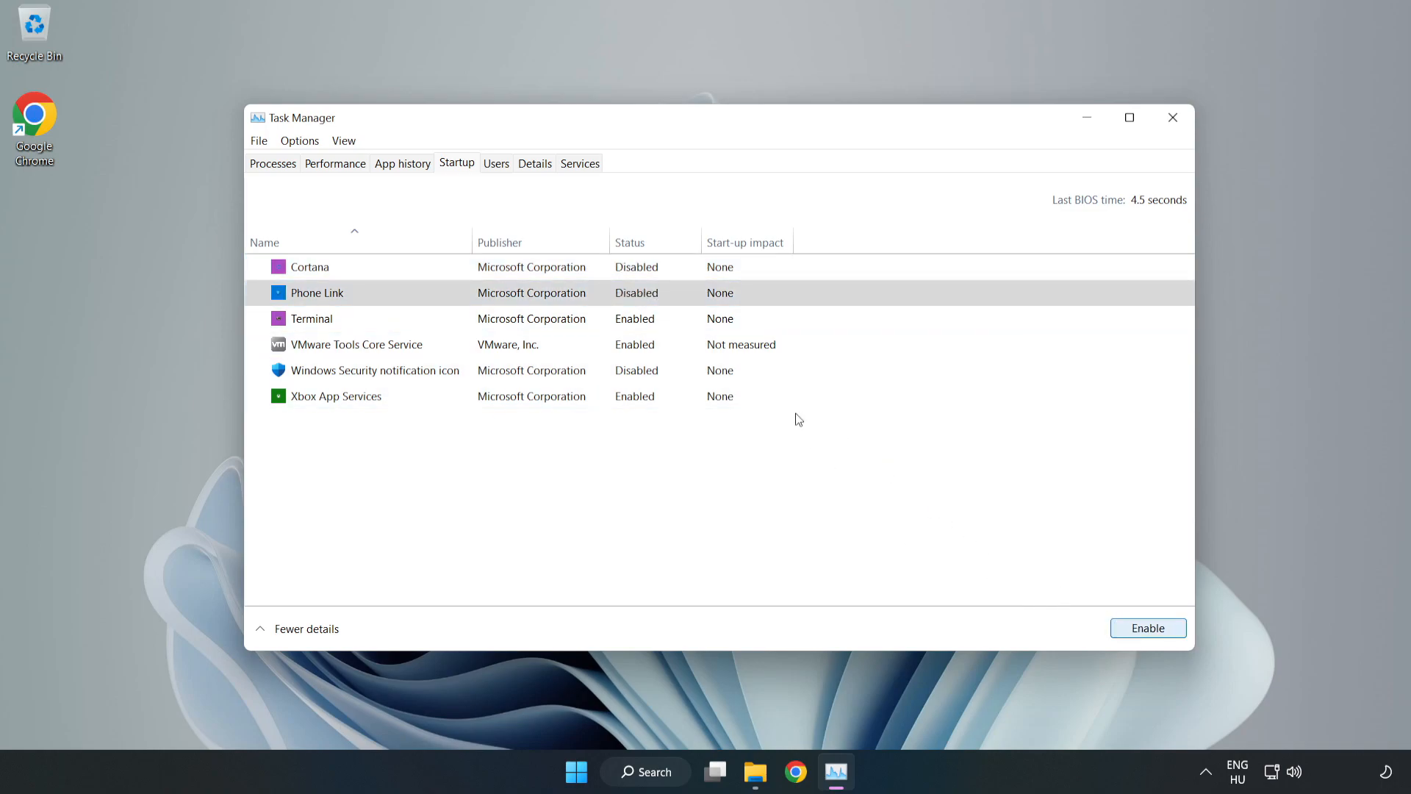
{"action": "left_click", "coordinate": [311, 318]}
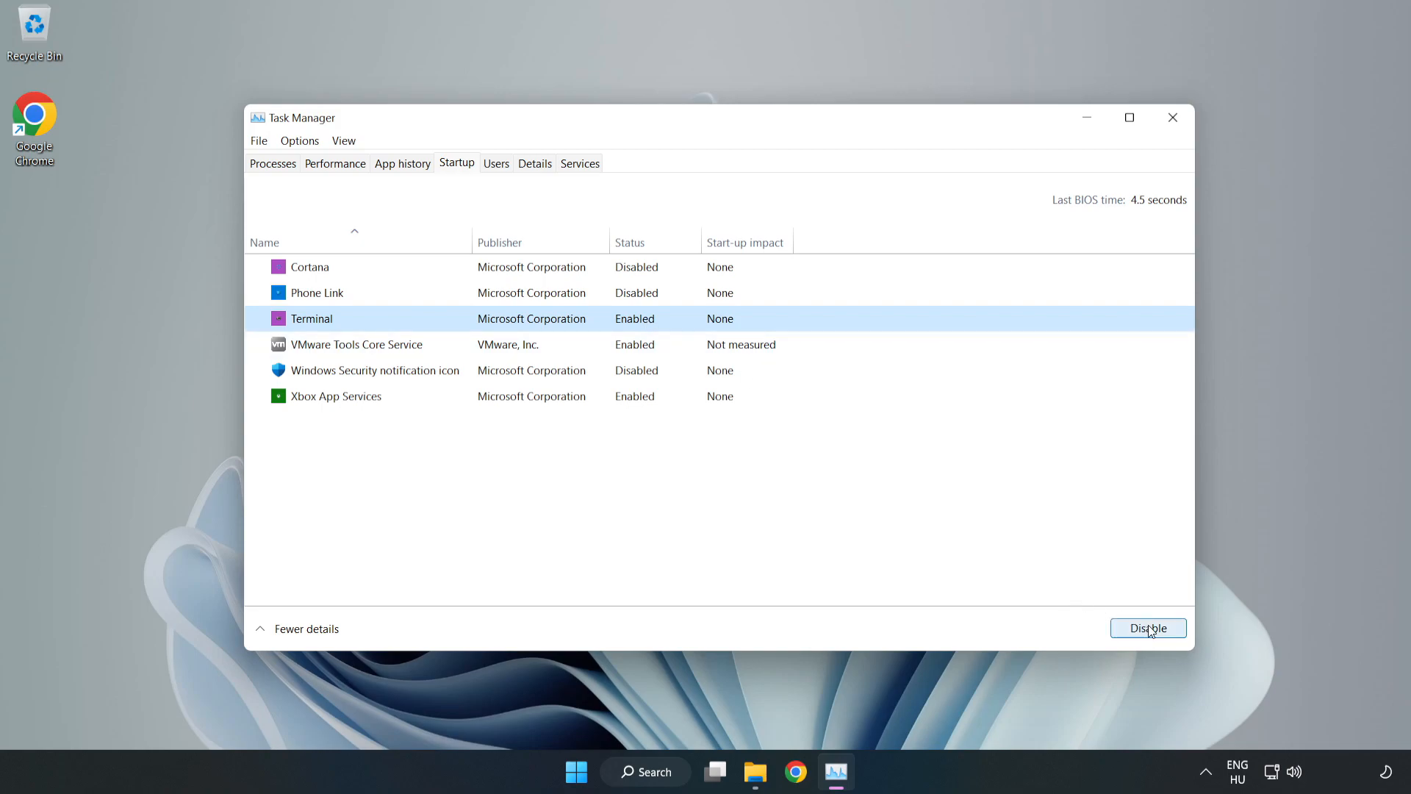
{"action": "left_click", "coordinate": [1149, 627]}
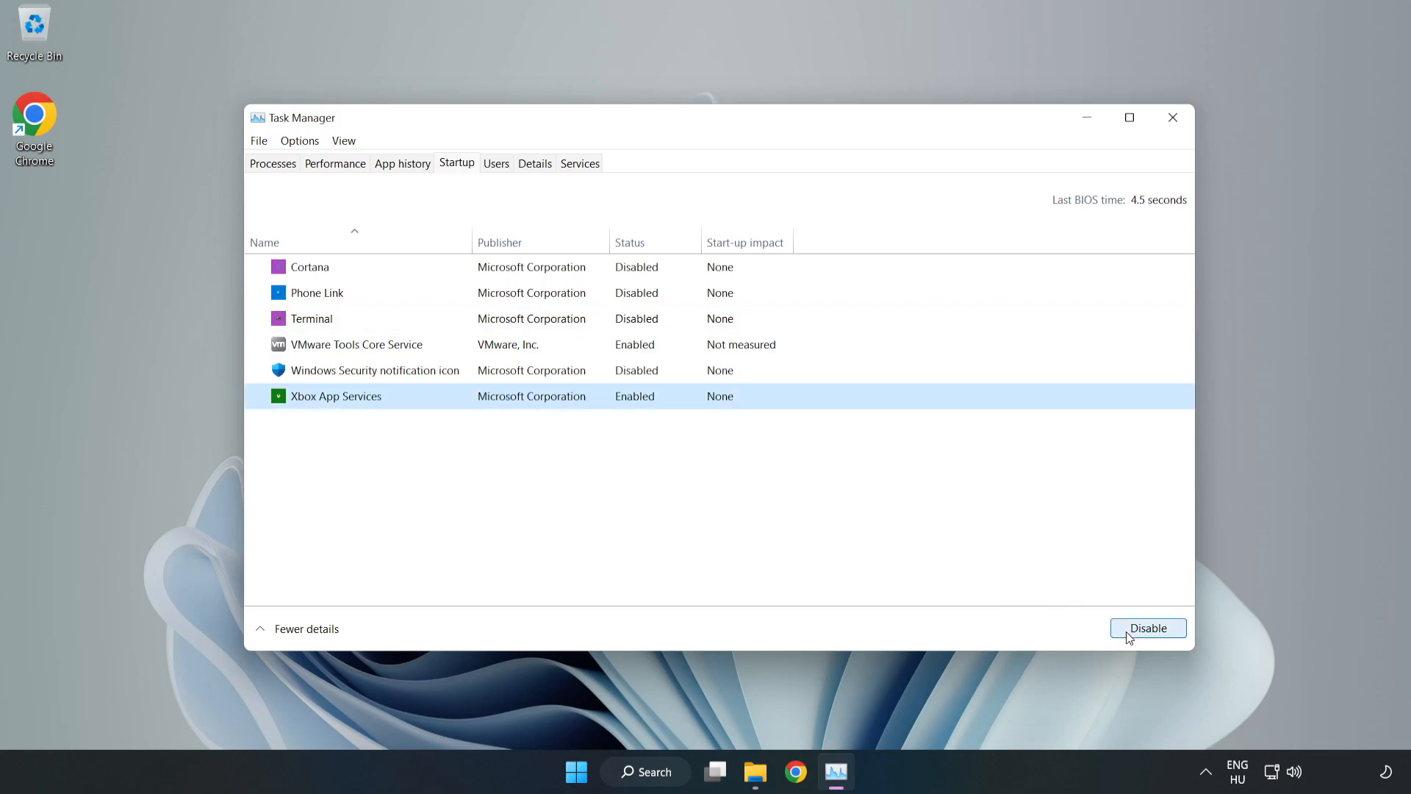
{"action": "left_click", "coordinate": [1148, 628]}
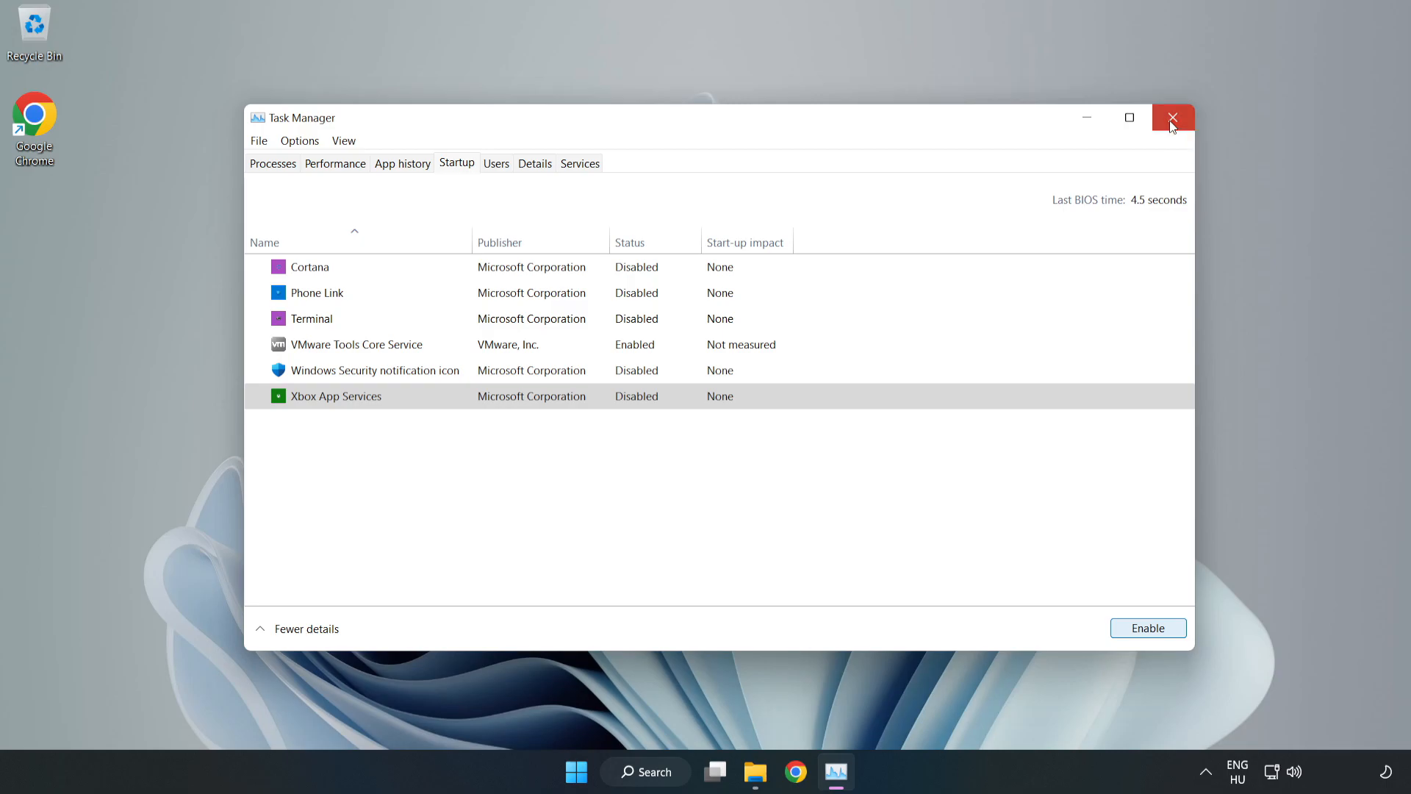
{"action": "left_click", "coordinate": [1172, 118]}
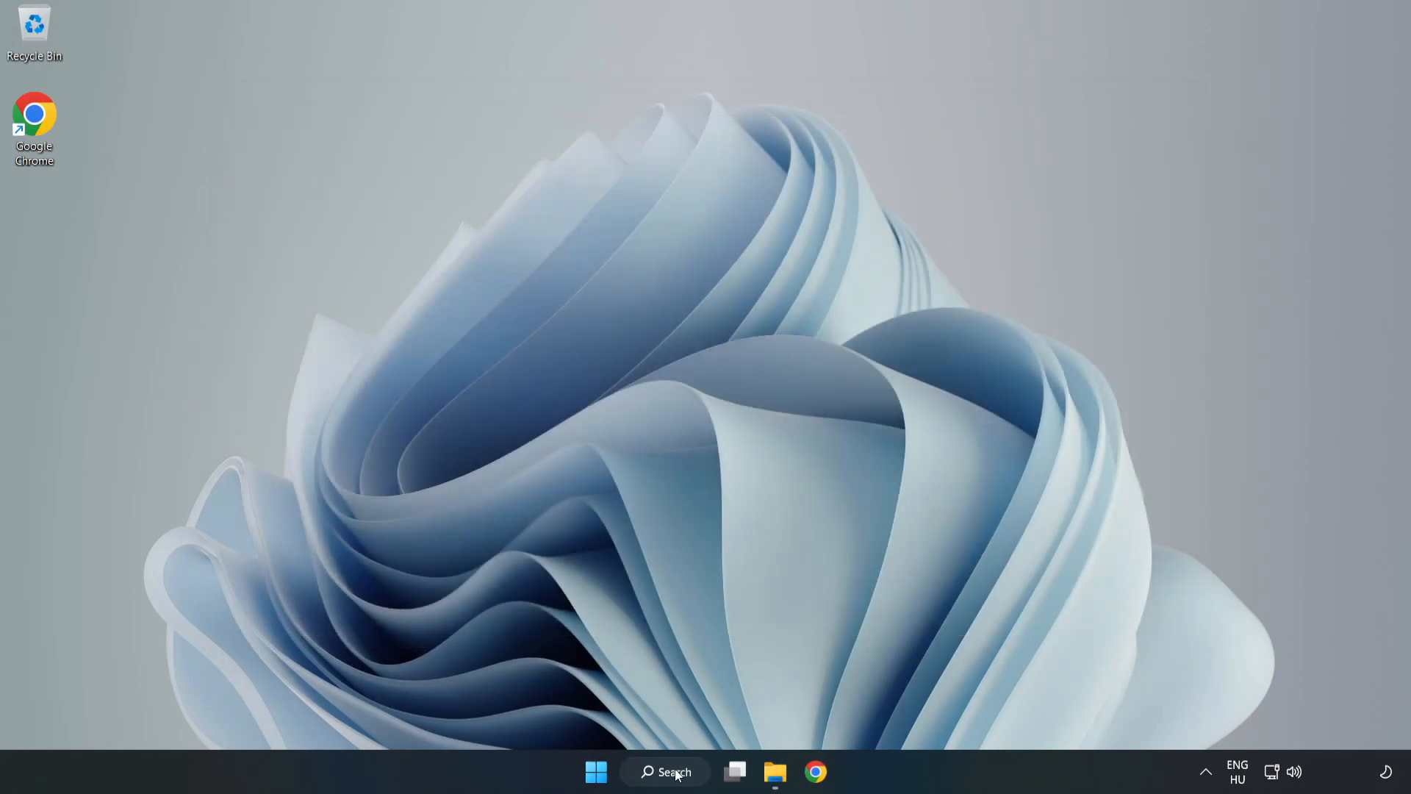
Step: Run a Windows Update check confirming the PC is up to date, then close Settings
{"action": "left_click", "coordinate": [666, 771]}
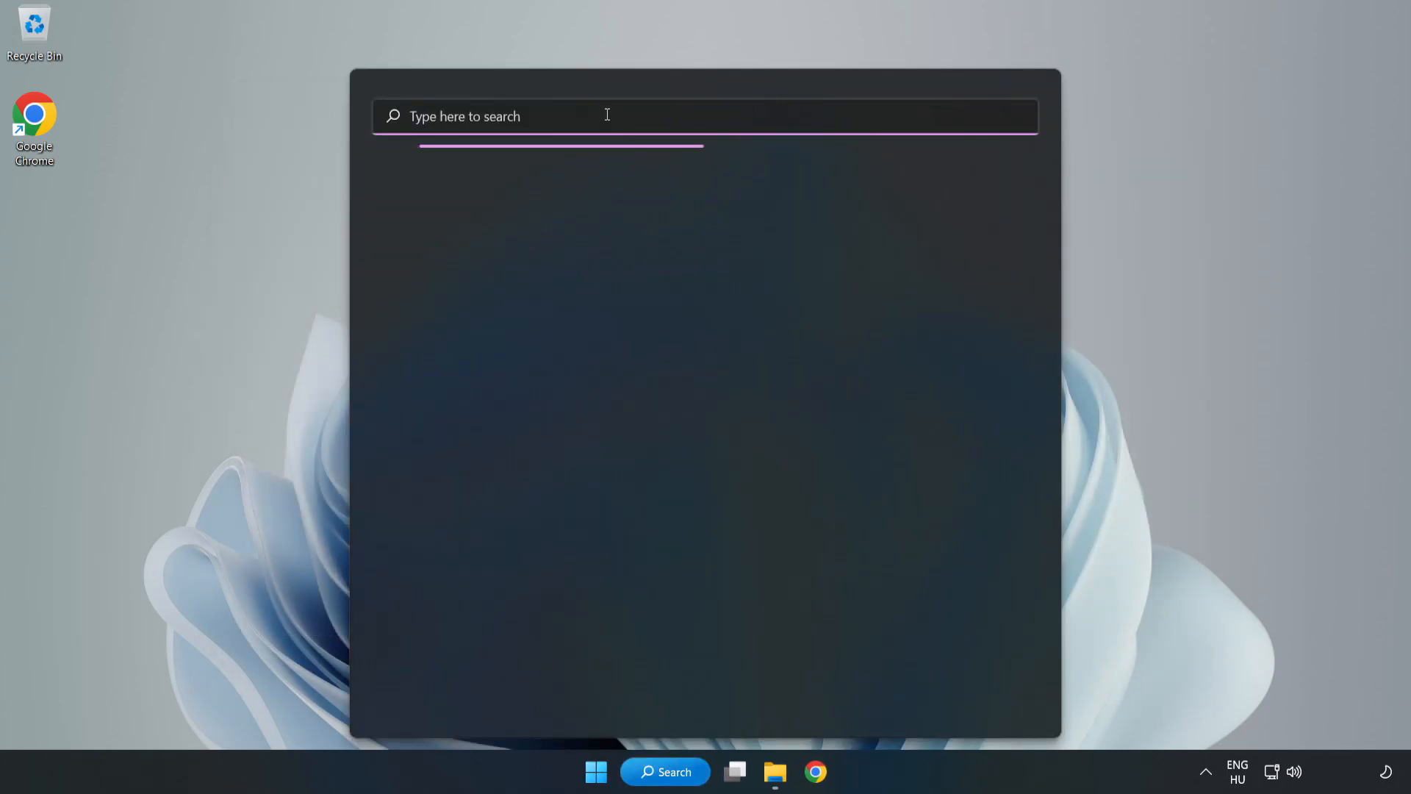
{"action": "type", "text": "update"}
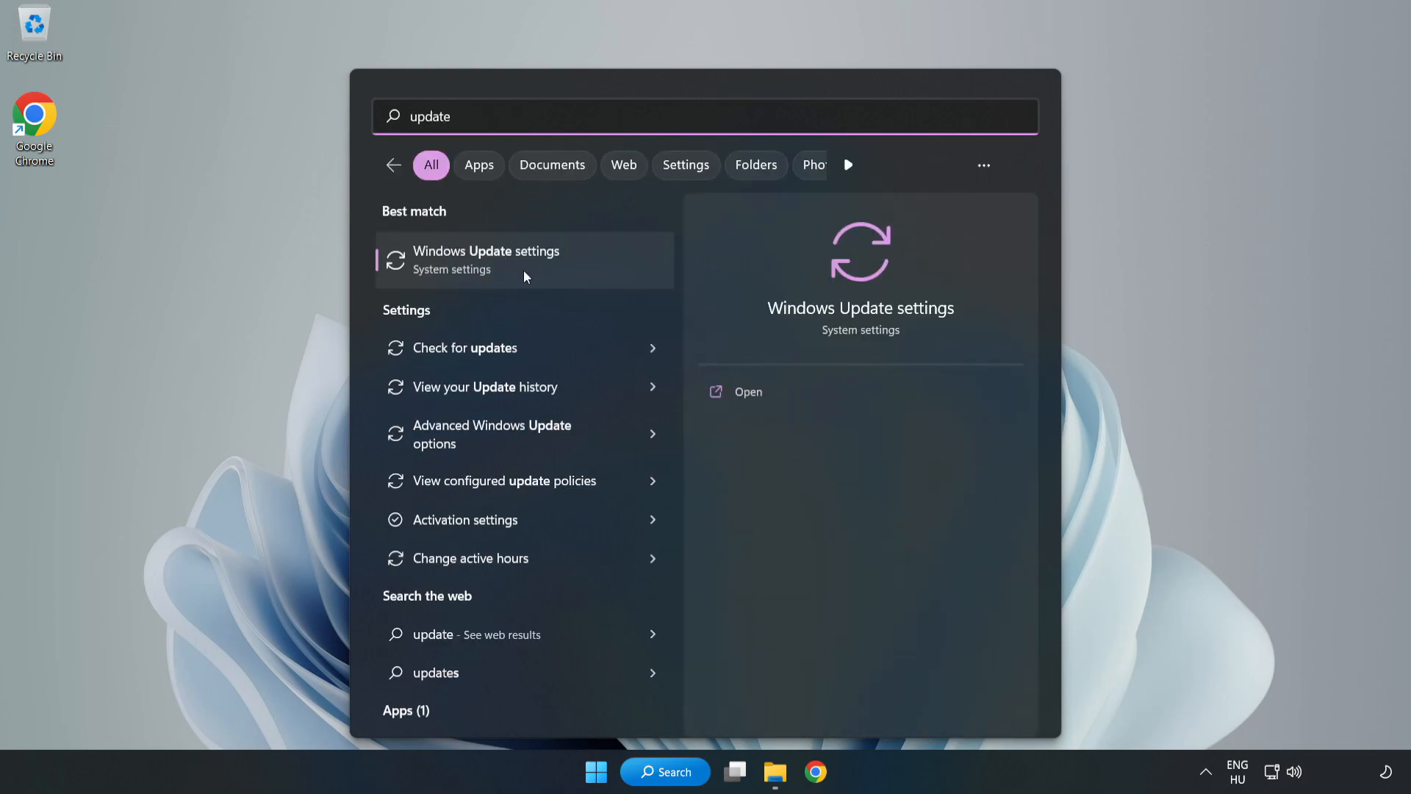
{"action": "mouse_move", "coordinate": [576, 280]}
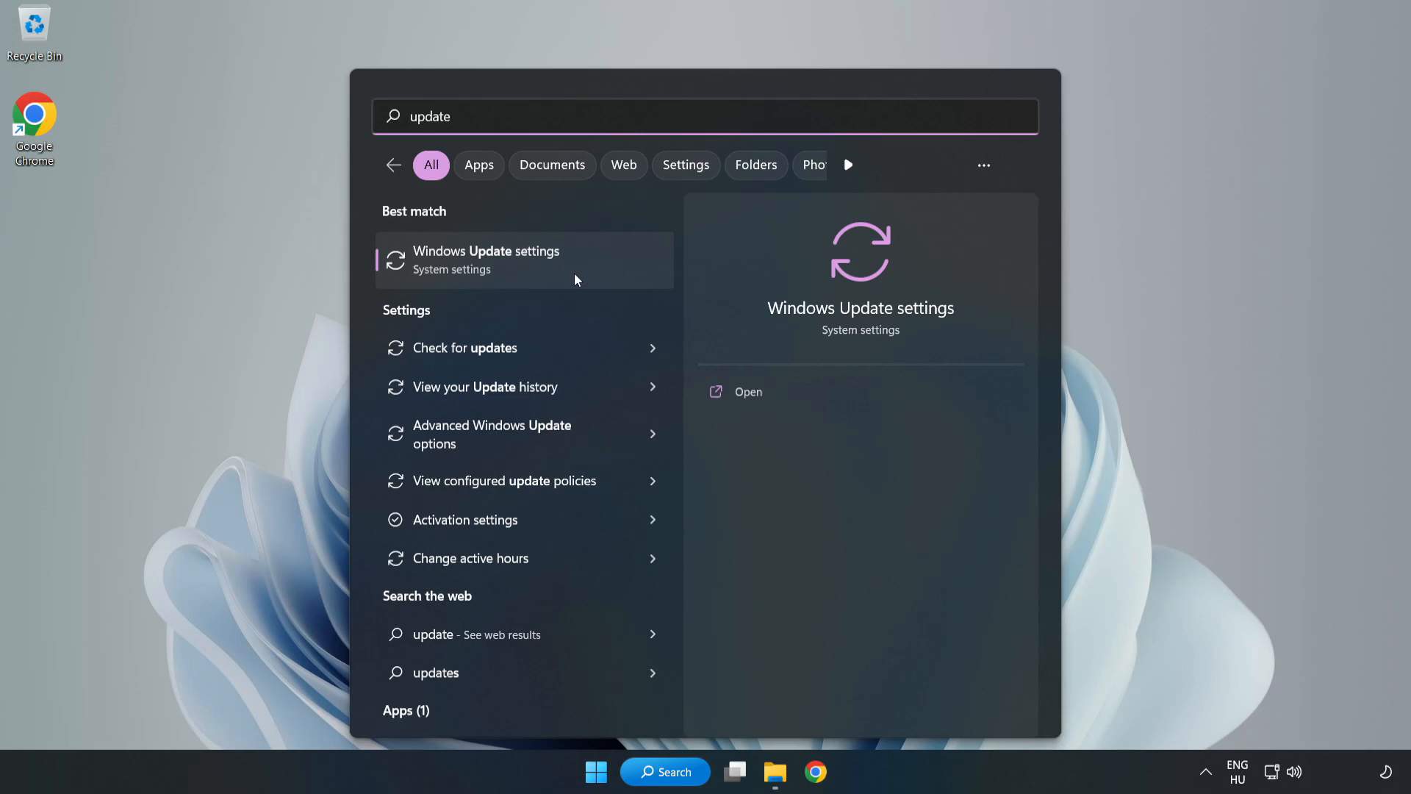
{"action": "left_click", "coordinate": [485, 261]}
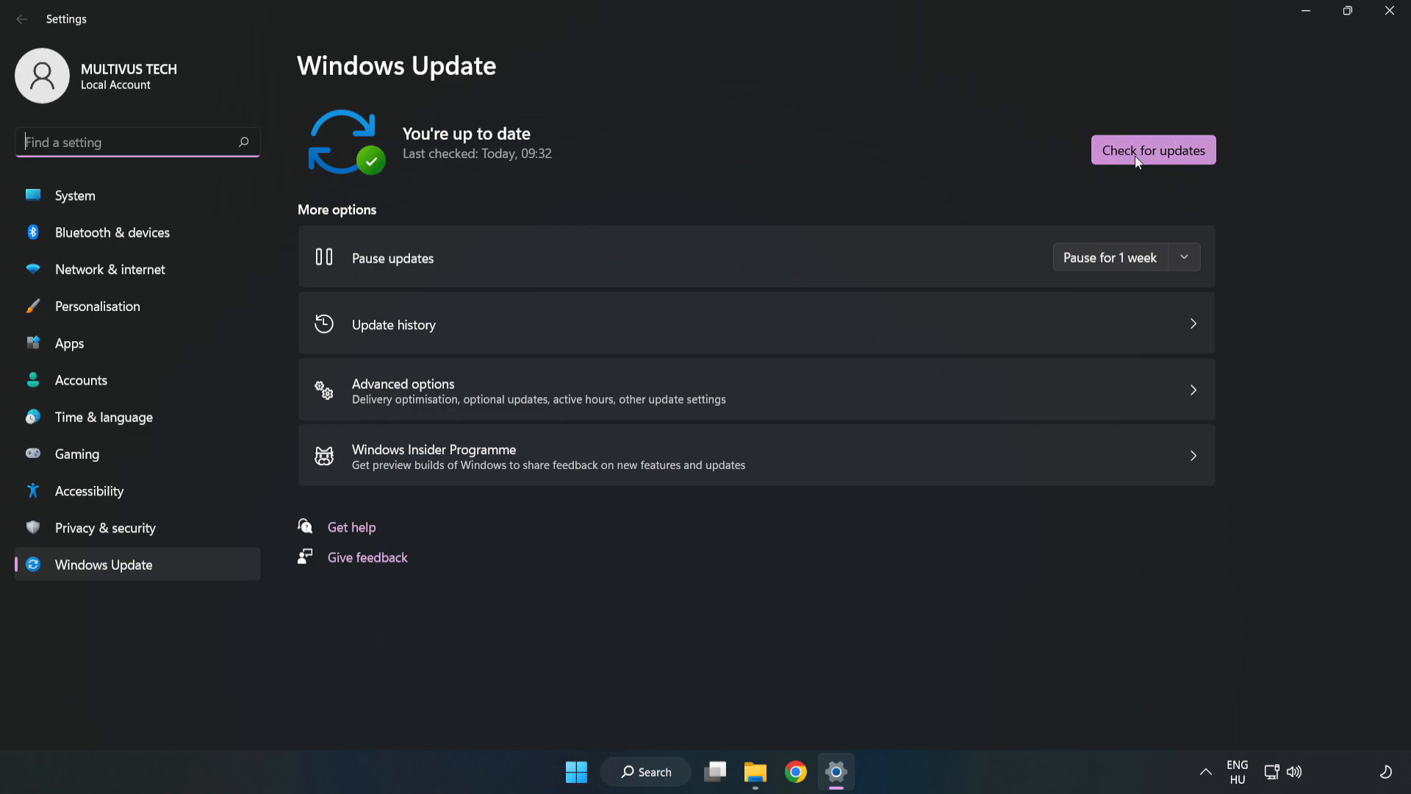
{"action": "left_click", "coordinate": [1154, 150]}
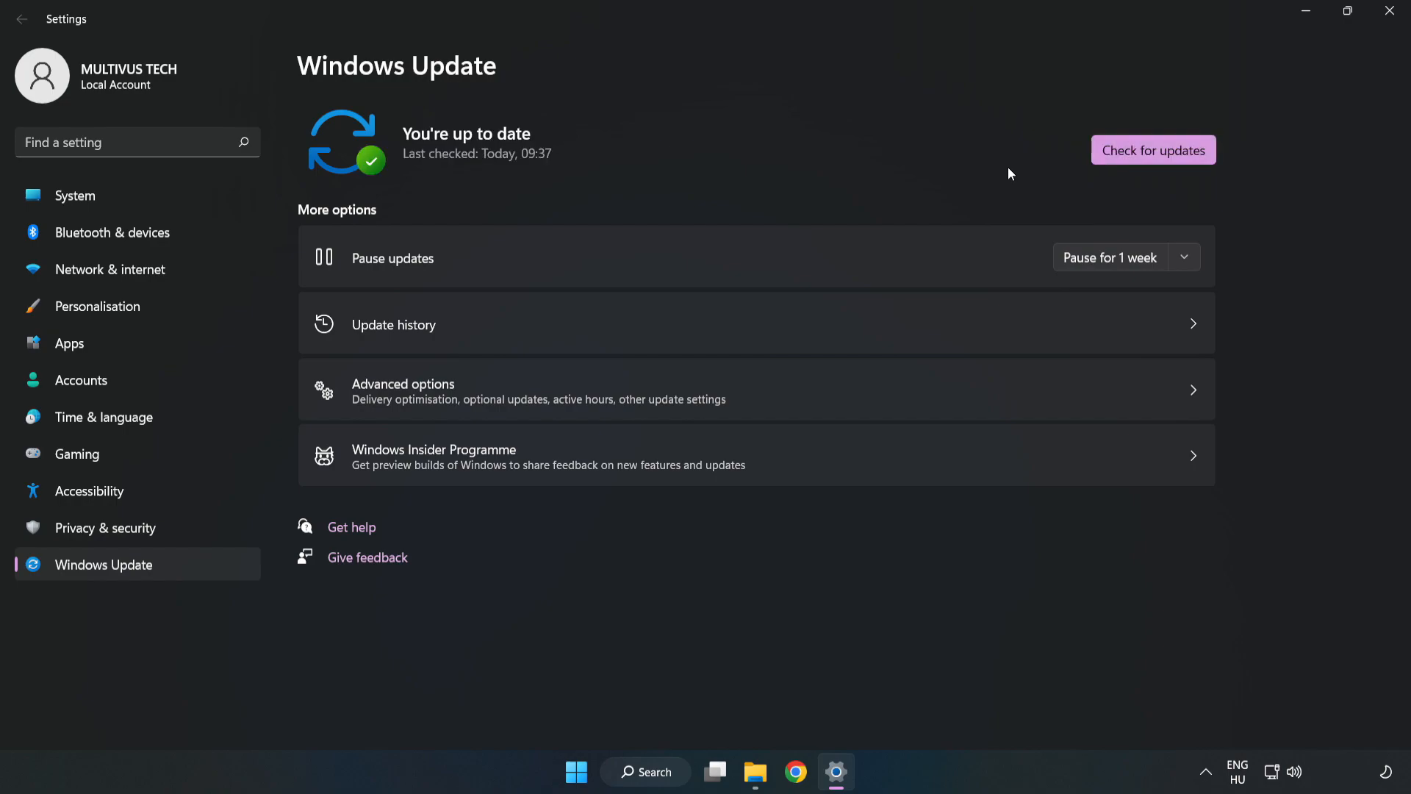
{"action": "mouse_move", "coordinate": [1388, 11]}
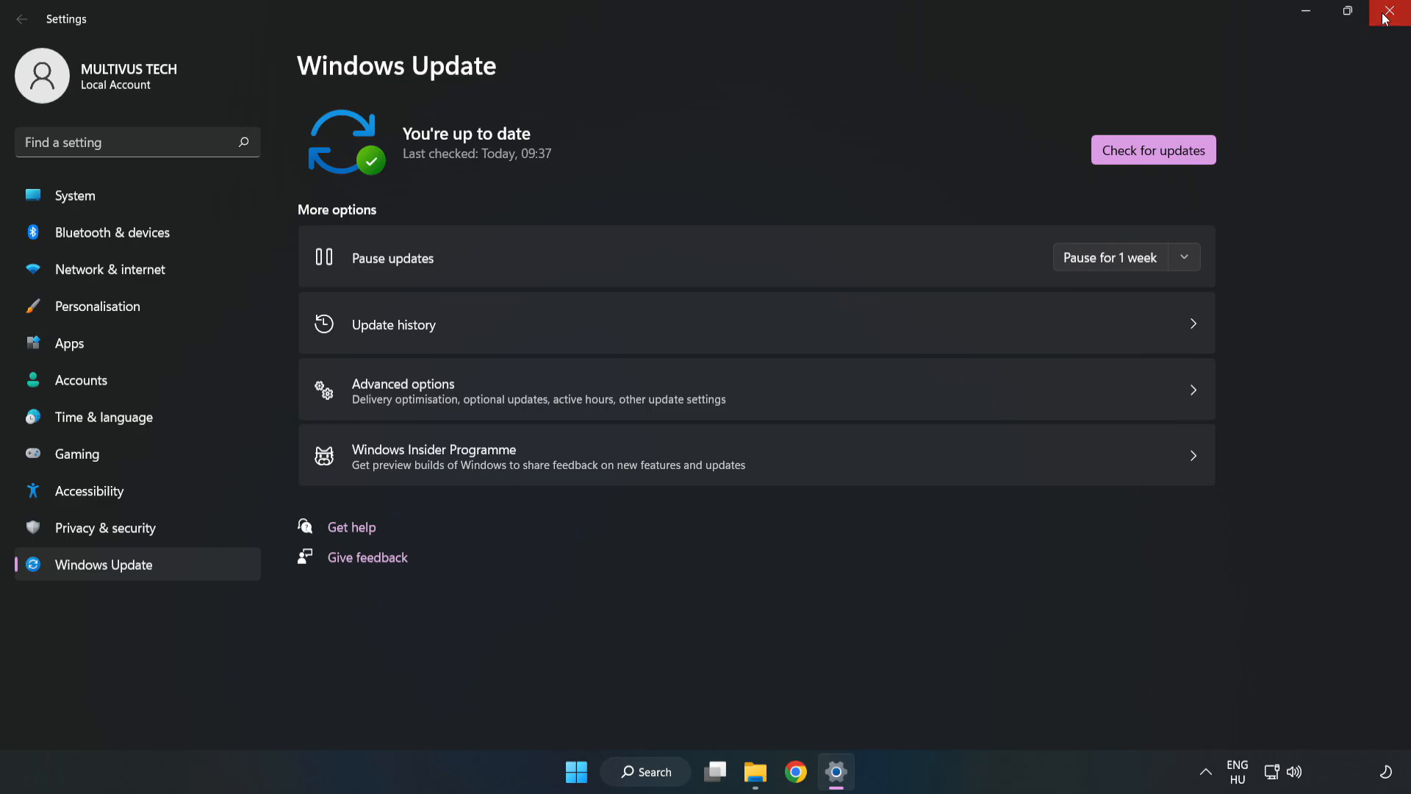
{"action": "left_click", "coordinate": [1388, 11]}
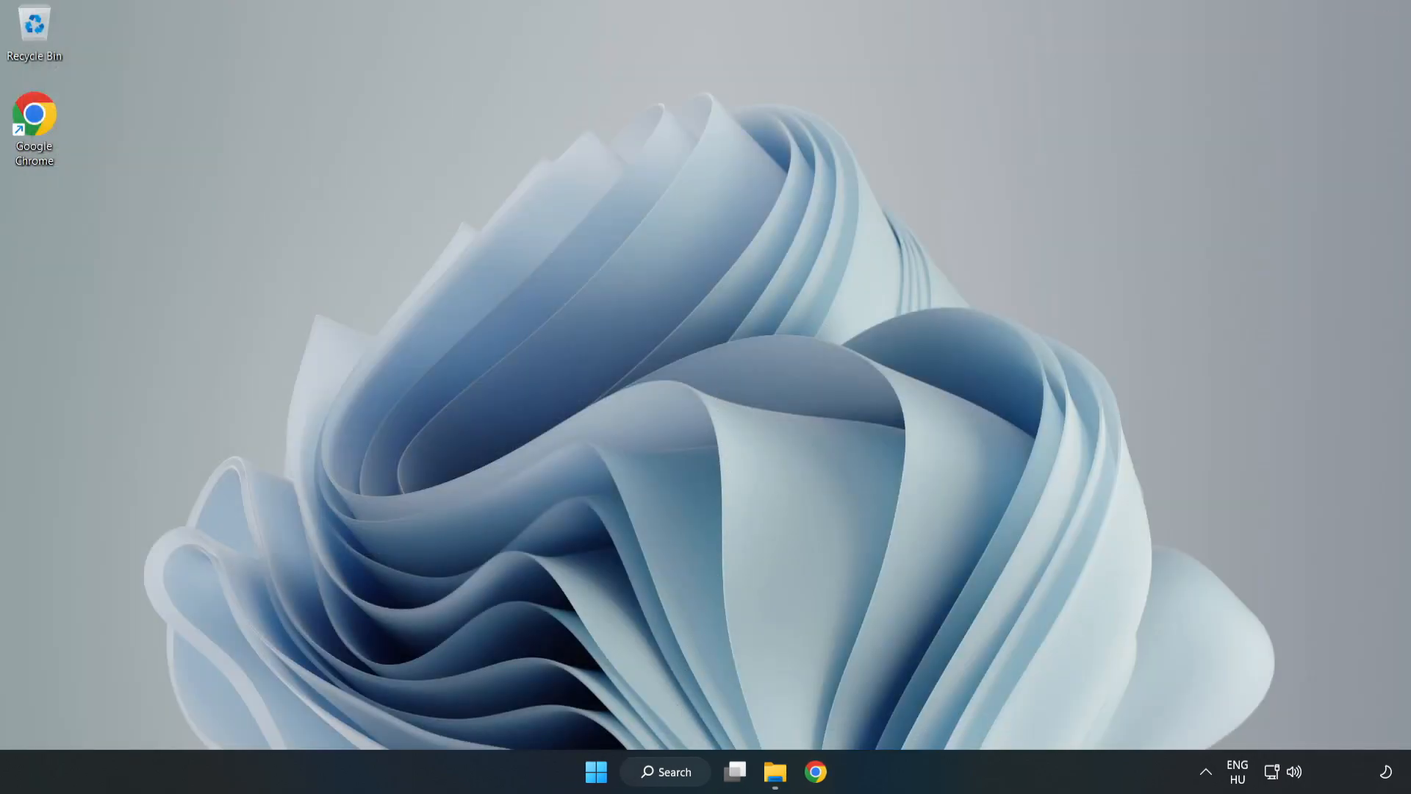
Step: Launch regedit and navigate to HKEY_CURRENT_USER\System\GameConfigStore to list its GameDVR values
{"action": "left_click", "coordinate": [668, 772]}
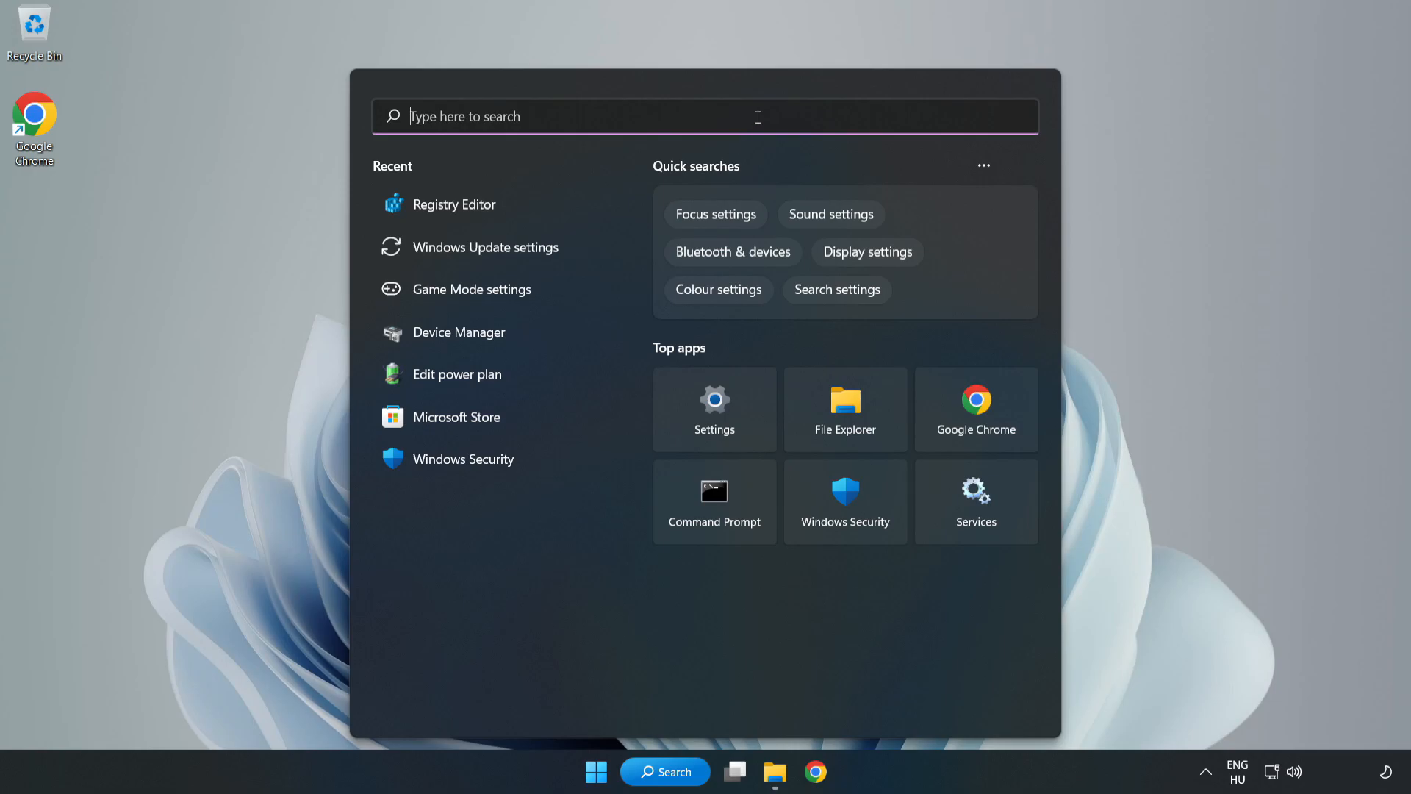
{"action": "type", "text": "regedit"}
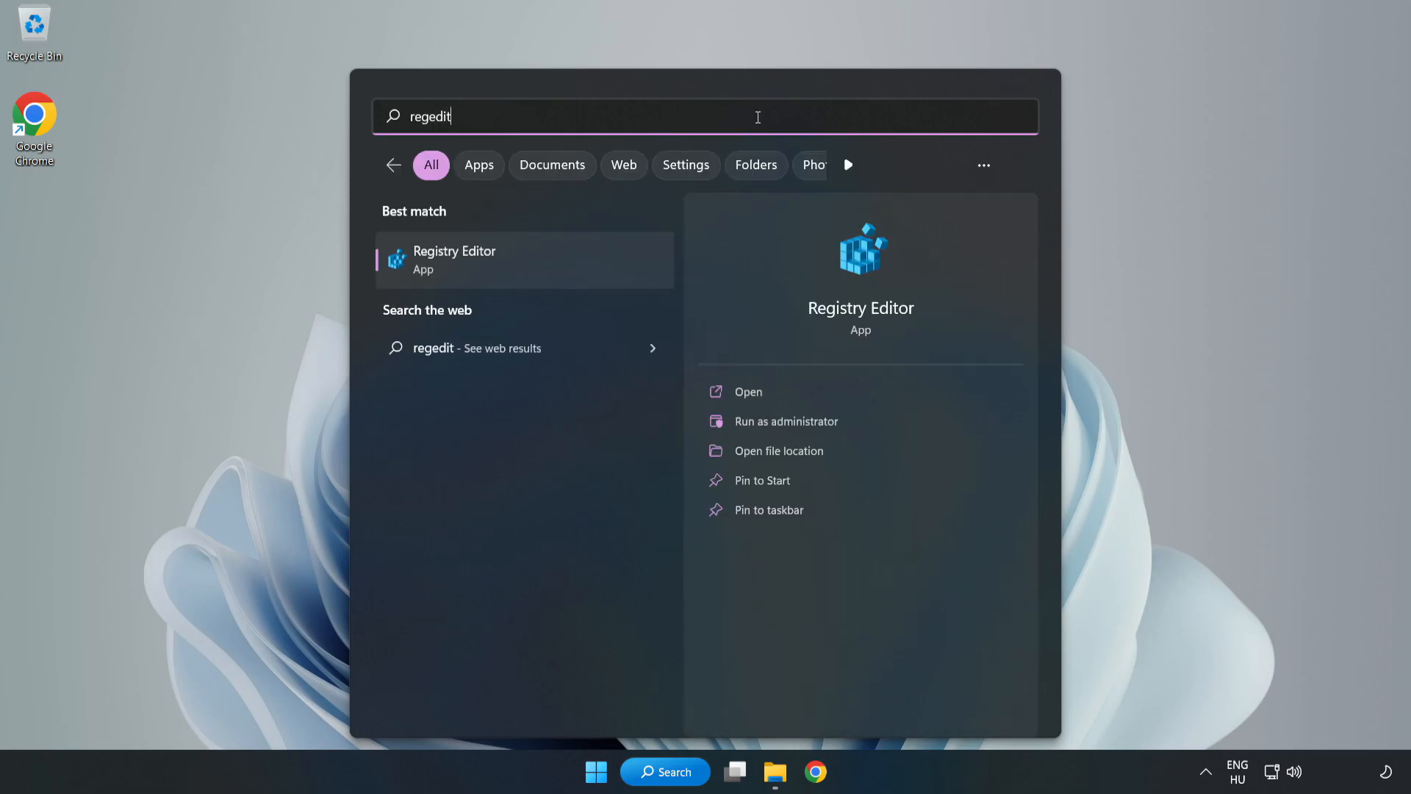
{"action": "mouse_move", "coordinate": [467, 270]}
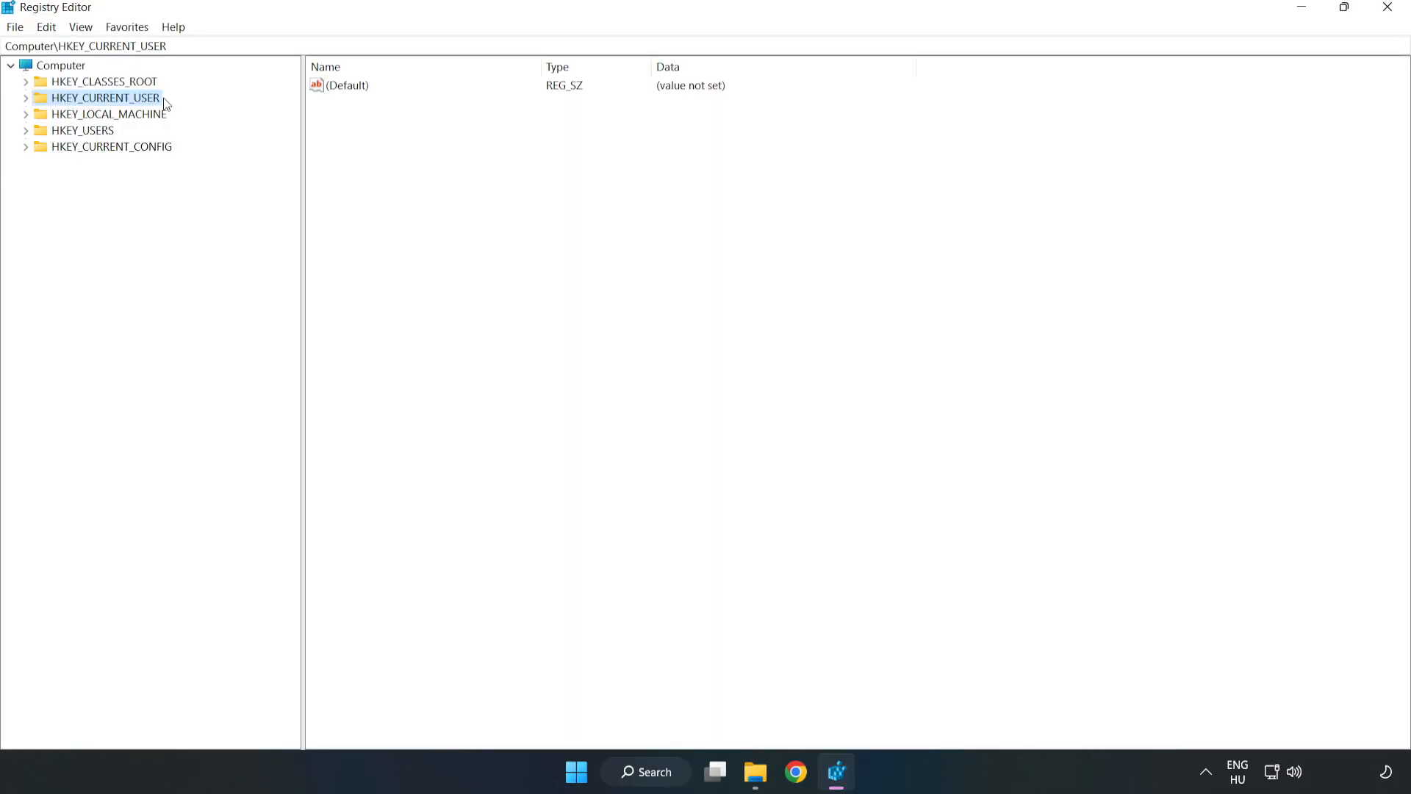
{"action": "mouse_move", "coordinate": [24, 108]}
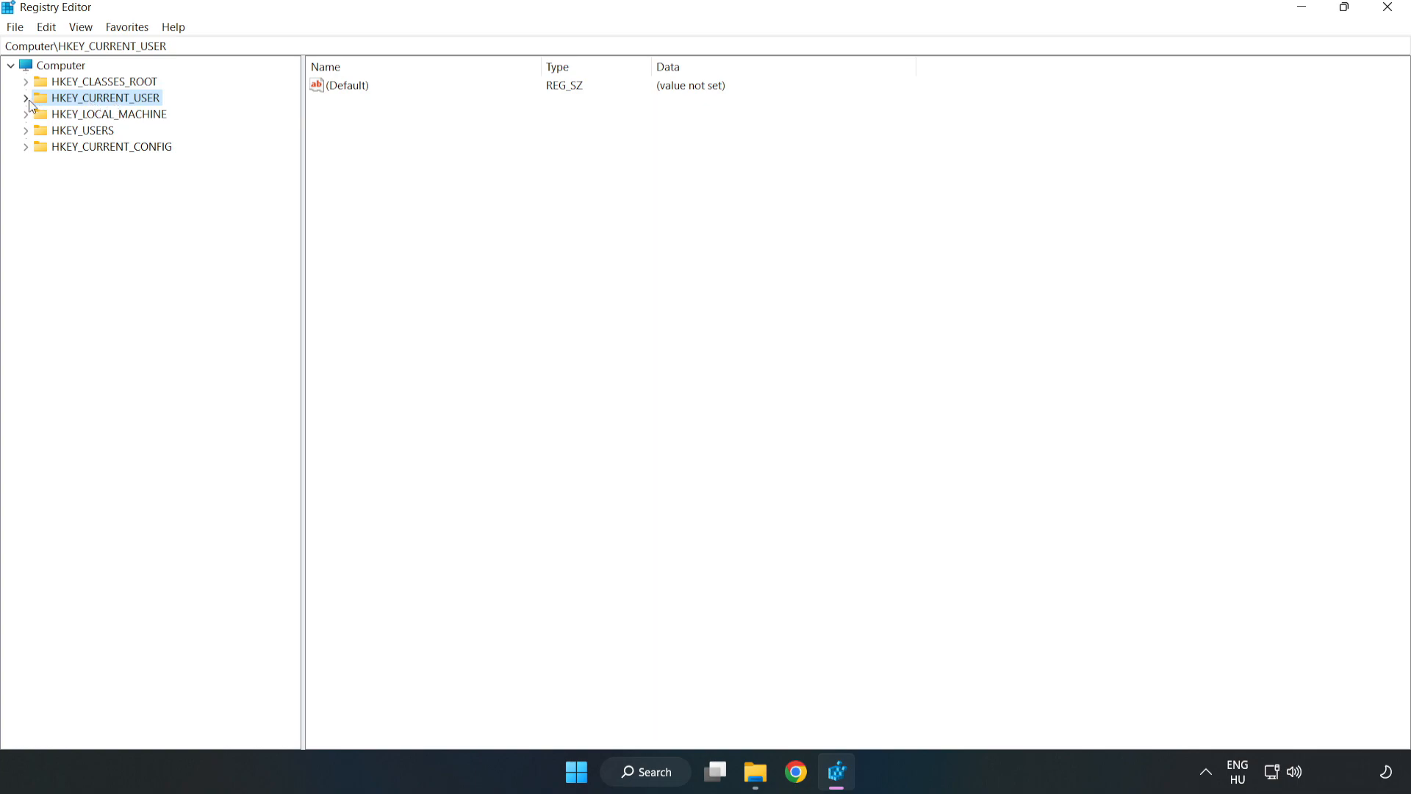
{"action": "left_click", "coordinate": [24, 97]}
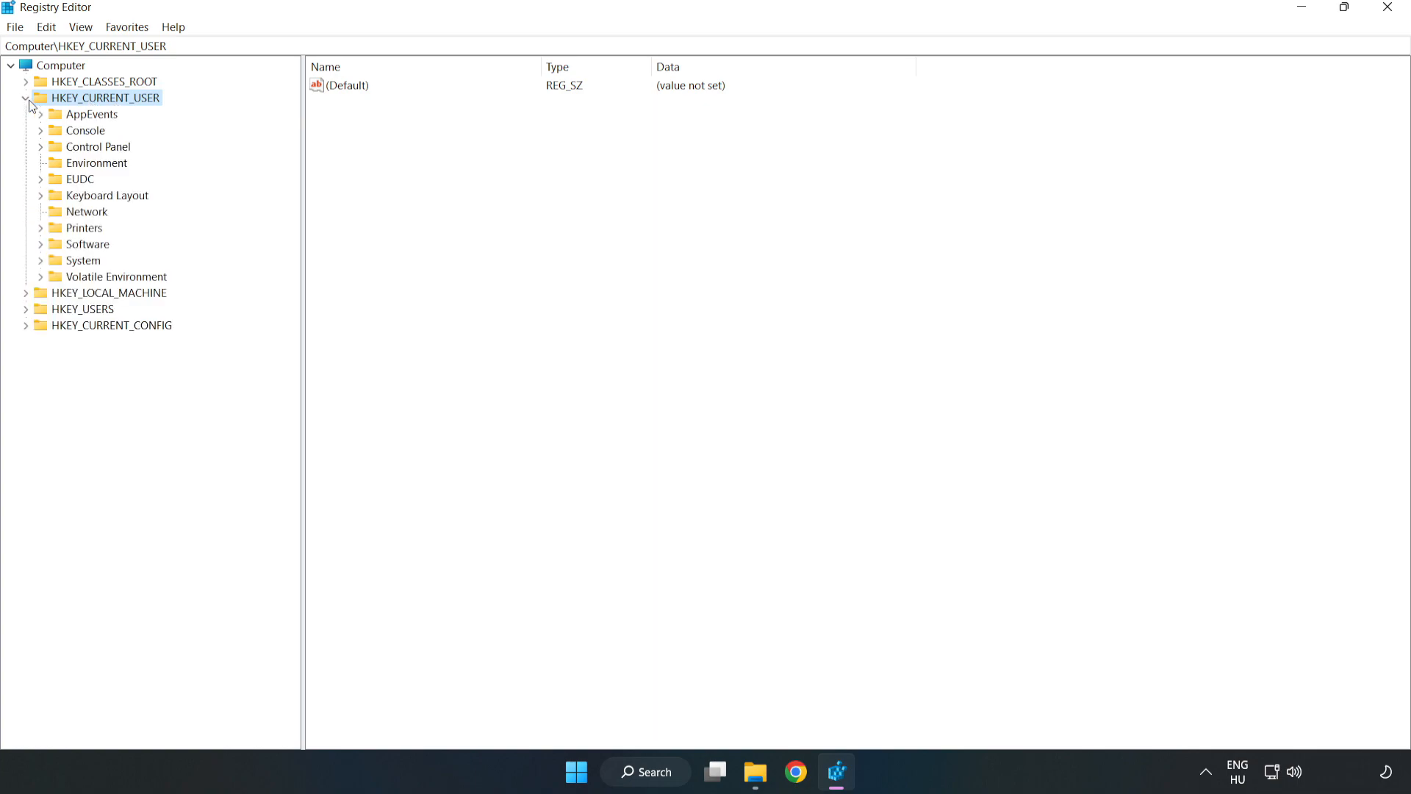
{"action": "mouse_move", "coordinate": [43, 268]}
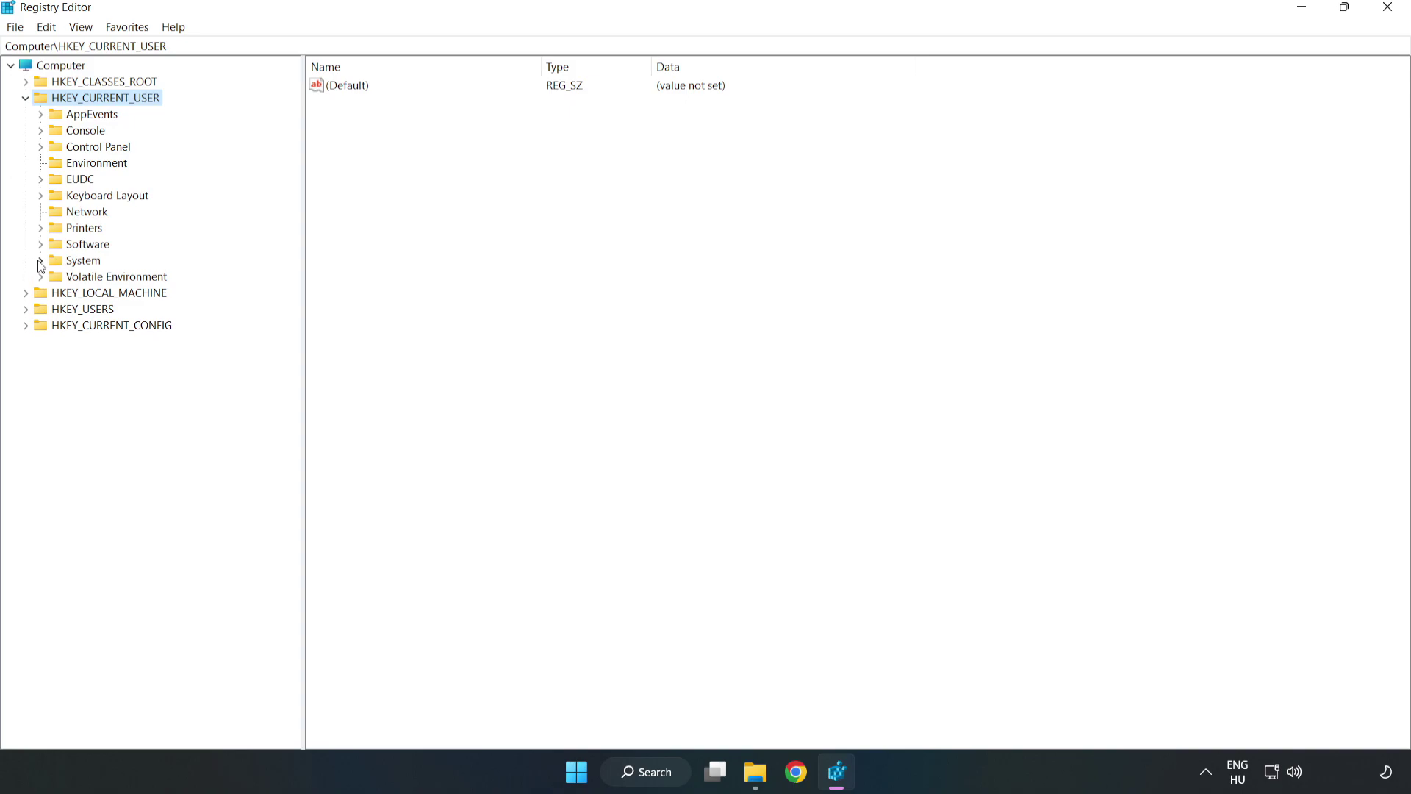
{"action": "left_click", "coordinate": [40, 260]}
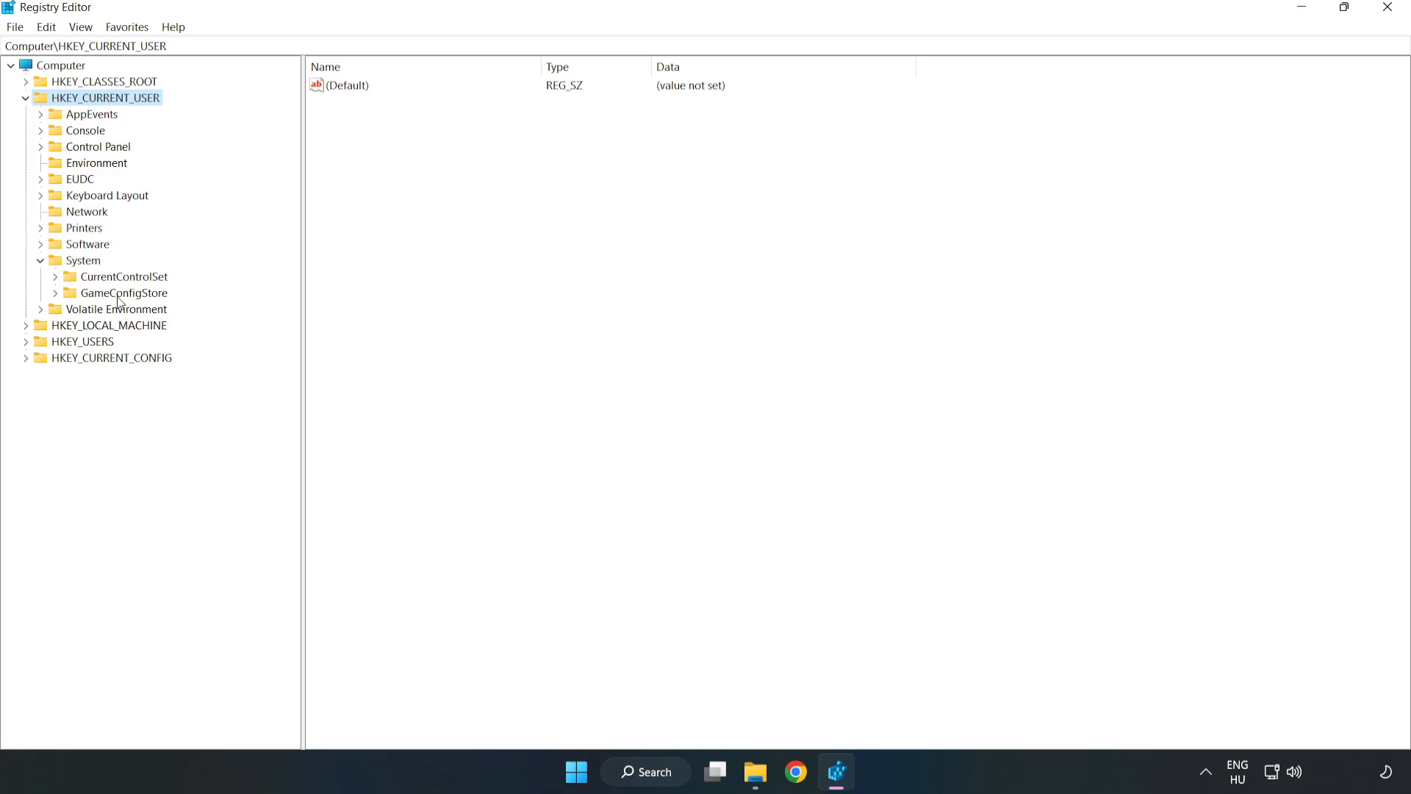
{"action": "left_click", "coordinate": [115, 293]}
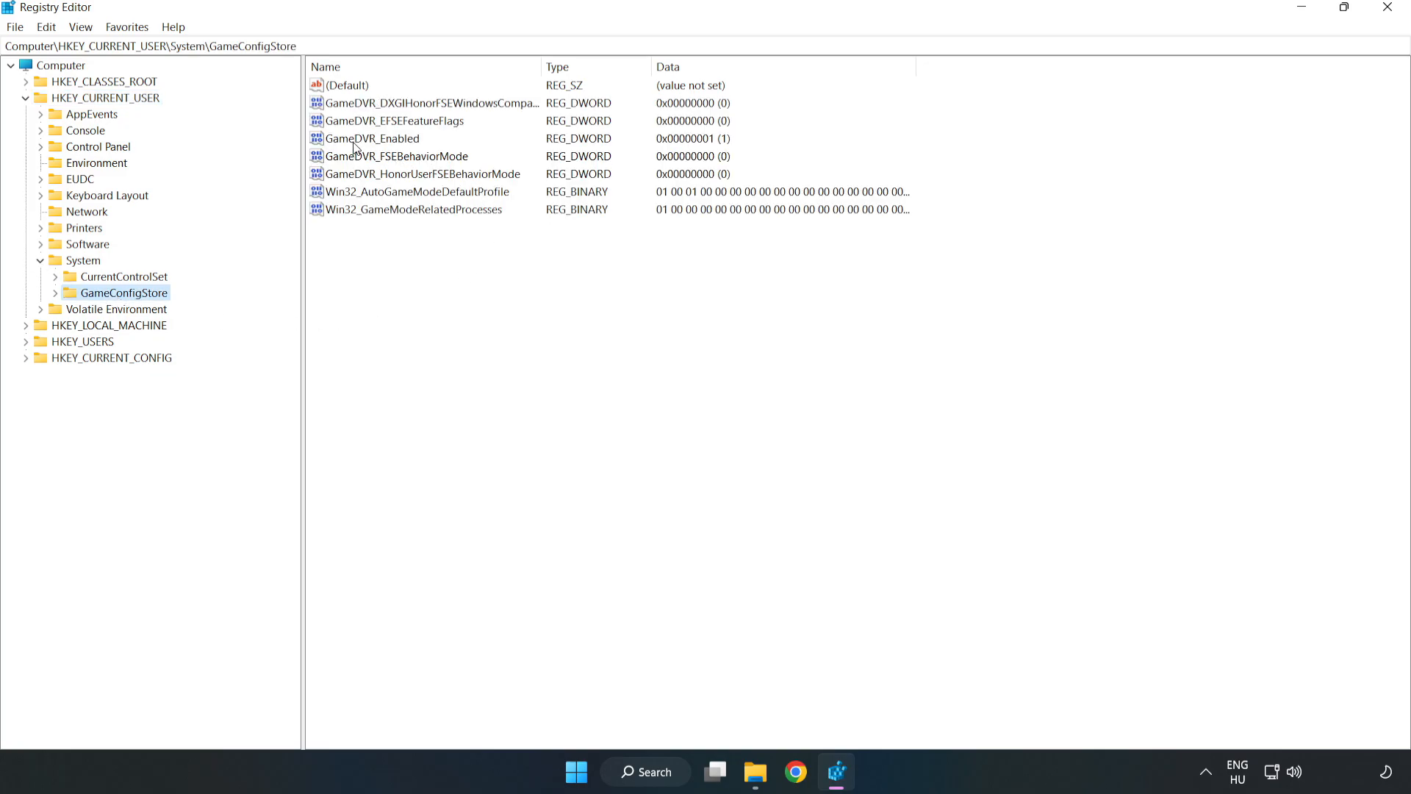
Step: Modify the GameDVR_Enabled DWORD and save its value data as 0
{"action": "left_click", "coordinate": [371, 139]}
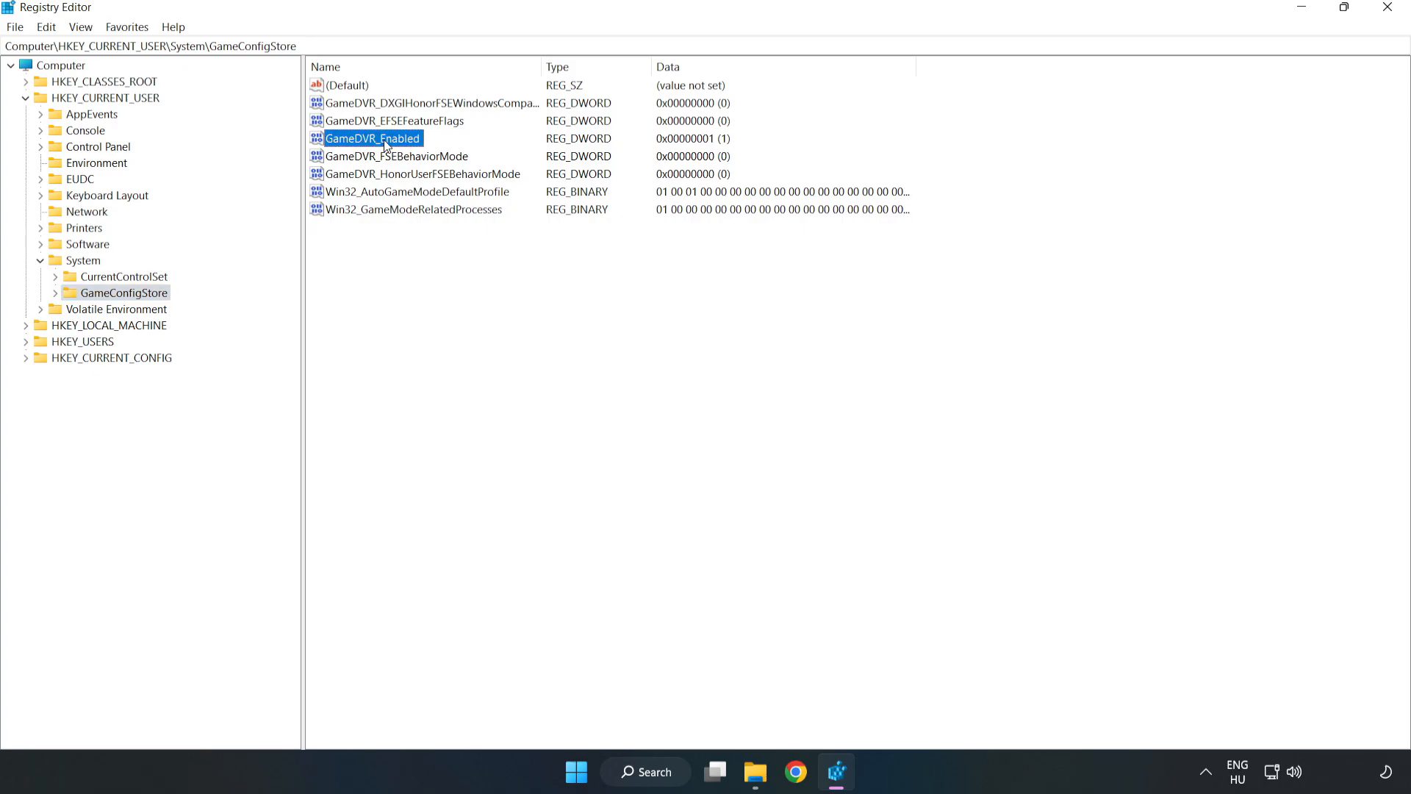
{"action": "right_click", "coordinate": [385, 139]}
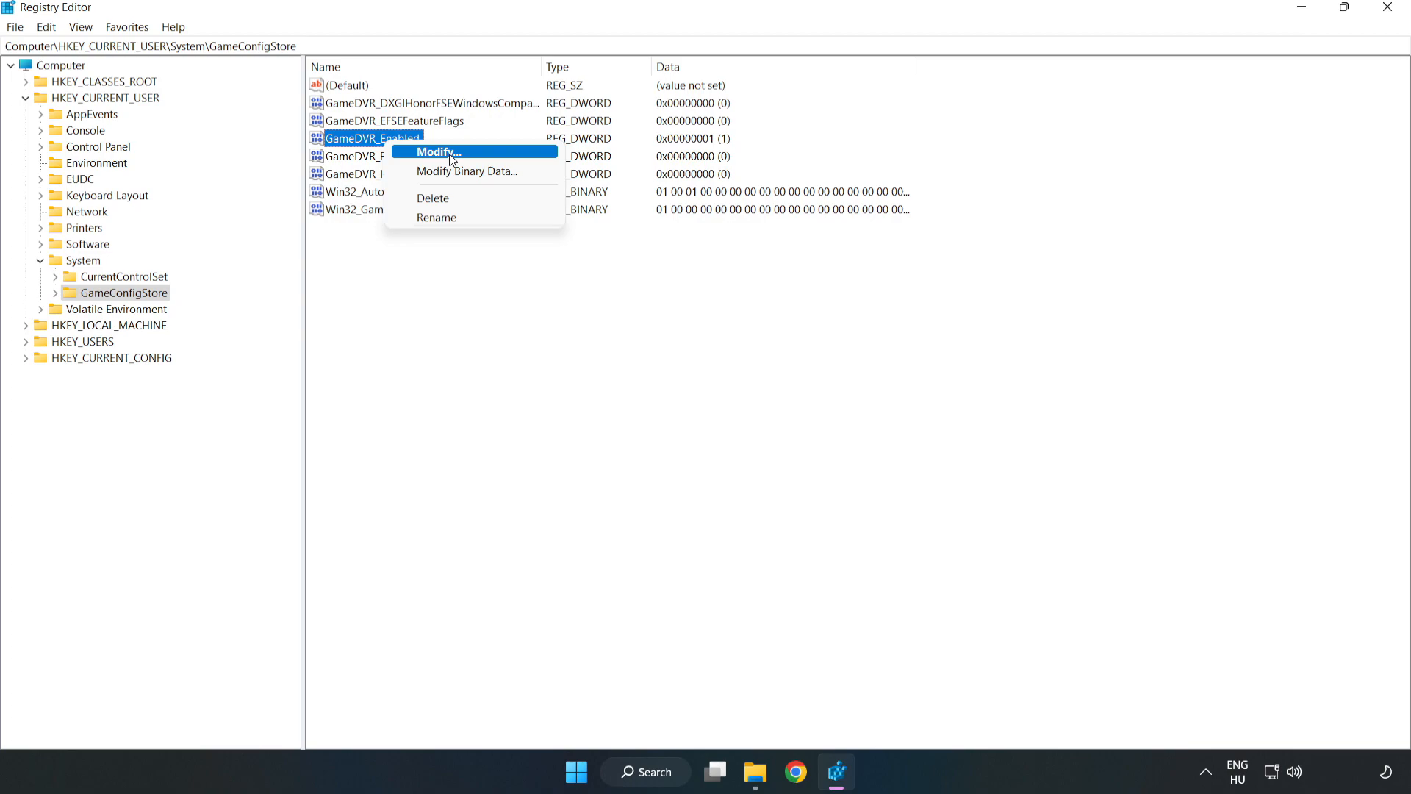
{"action": "left_click", "coordinate": [439, 152]}
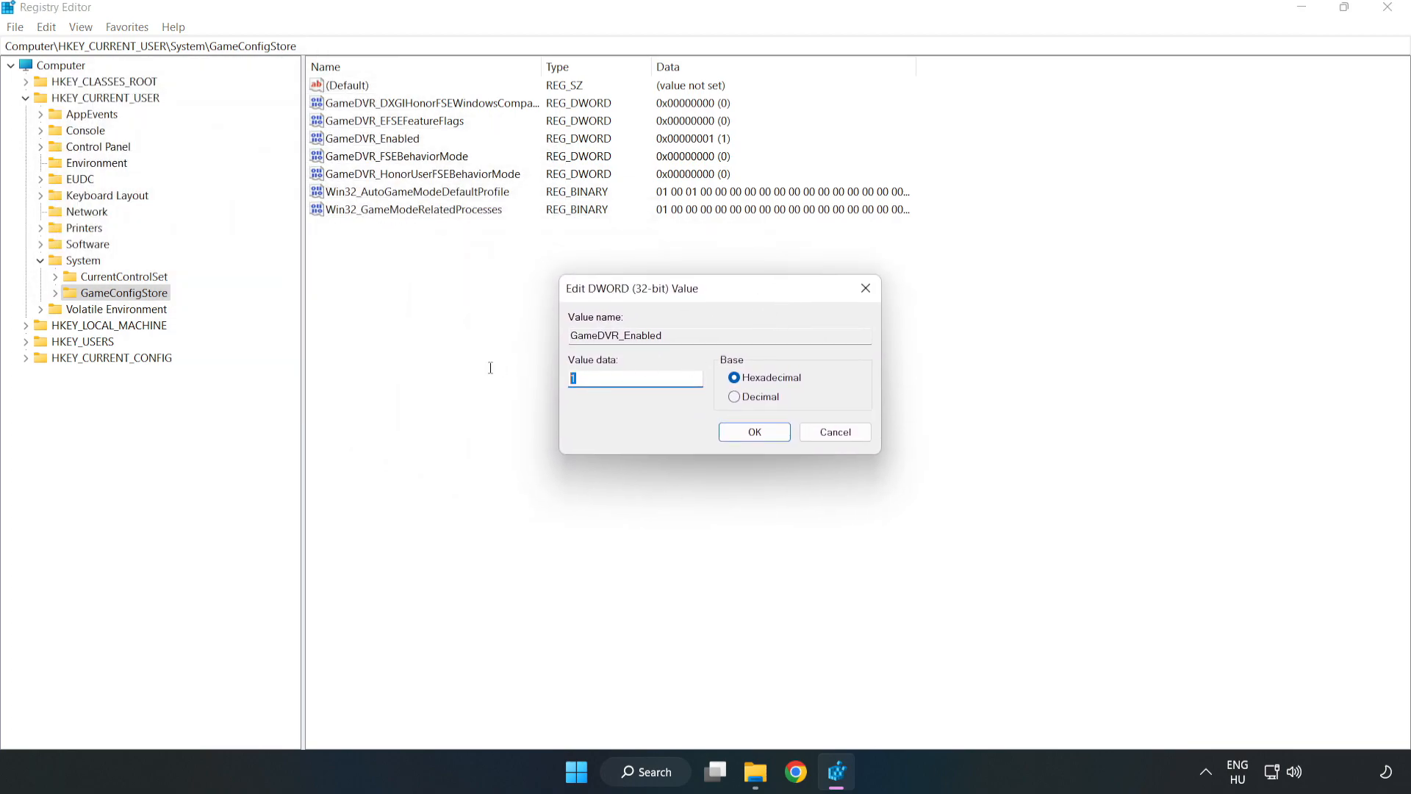
{"action": "type", "text": "0"}
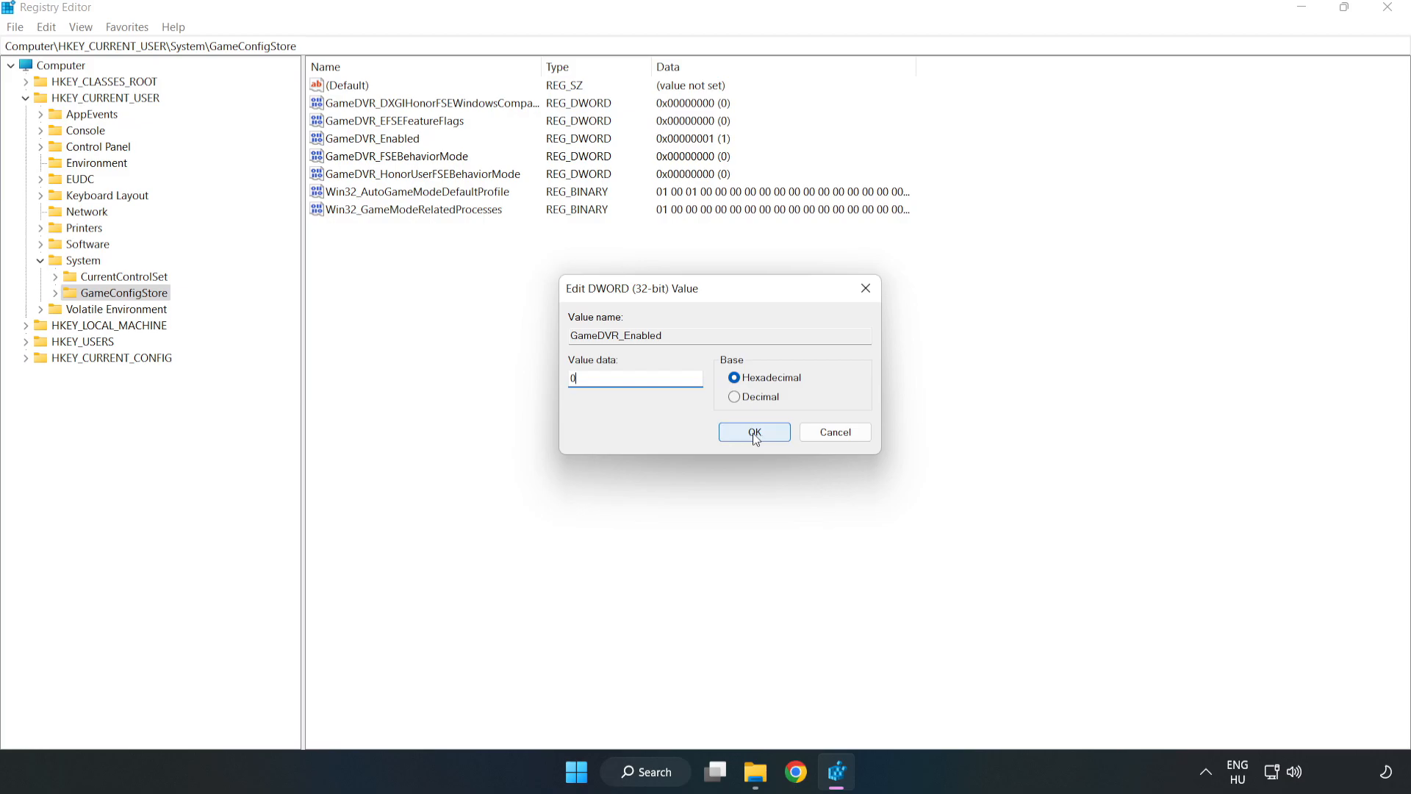
{"action": "left_click", "coordinate": [754, 433]}
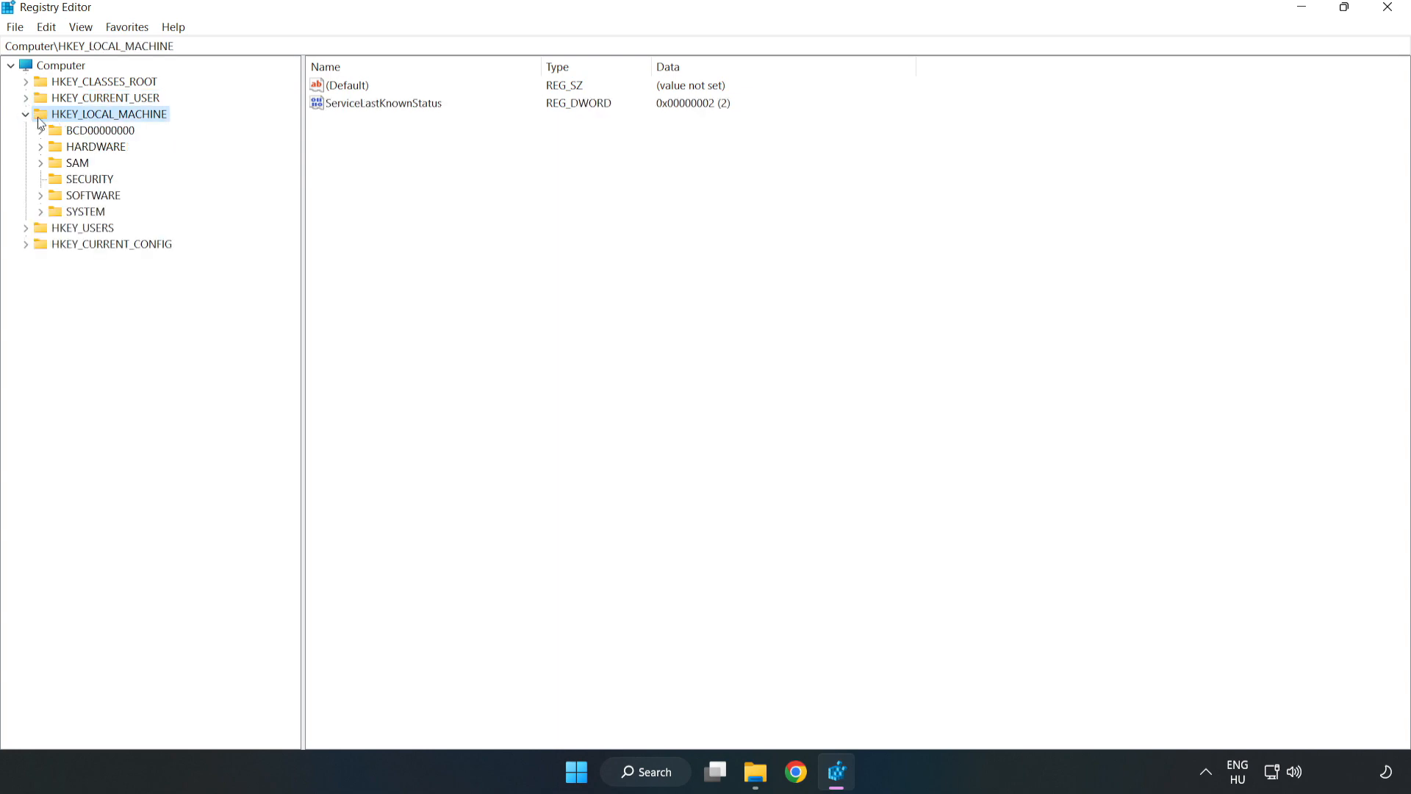
{"action": "mouse_move", "coordinate": [50, 204]}
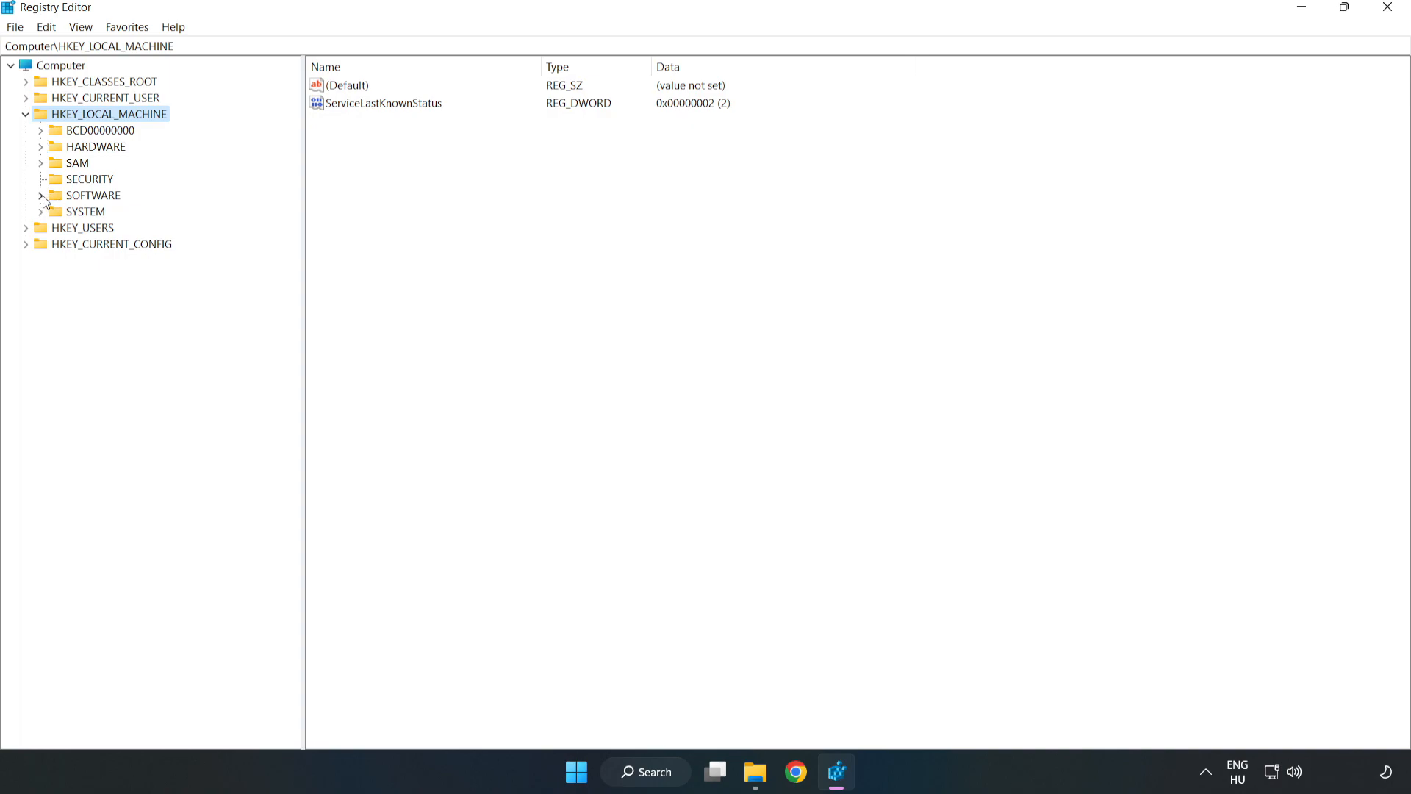
Step: Expand SOFTWARE > Microsoft > PolicyManager > default in the HKEY_LOCAL_MACHINE tree
{"action": "left_click", "coordinate": [43, 196]}
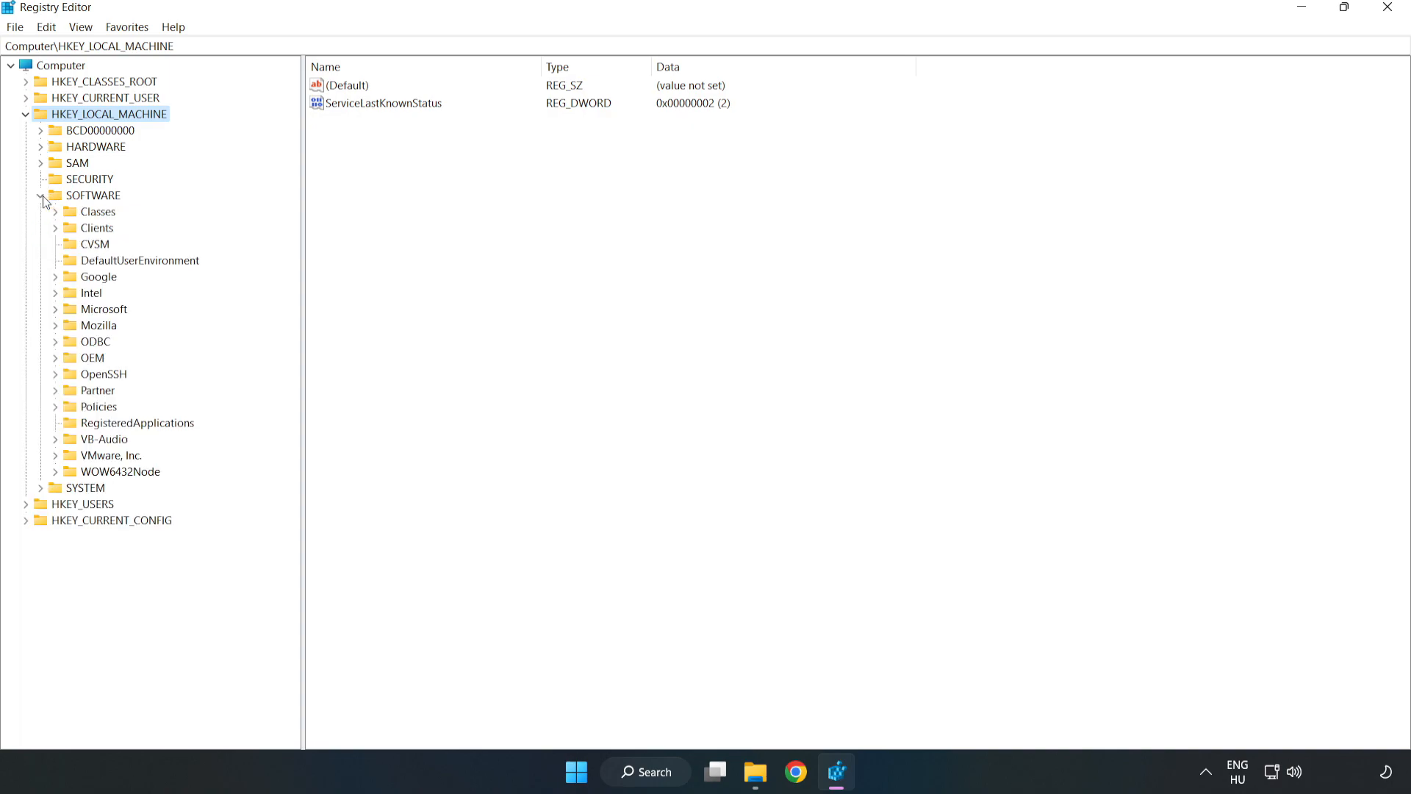
{"action": "mouse_move", "coordinate": [59, 321]}
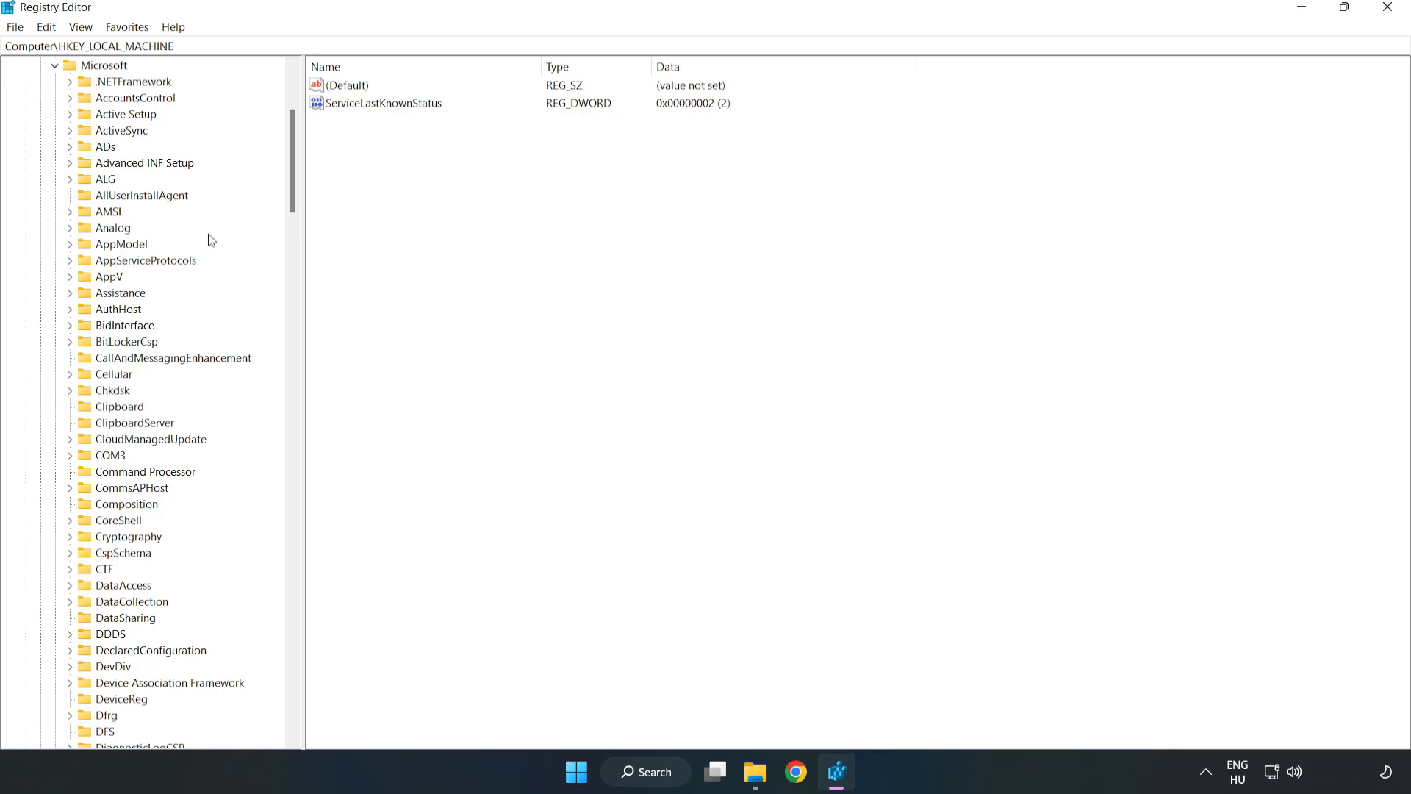
{"action": "scroll", "scroll_direction": "down", "scroll_amount": 3}
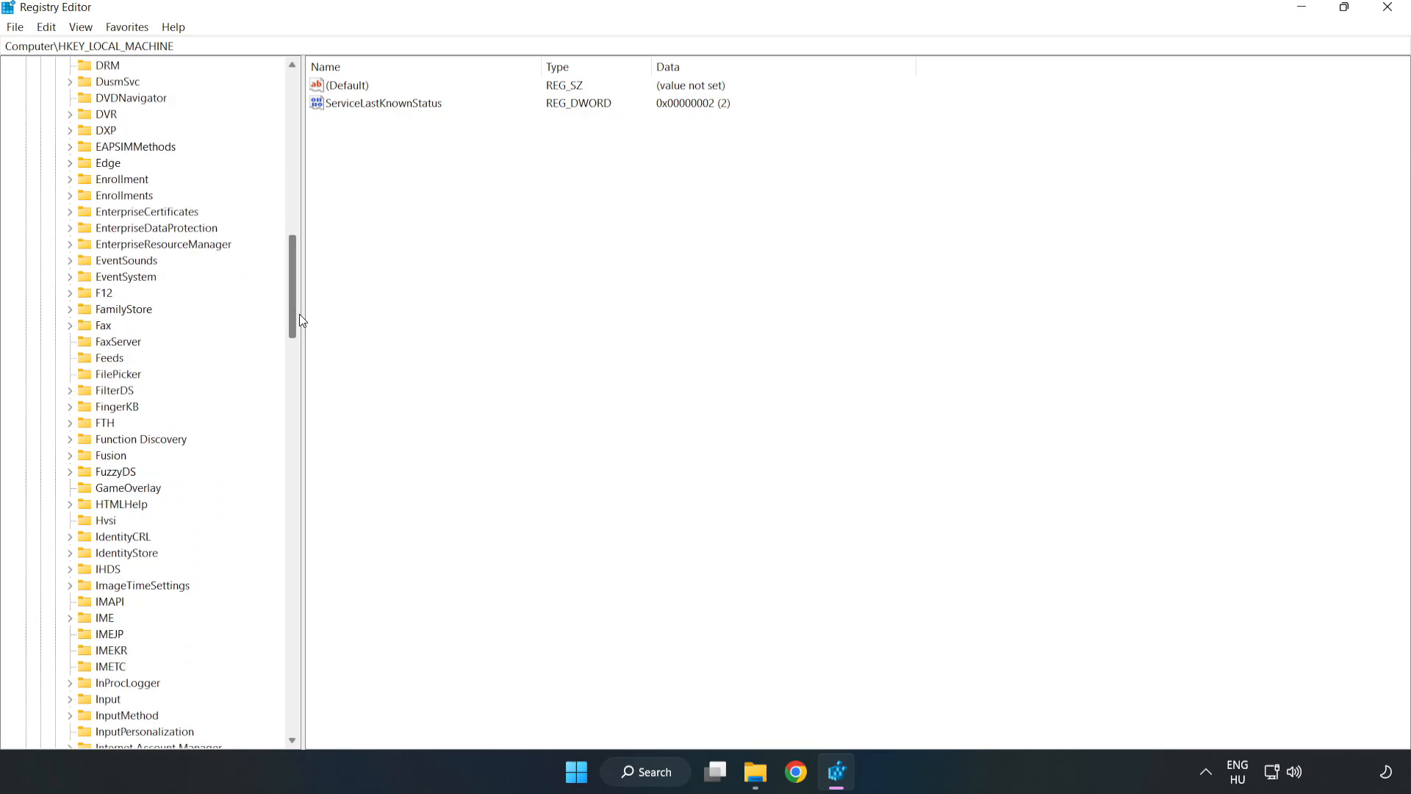
{"action": "scroll", "scroll_direction": "down", "scroll_amount": 3}
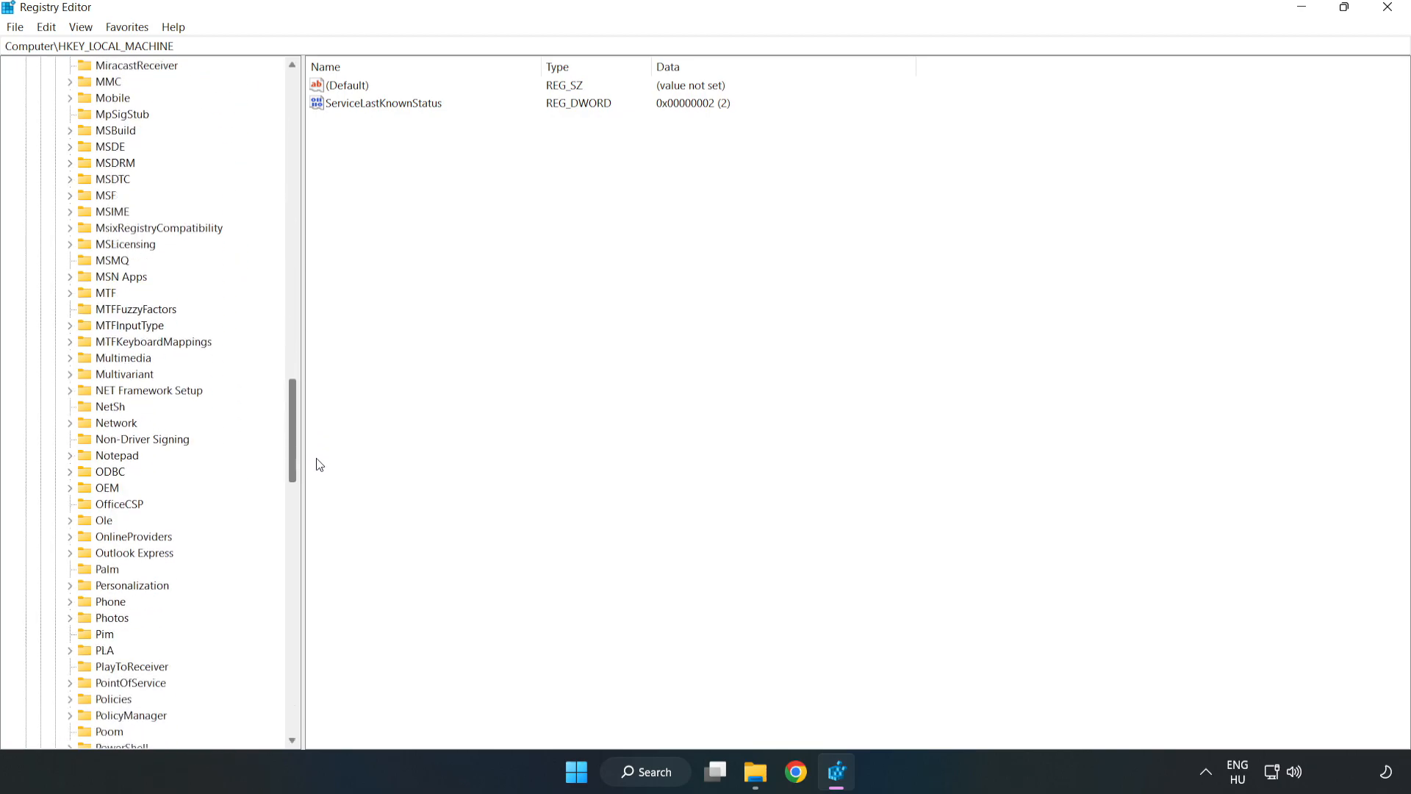
{"action": "scroll", "scroll_direction": "down", "scroll_amount": 3}
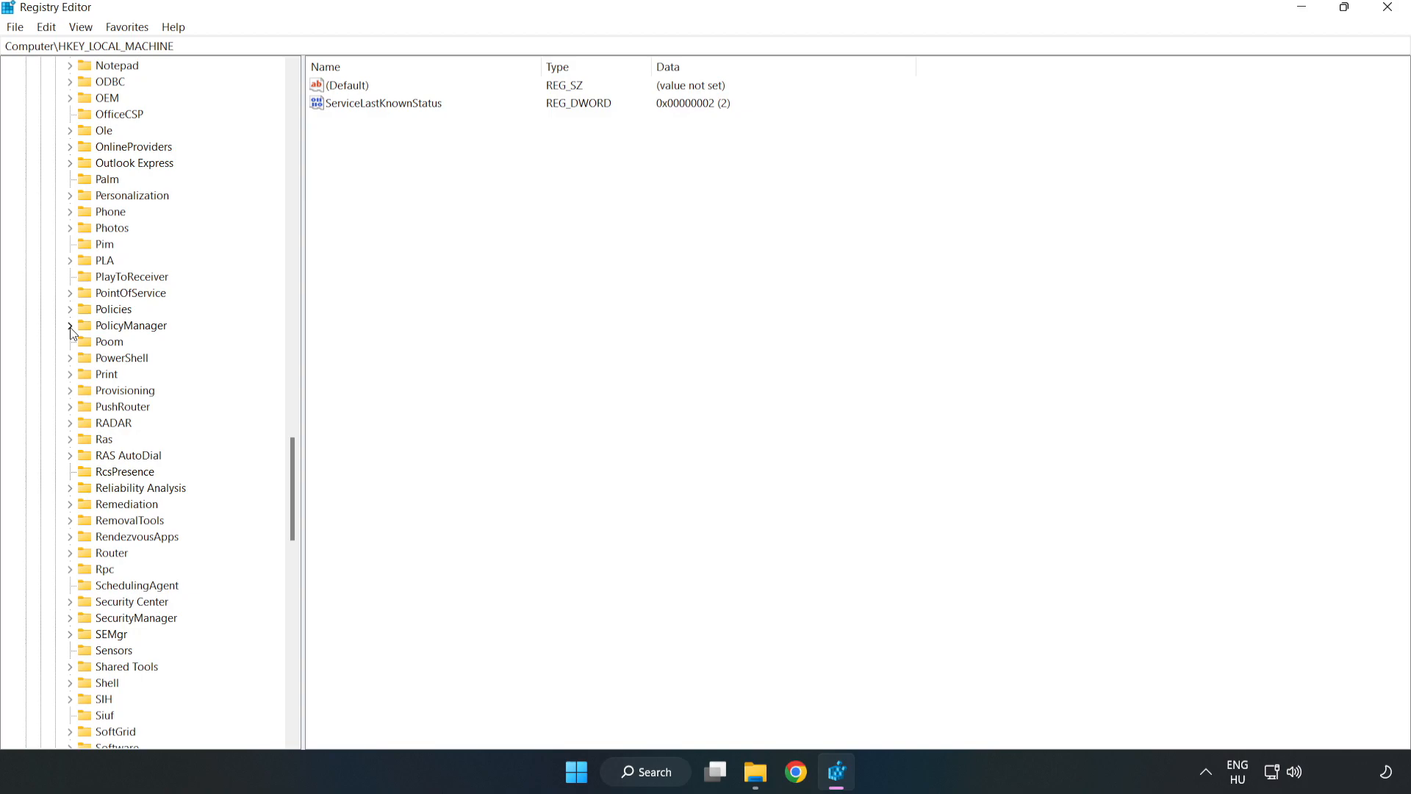
{"action": "left_click", "coordinate": [69, 325]}
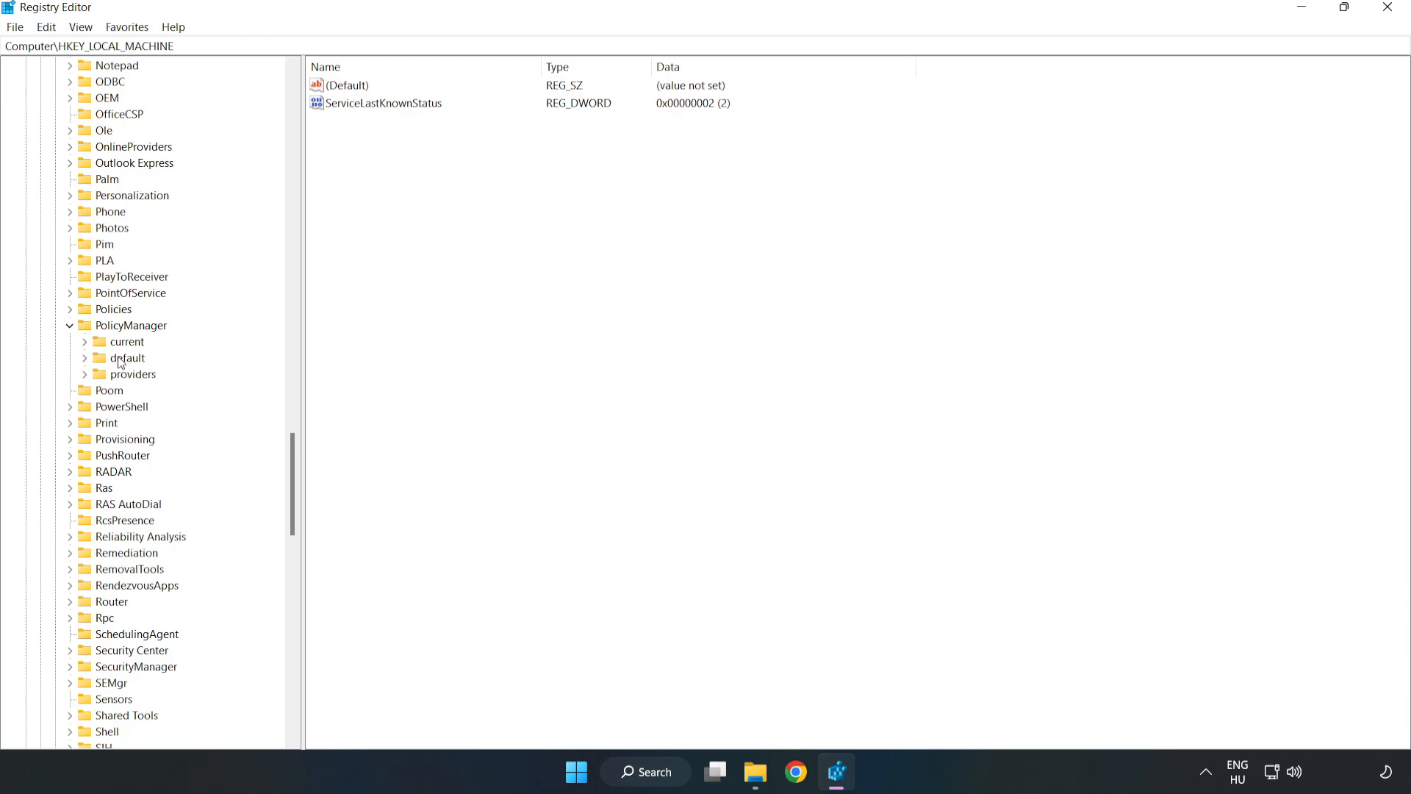
{"action": "left_click", "coordinate": [86, 358]}
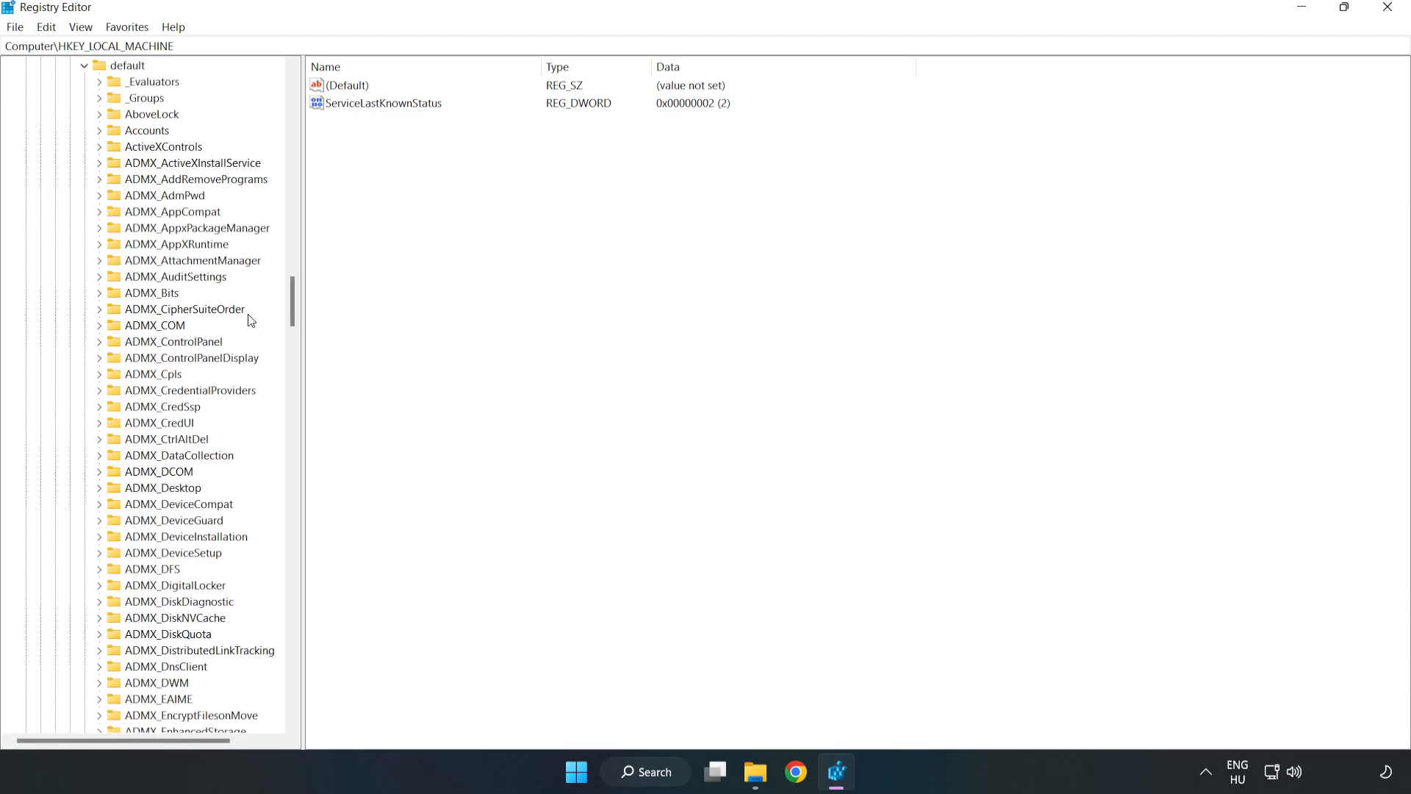
Step: Expand ApplicationManagement and select AllowGameDVR to show its value (currently 1)
{"action": "scroll", "scroll_direction": "down", "scroll_amount": 3}
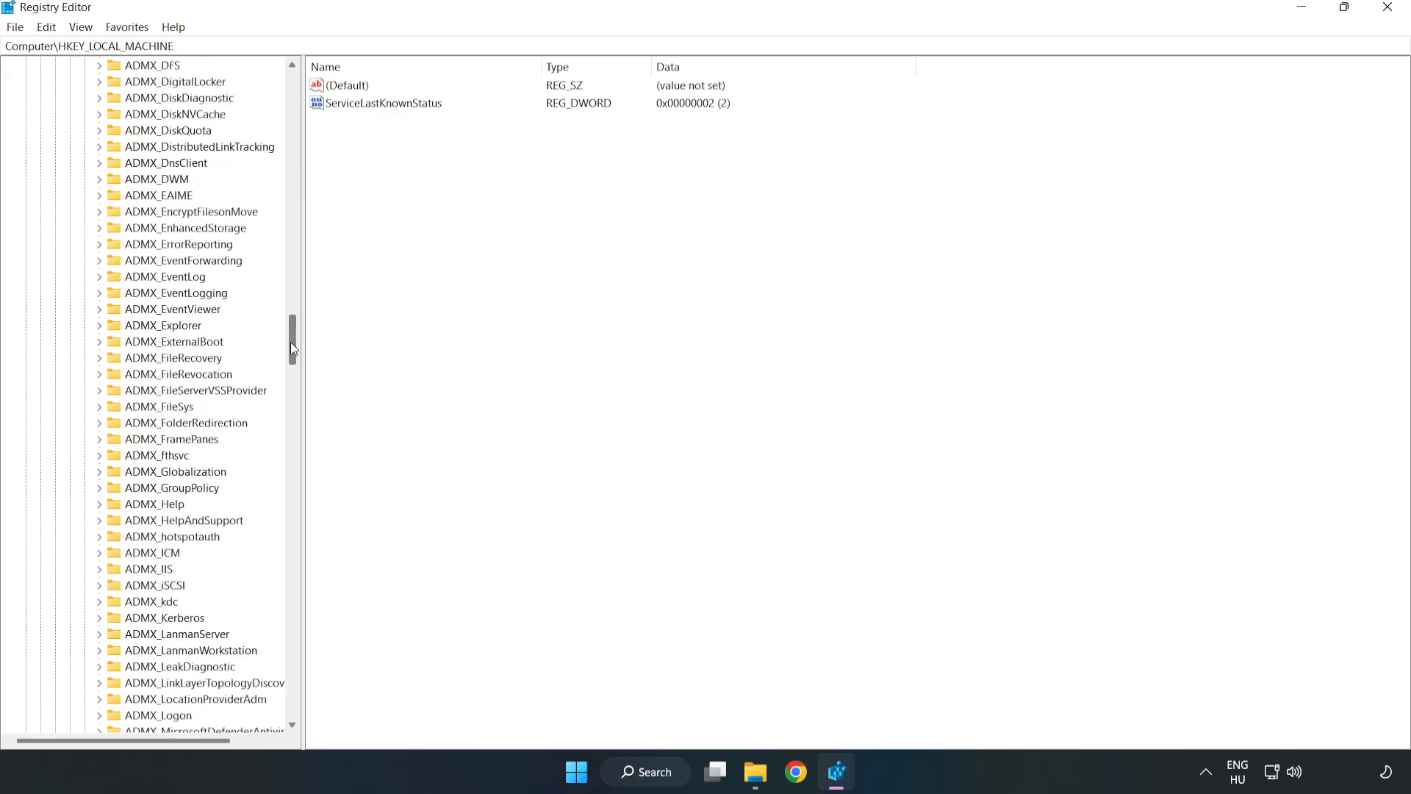
{"action": "scroll", "scroll_direction": "down", "scroll_amount": 3}
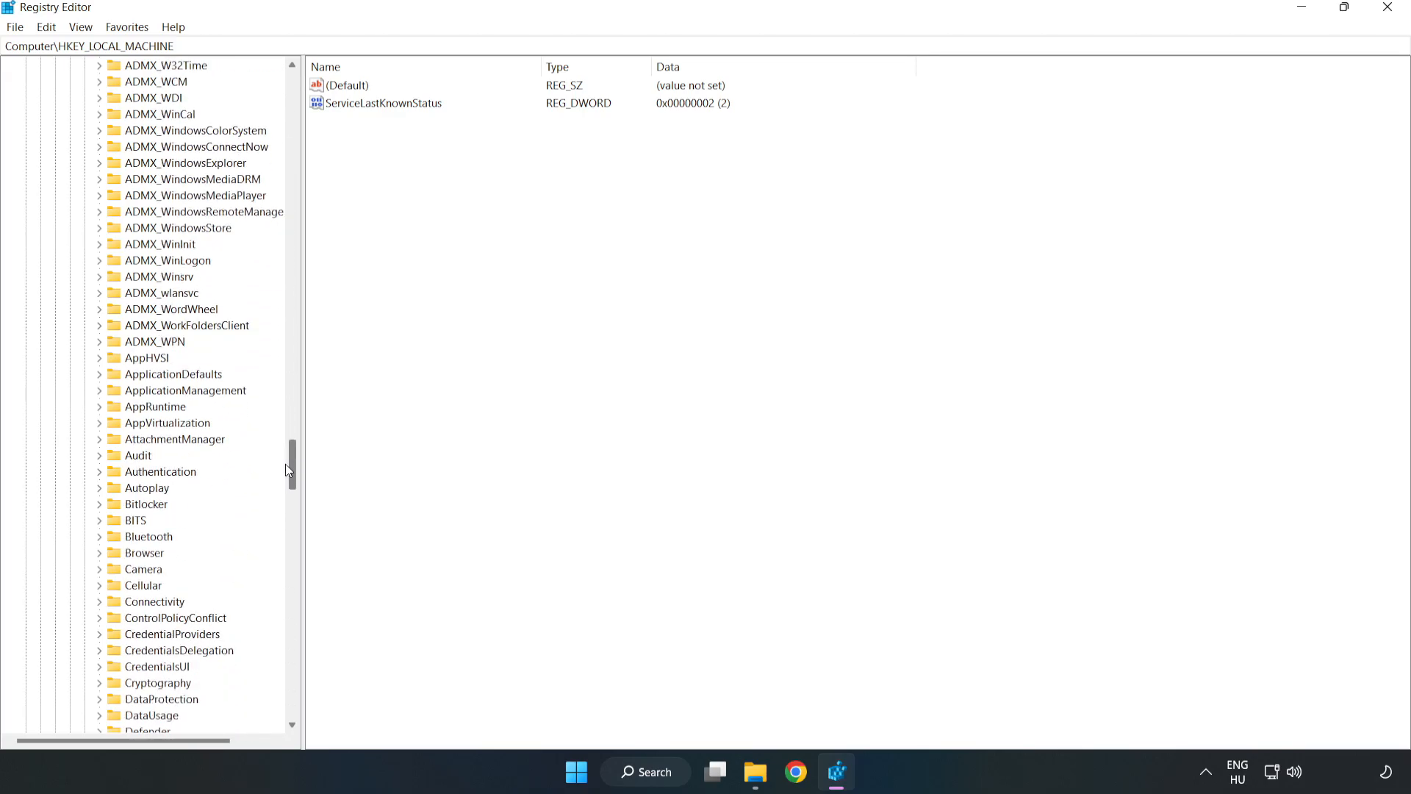
{"action": "scroll", "scroll_direction": "down", "scroll_amount": 3}
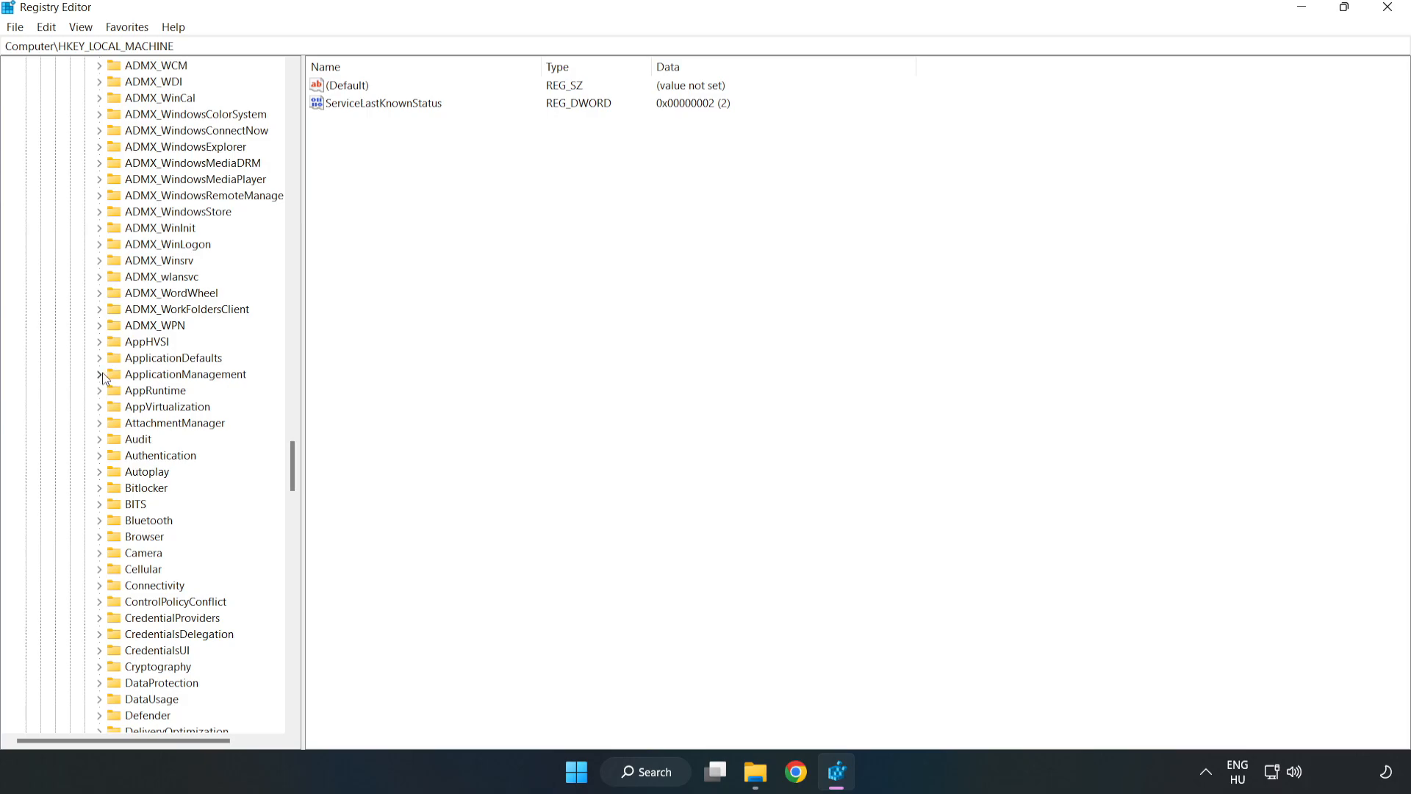
{"action": "left_click", "coordinate": [99, 374]}
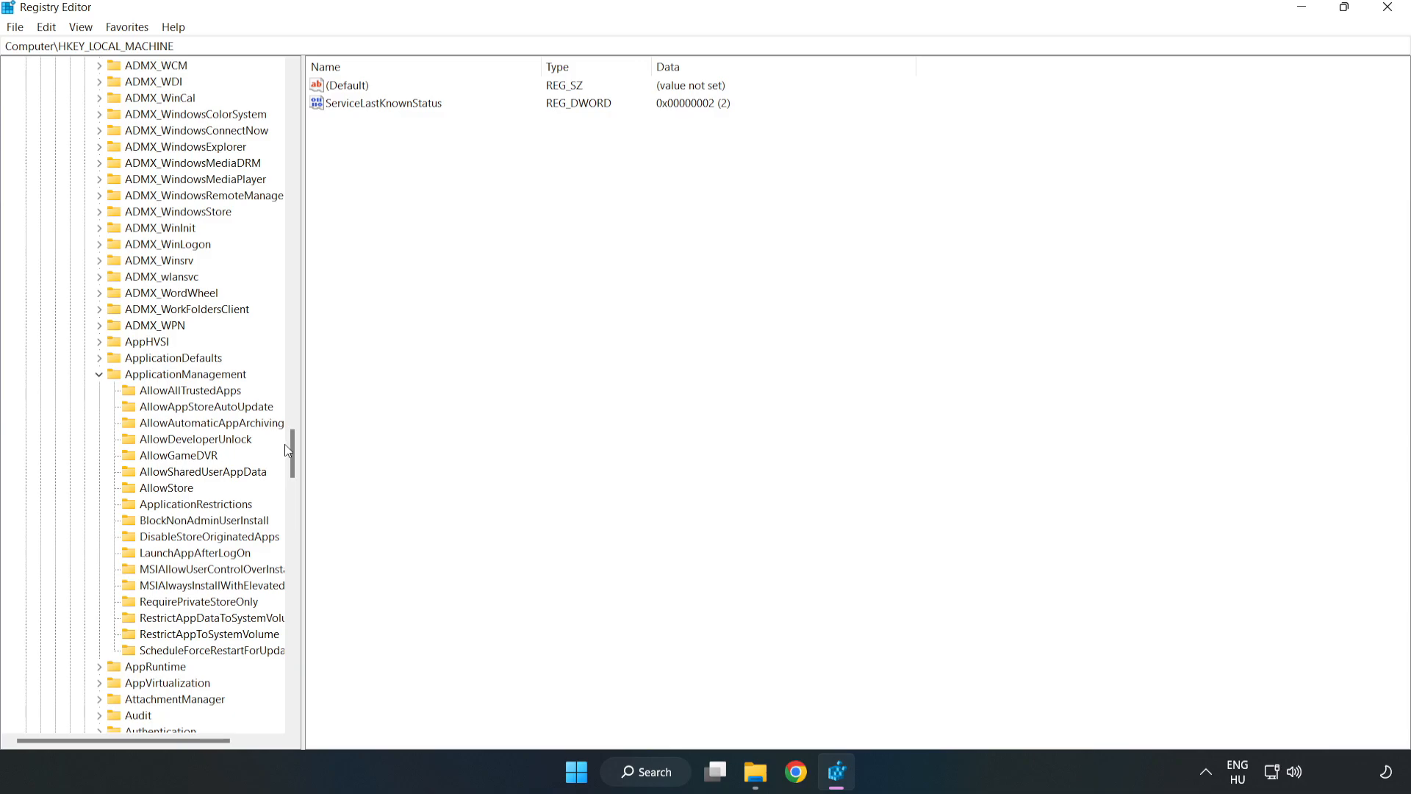
{"action": "mouse_move", "coordinate": [155, 460]}
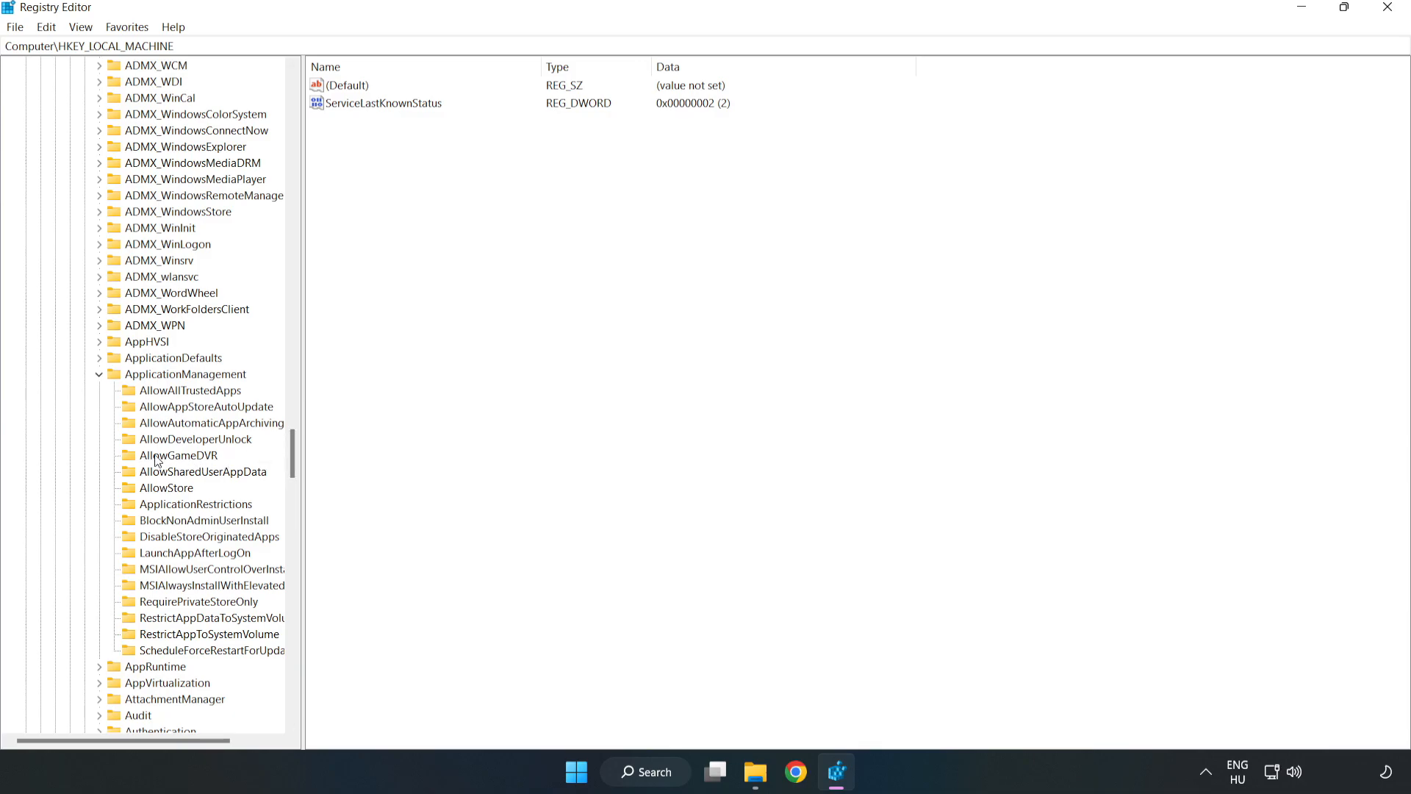
{"action": "mouse_move", "coordinate": [163, 457]}
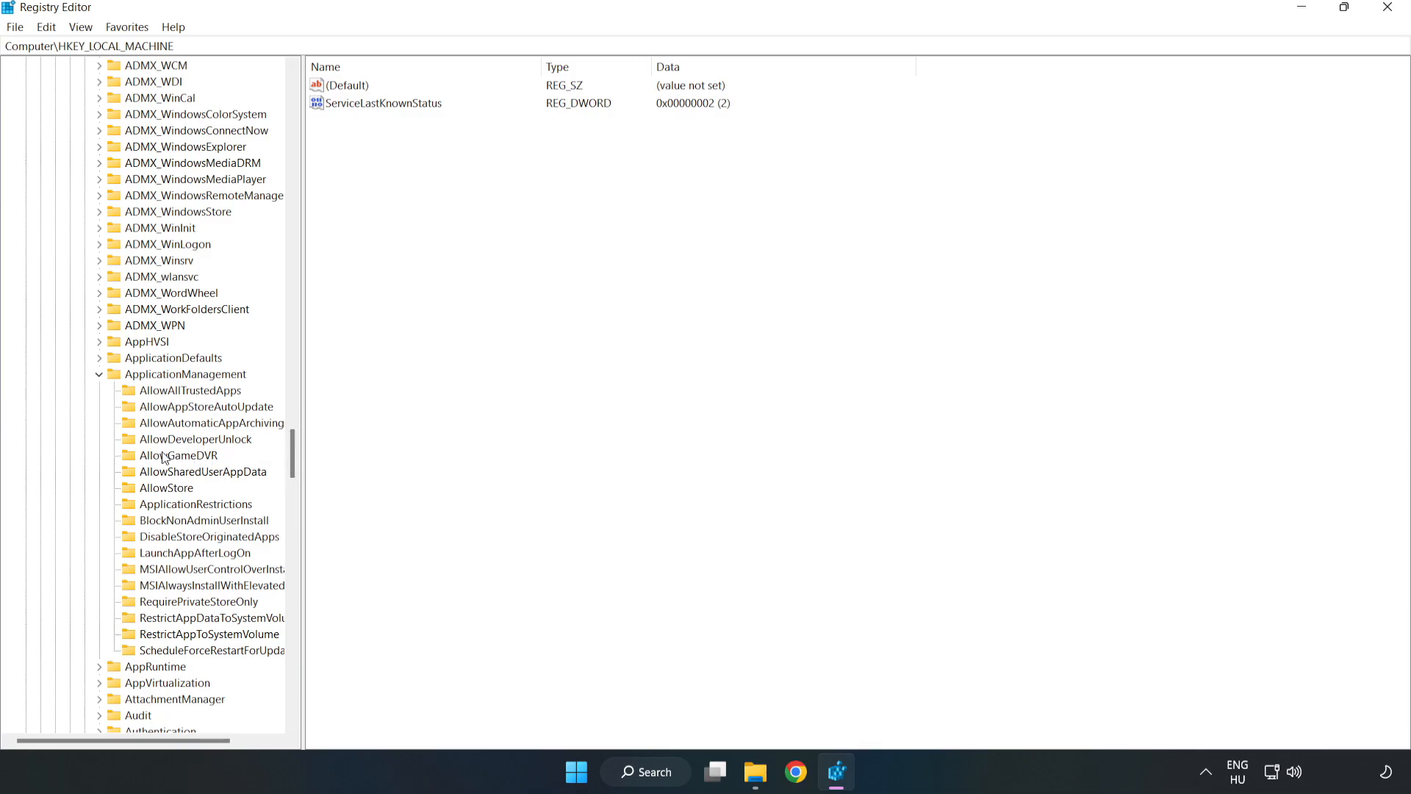
{"action": "left_click", "coordinate": [178, 455]}
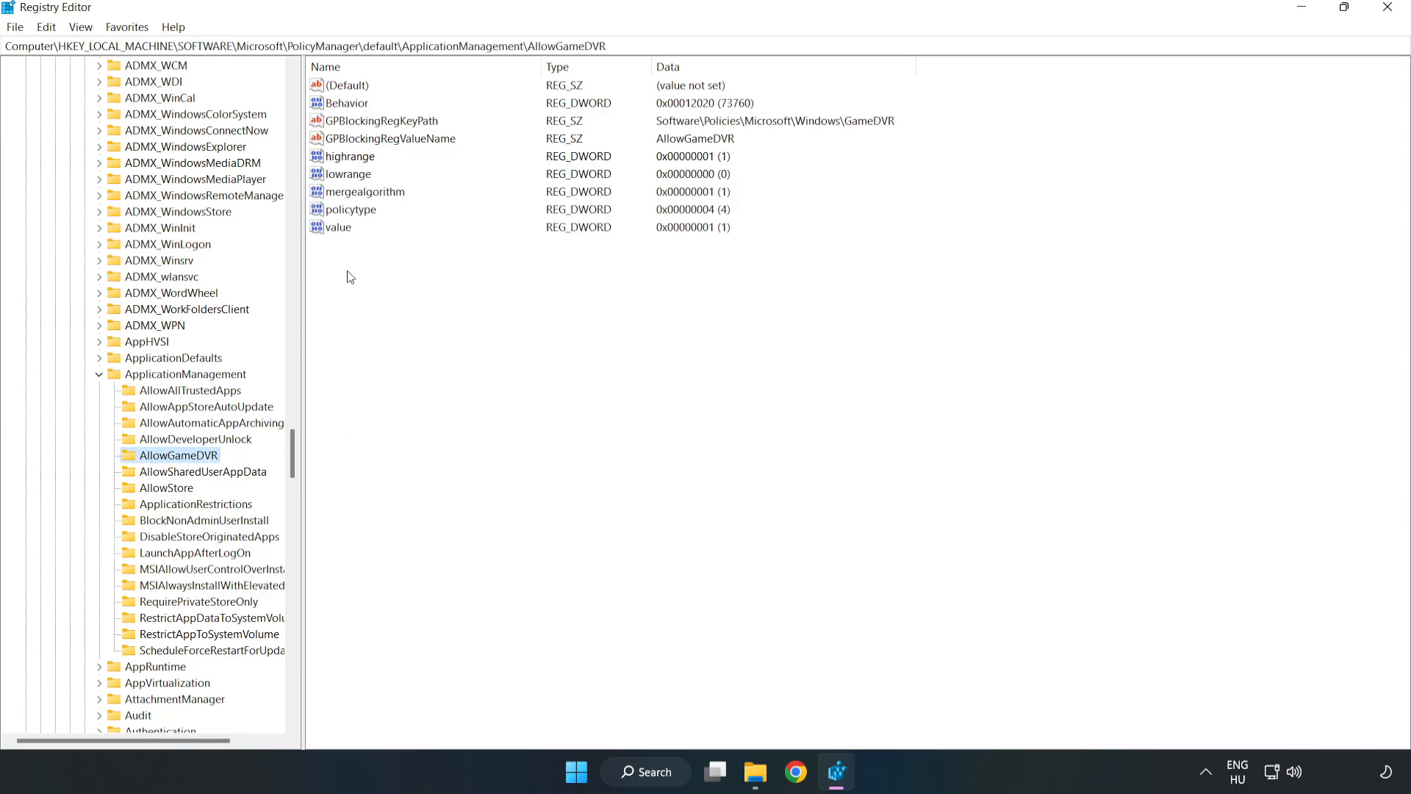
Step: Modify AllowGameDVR's 'value' entry and save its data as 0
{"action": "left_click", "coordinate": [339, 227]}
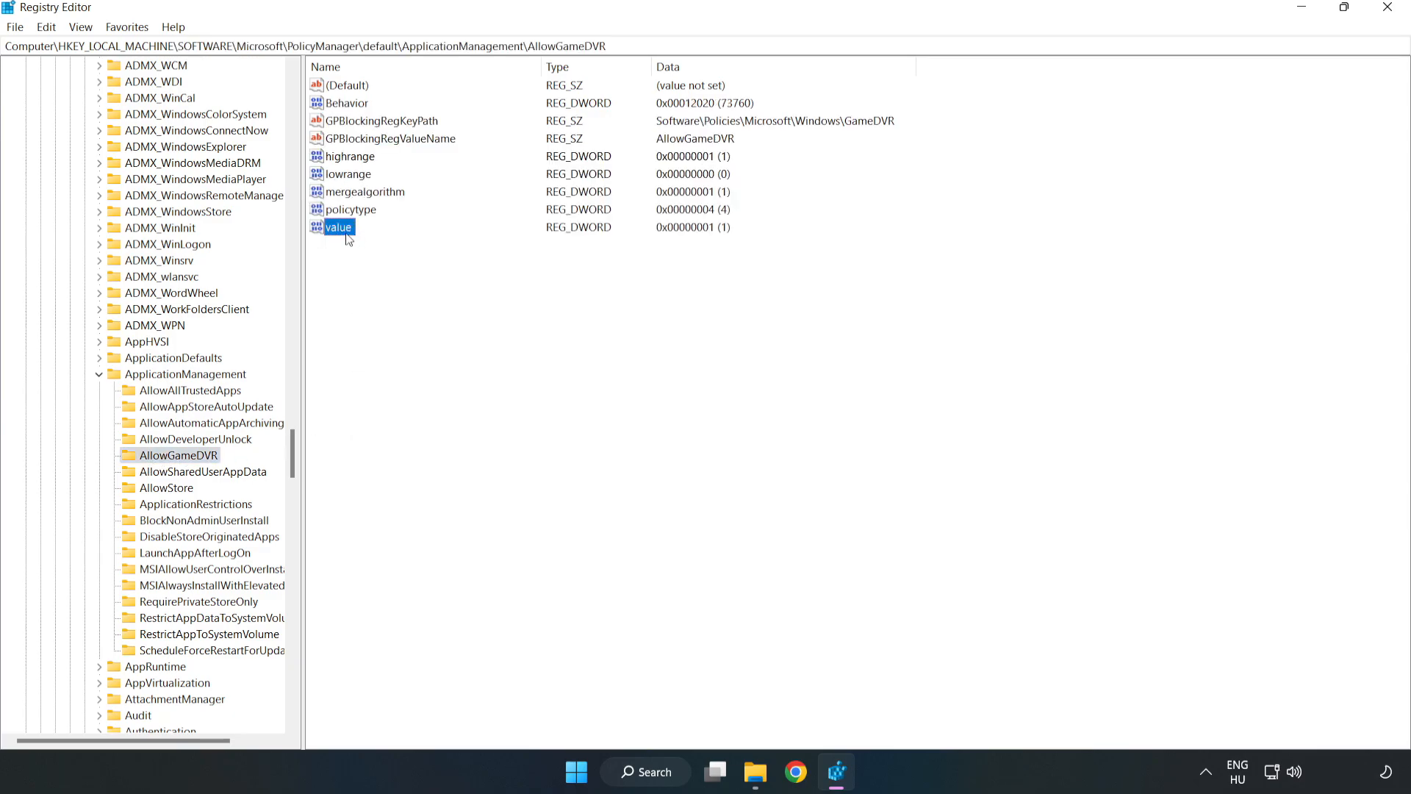
{"action": "right_click", "coordinate": [340, 227]}
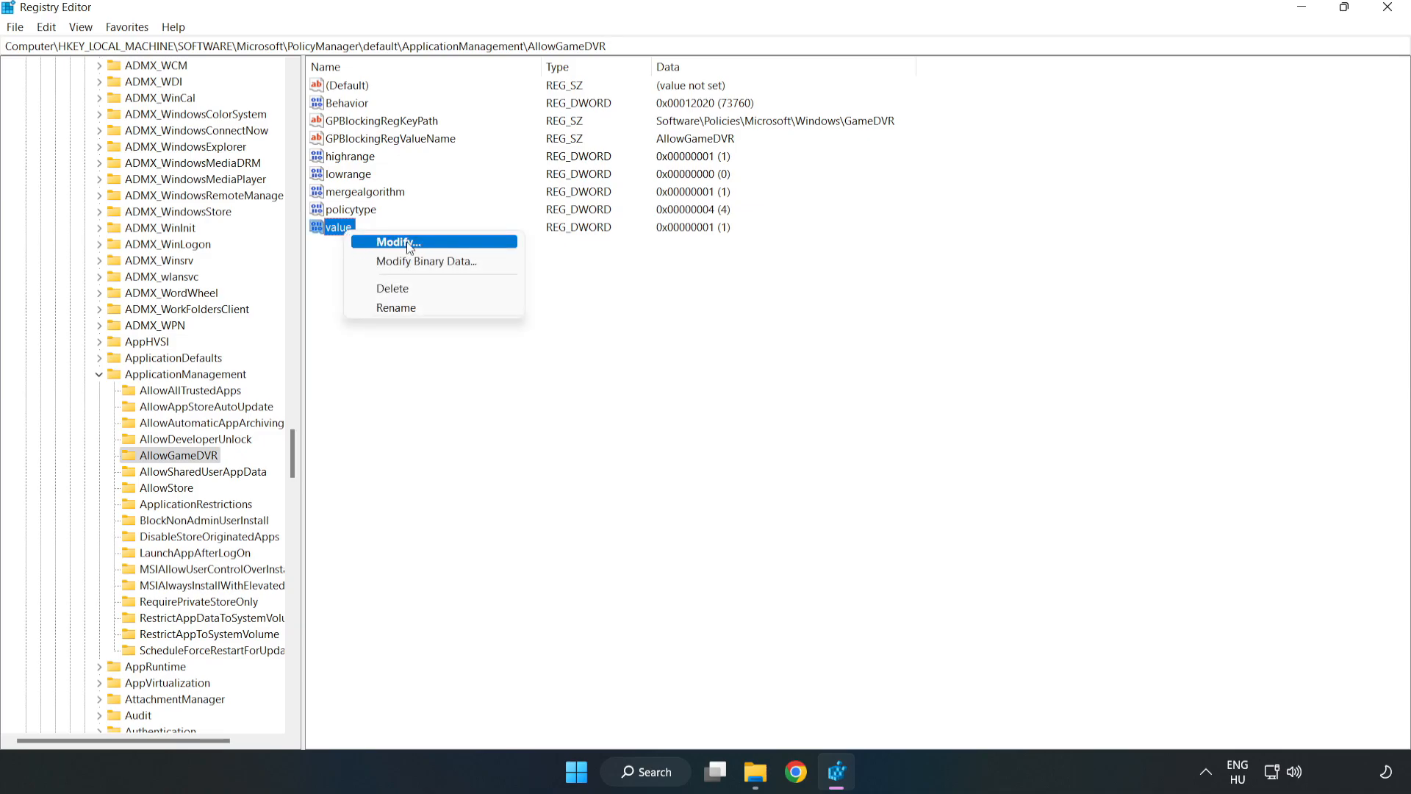
{"action": "left_click", "coordinate": [401, 242]}
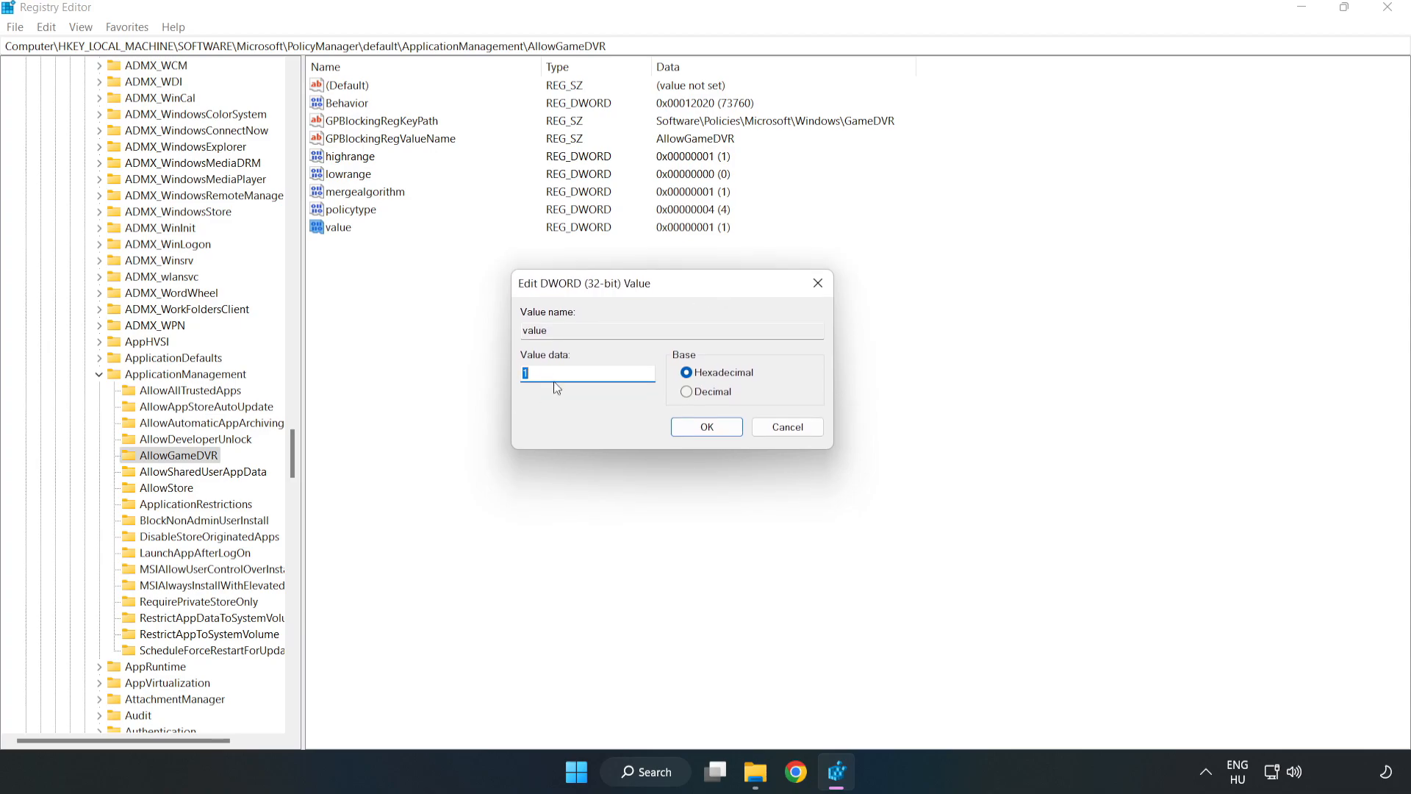
{"action": "type", "text": "0"}
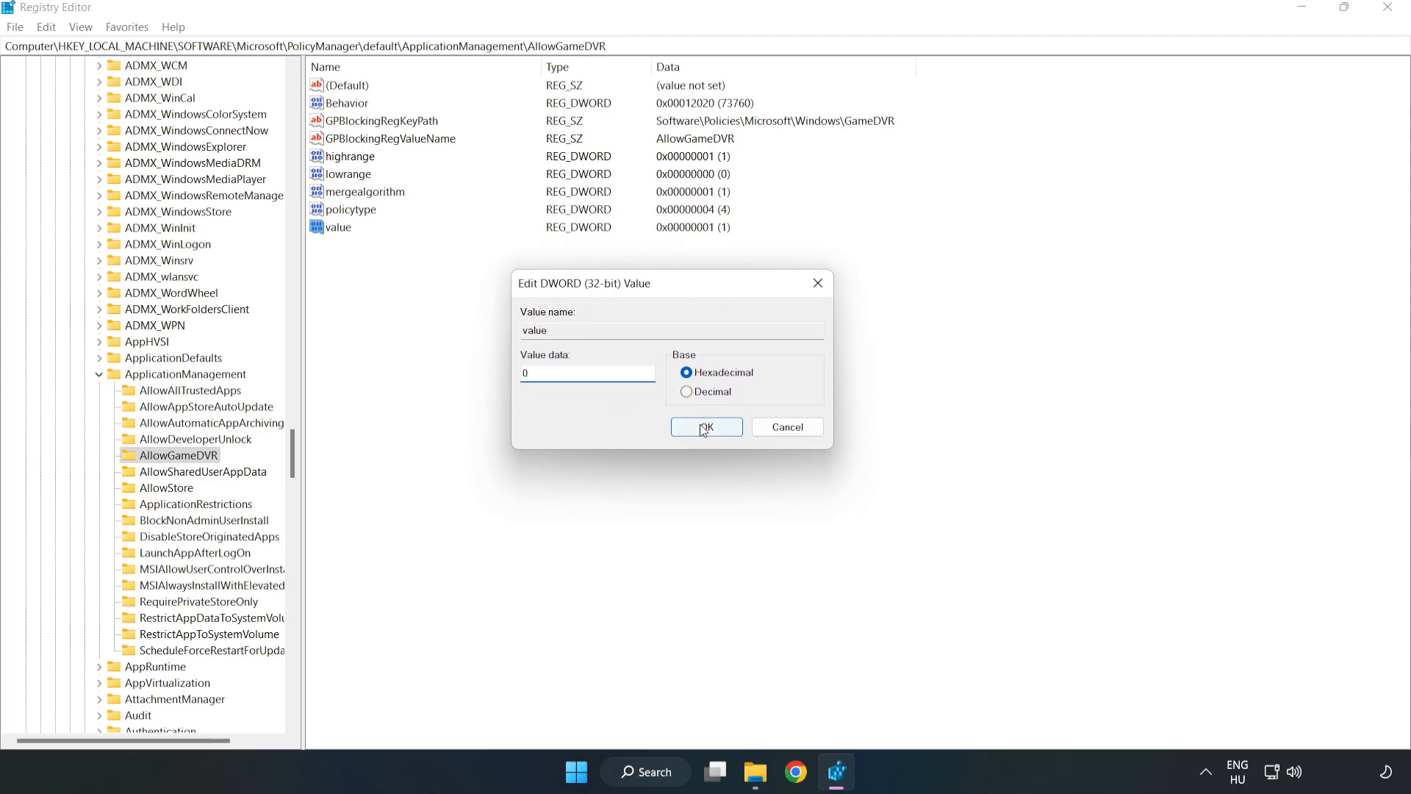
{"action": "left_click", "coordinate": [706, 427]}
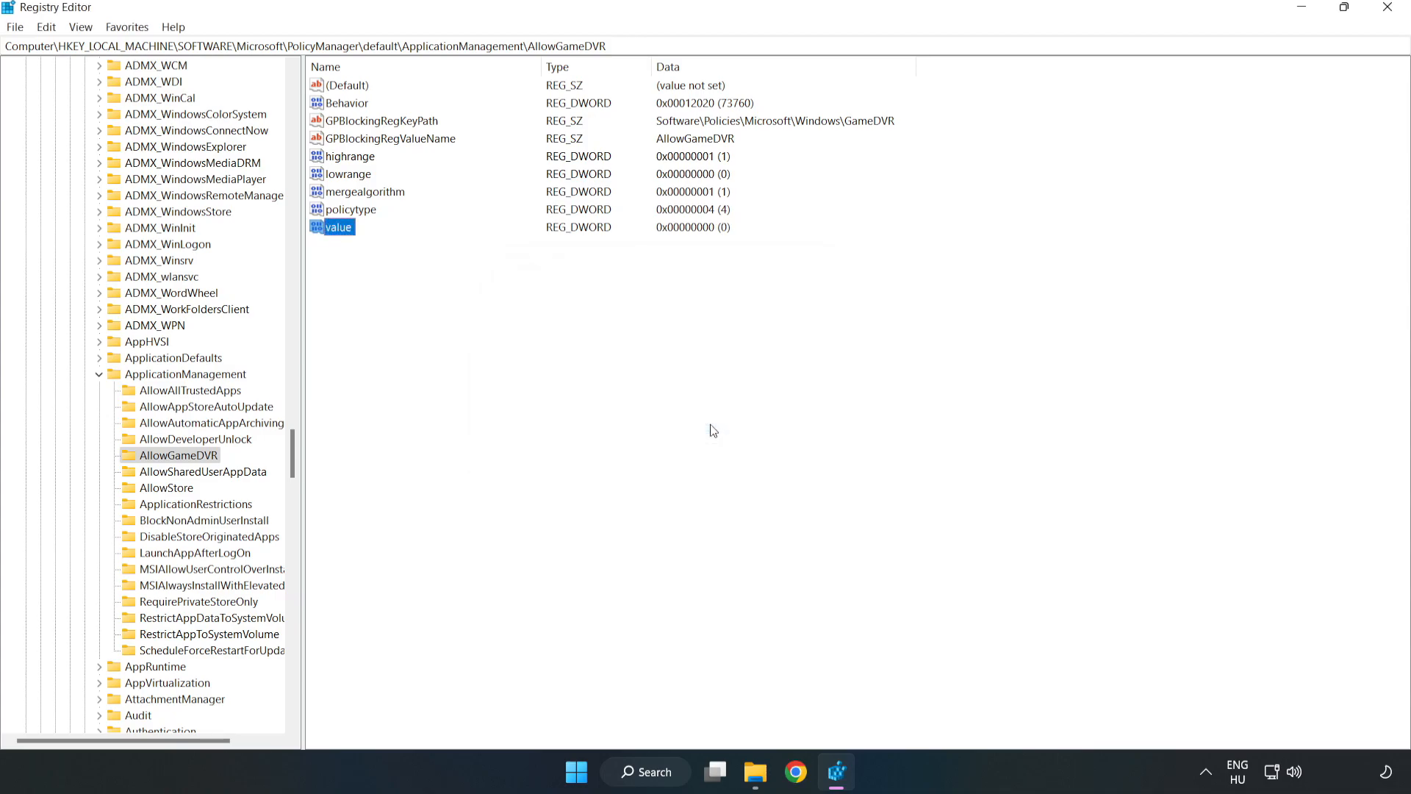
{"action": "mouse_move", "coordinate": [1387, 20]}
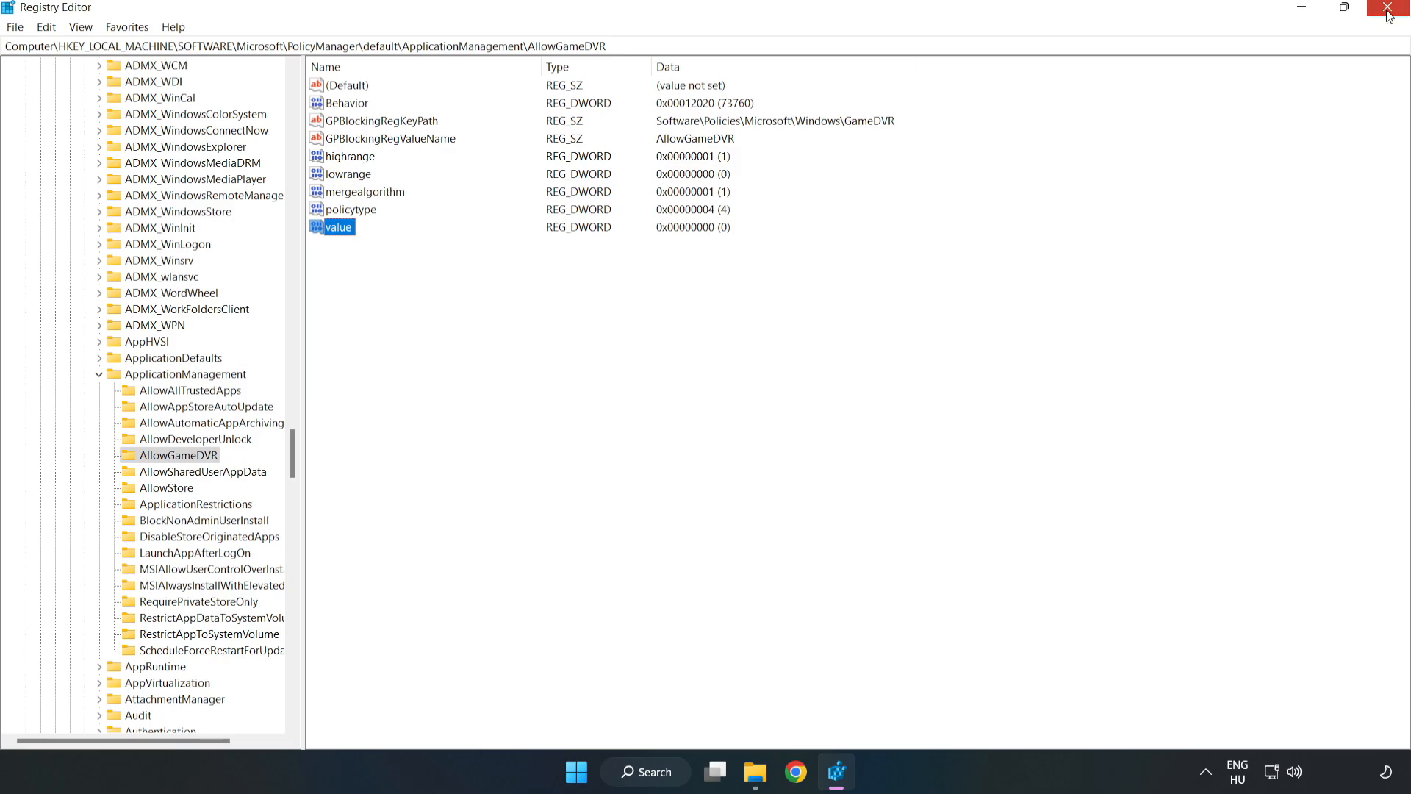
Step: Close Registry Editor and download dxwebsetup.exe from the DirectX Download Center page in Chrome
{"action": "left_click", "coordinate": [1388, 8]}
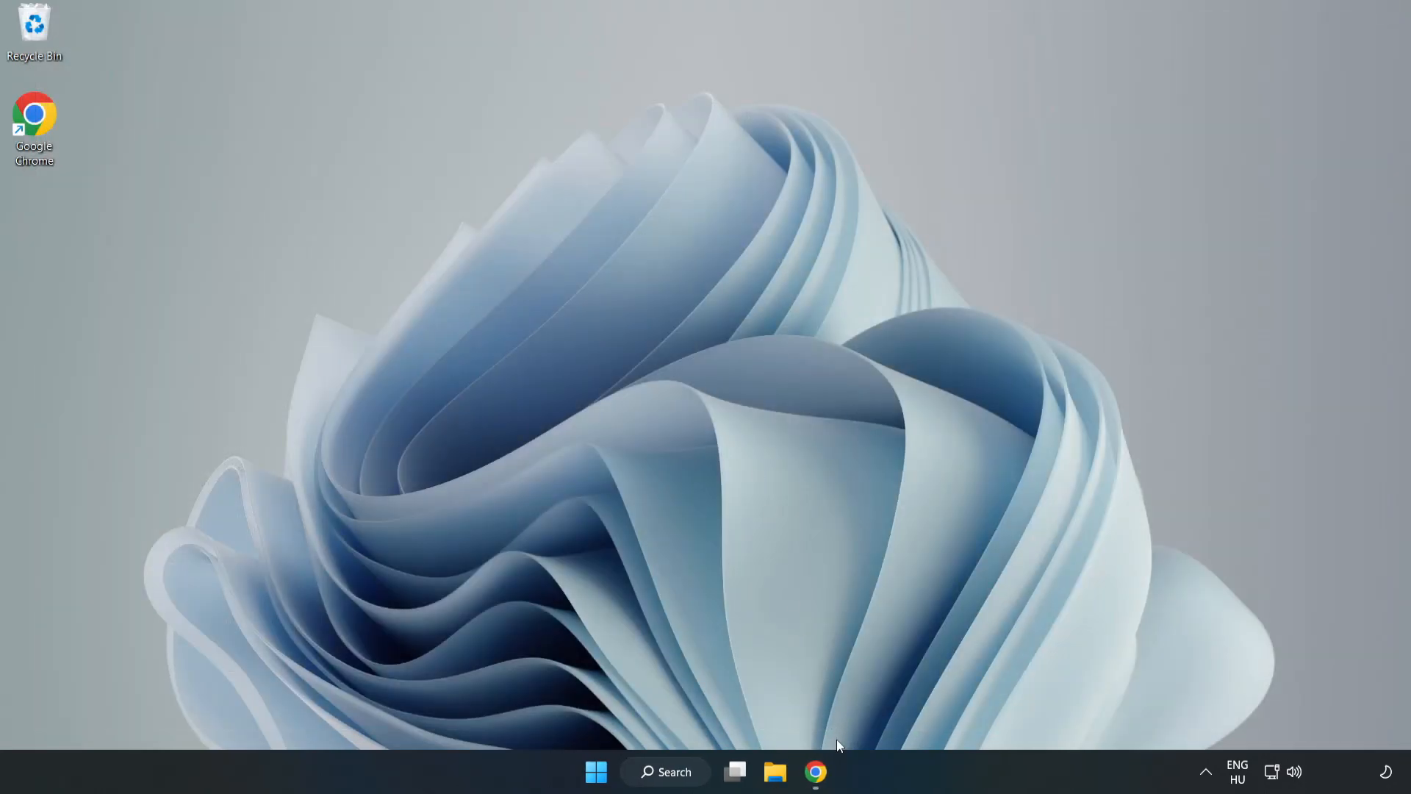
{"action": "mouse_move", "coordinate": [819, 792]}
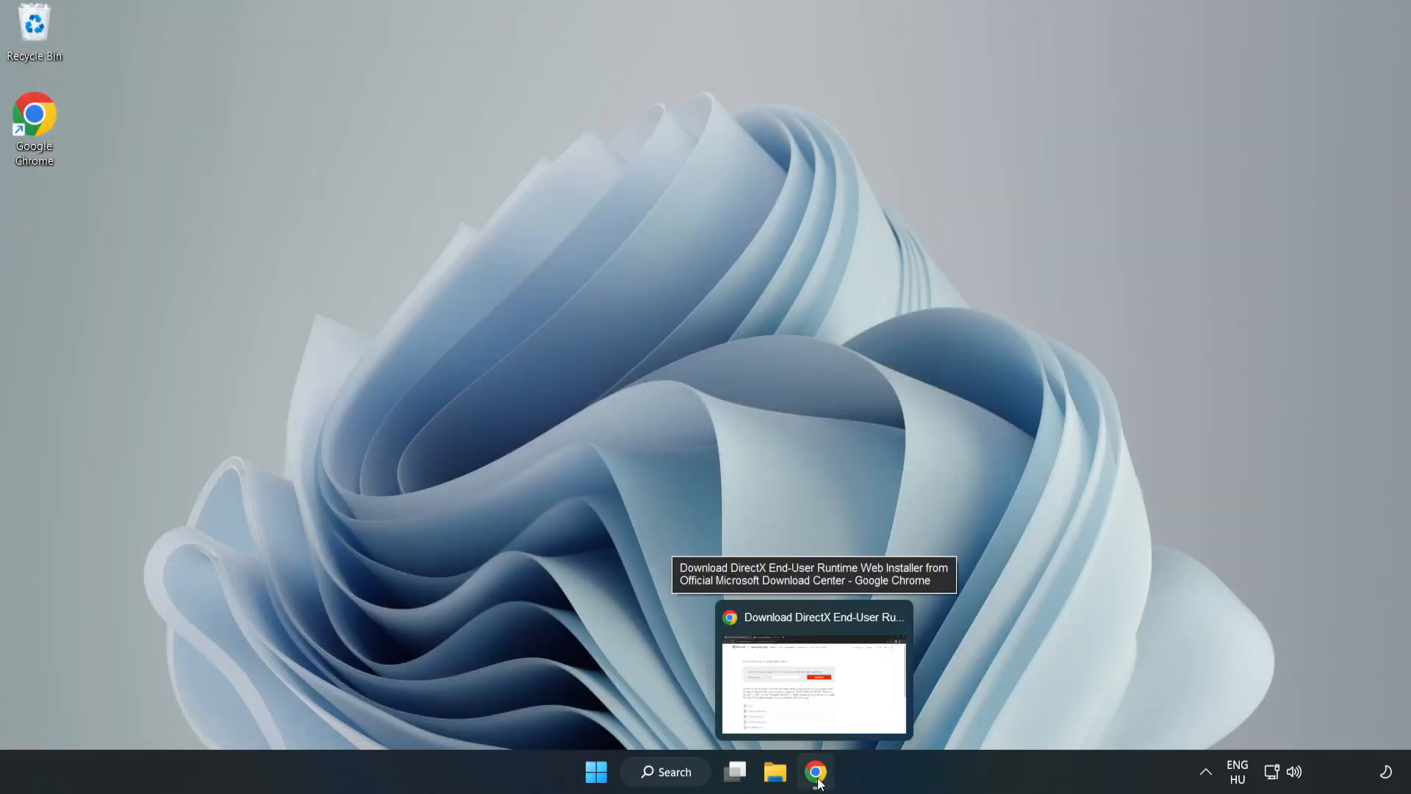
{"action": "left_click", "coordinate": [816, 792]}
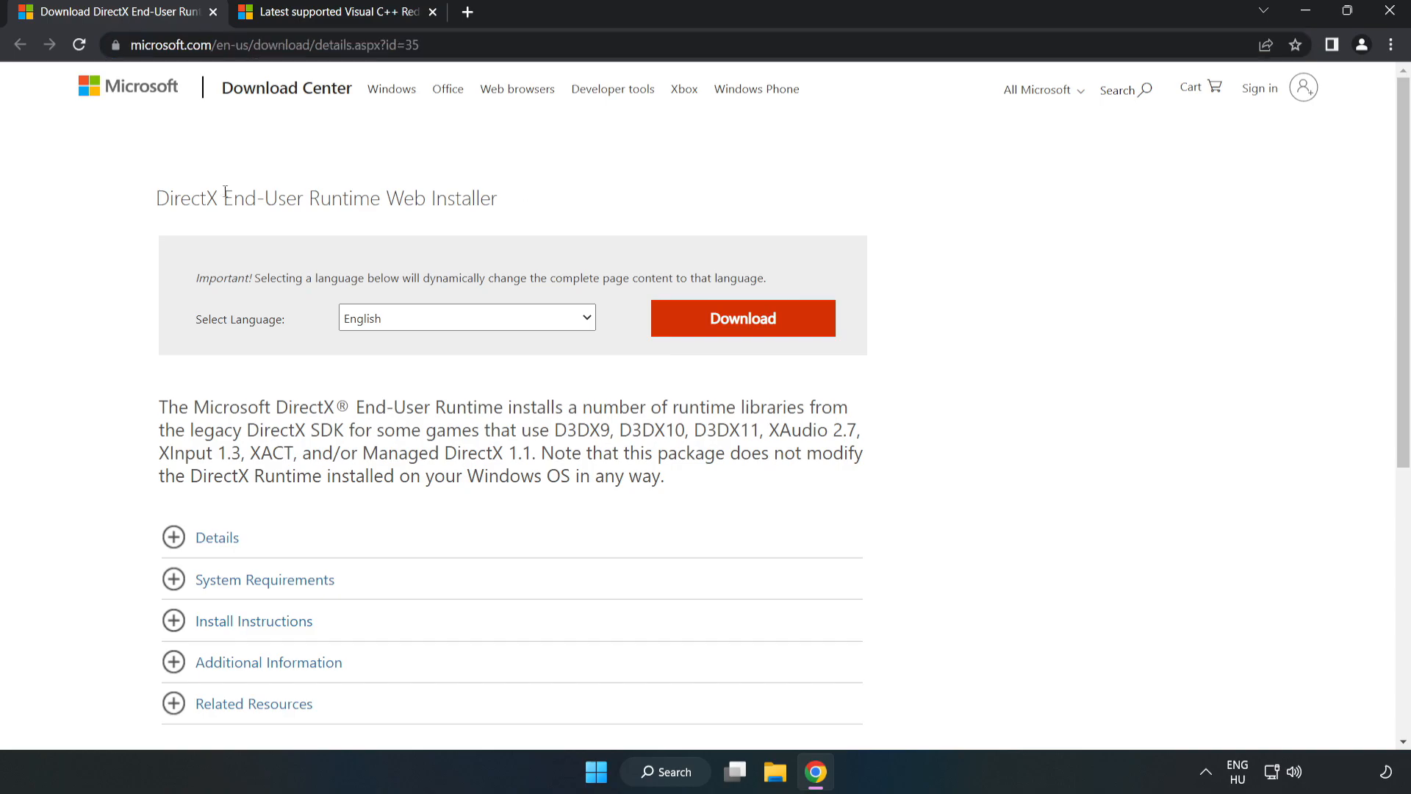
{"action": "mouse_move", "coordinate": [752, 334]}
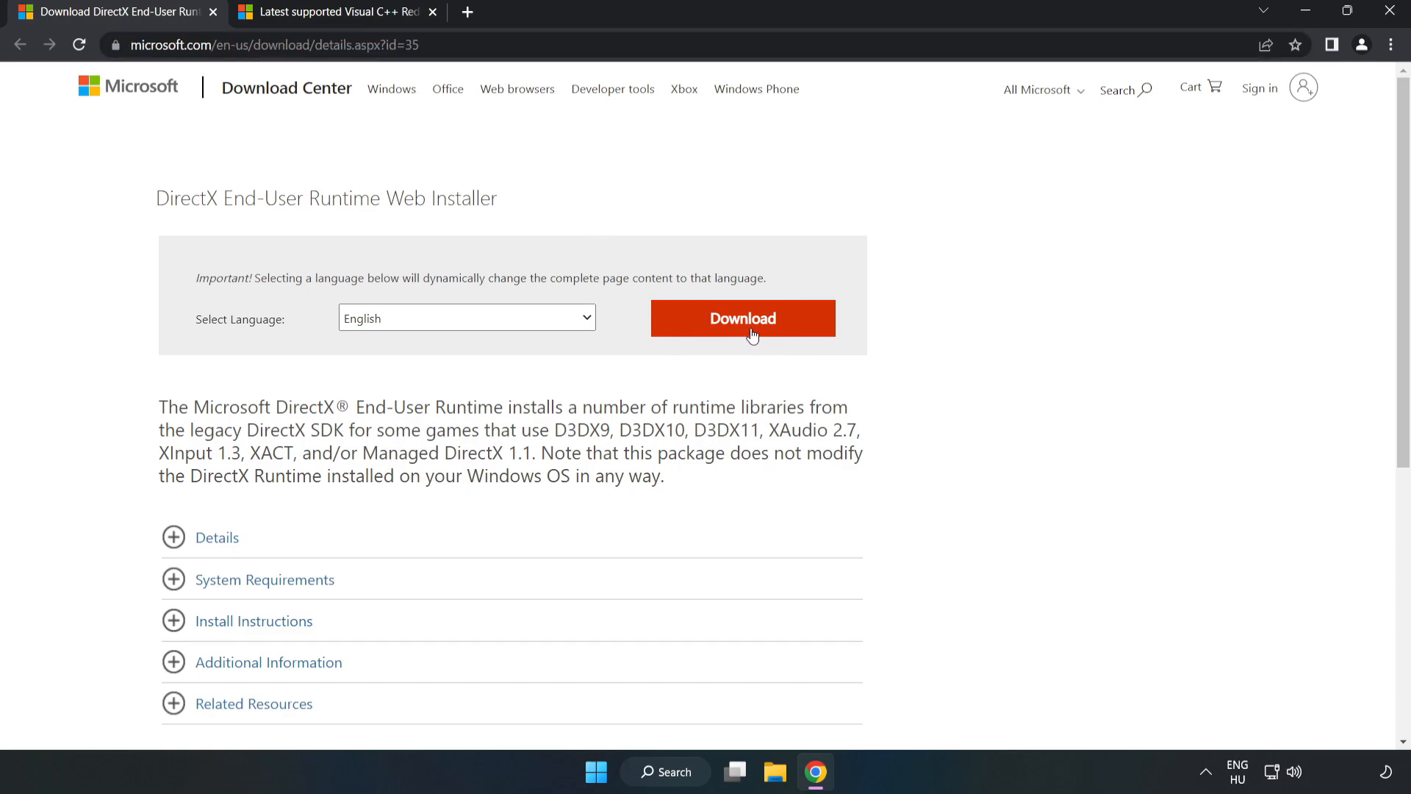
{"action": "left_click", "coordinate": [743, 318]}
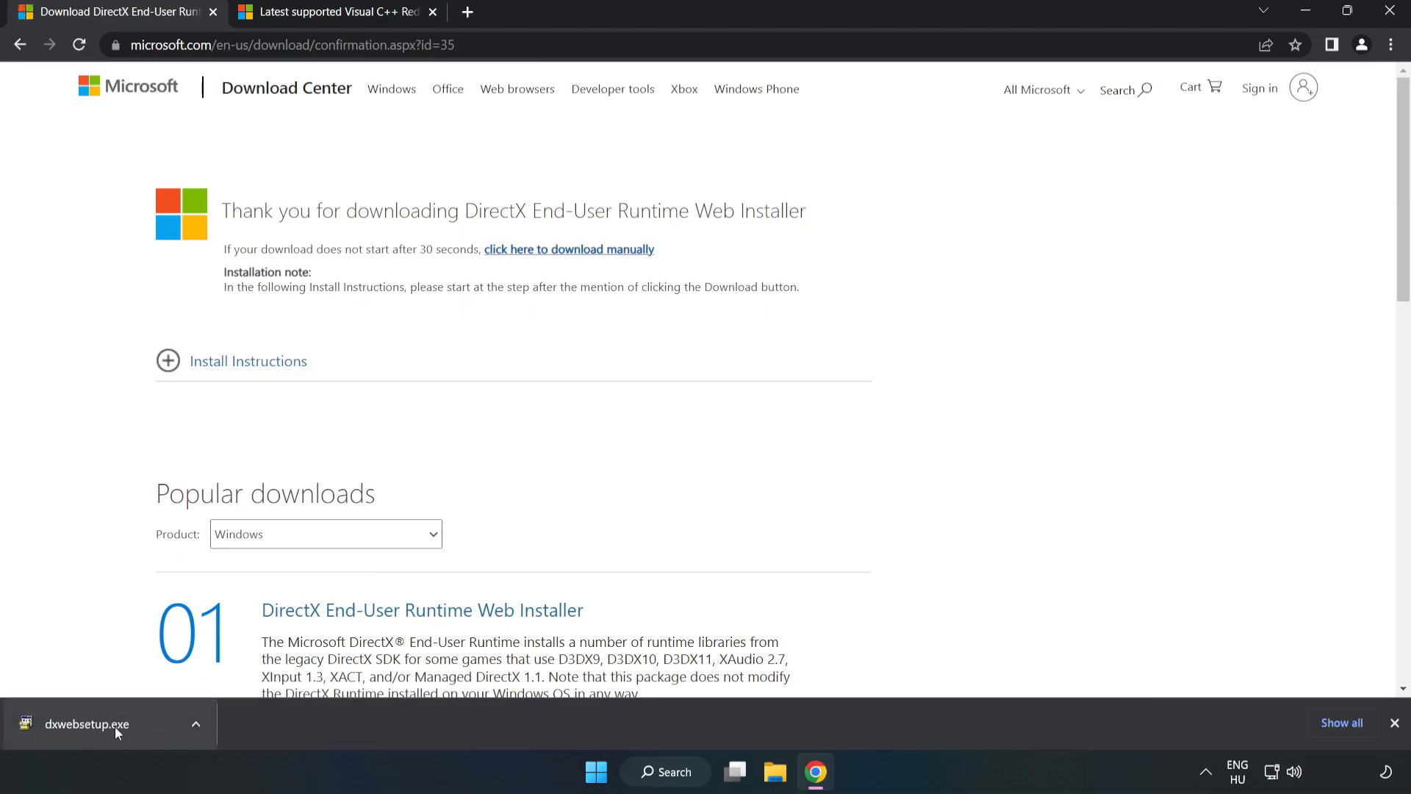
Step: Run dxwebsetup.exe, accept the agreement, decline the Bing Bar, install and finish
{"action": "left_click", "coordinate": [86, 724]}
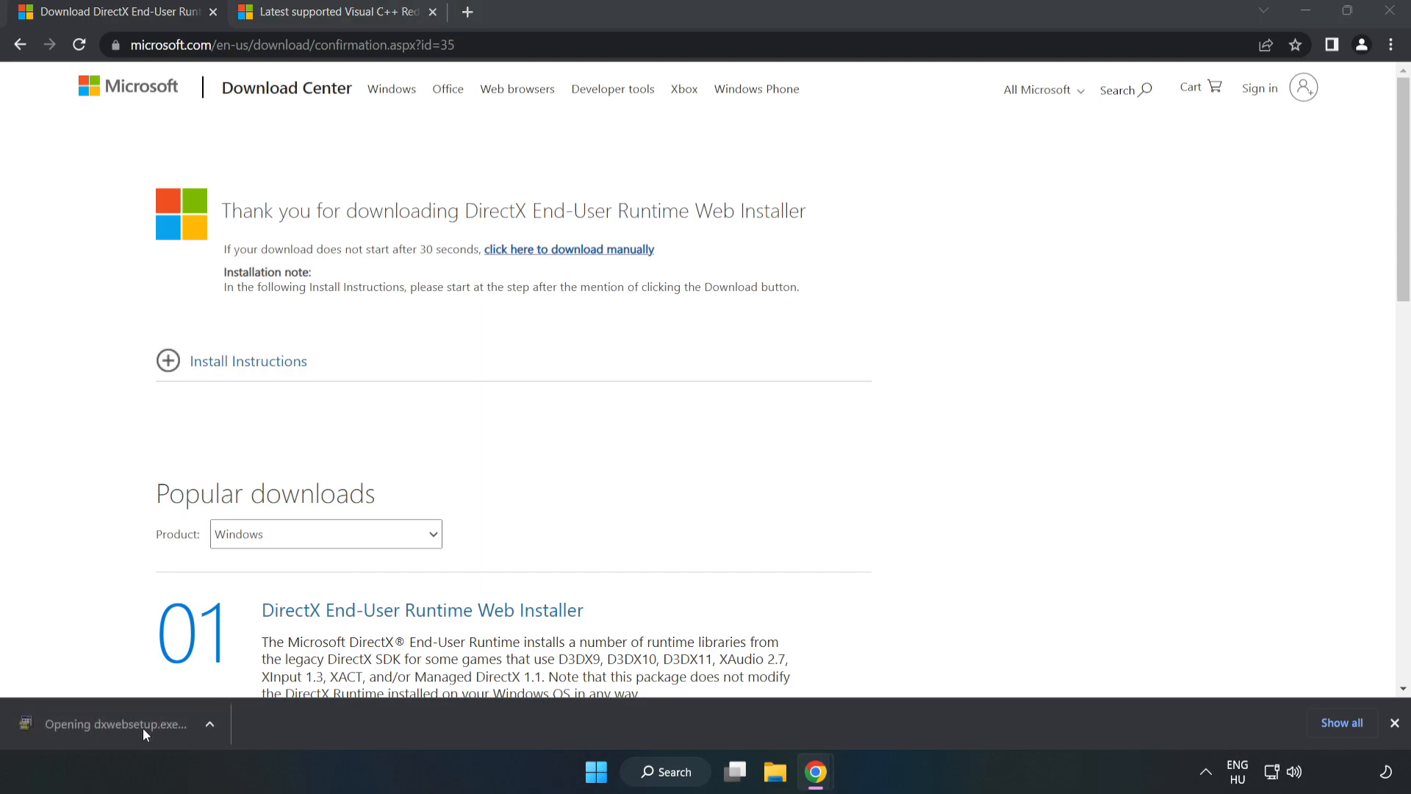
{"action": "mouse_move", "coordinate": [151, 731]}
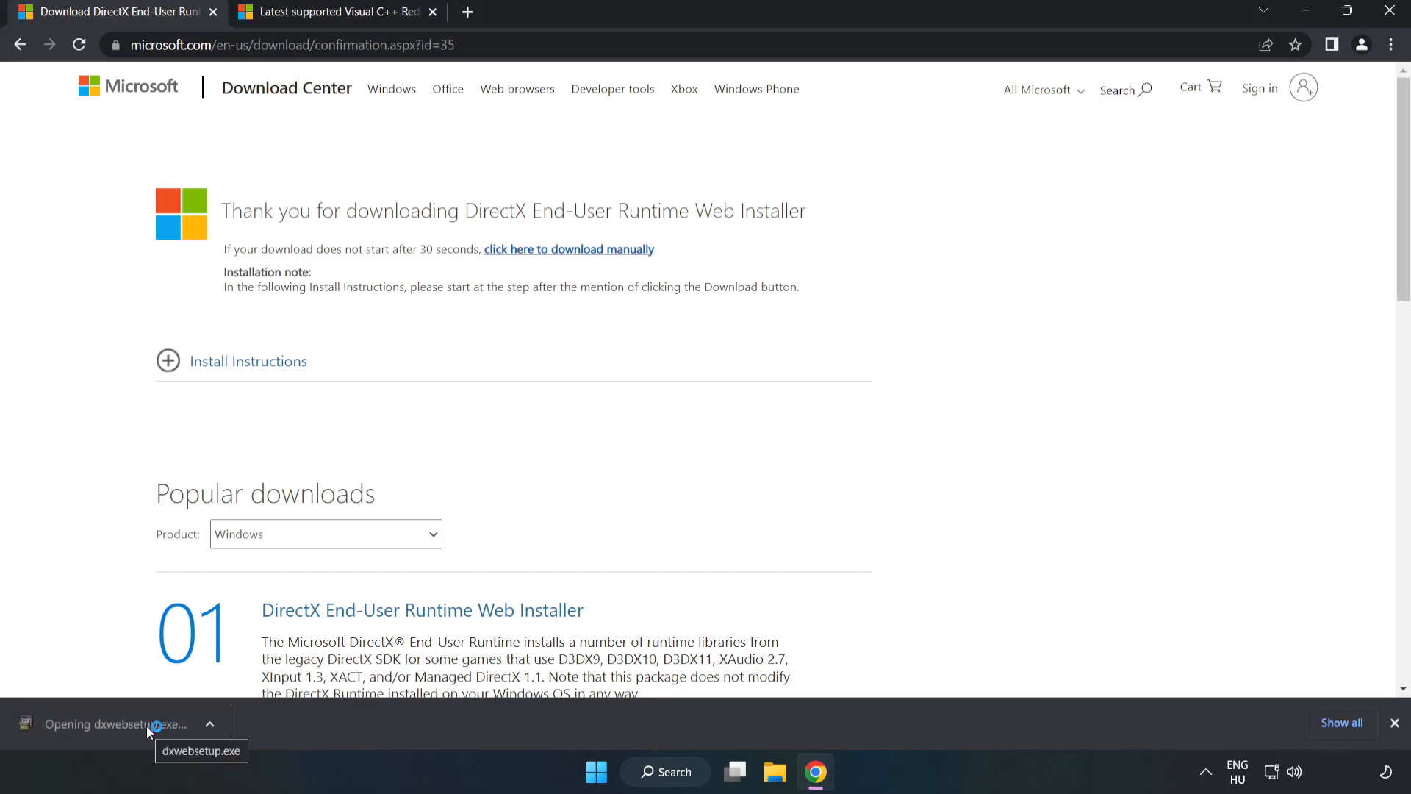
{"action": "left_click", "coordinate": [110, 724]}
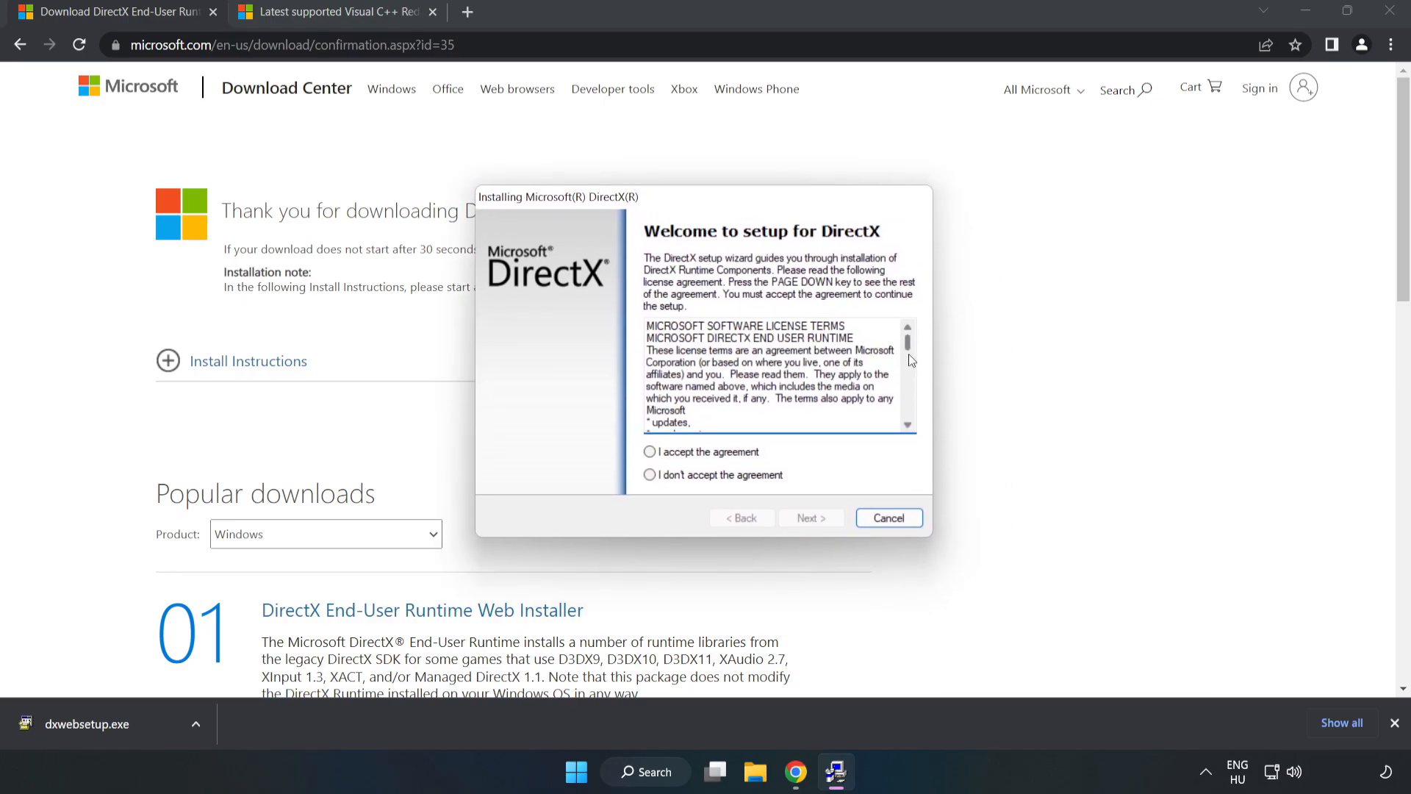
{"action": "left_click", "coordinate": [650, 453]}
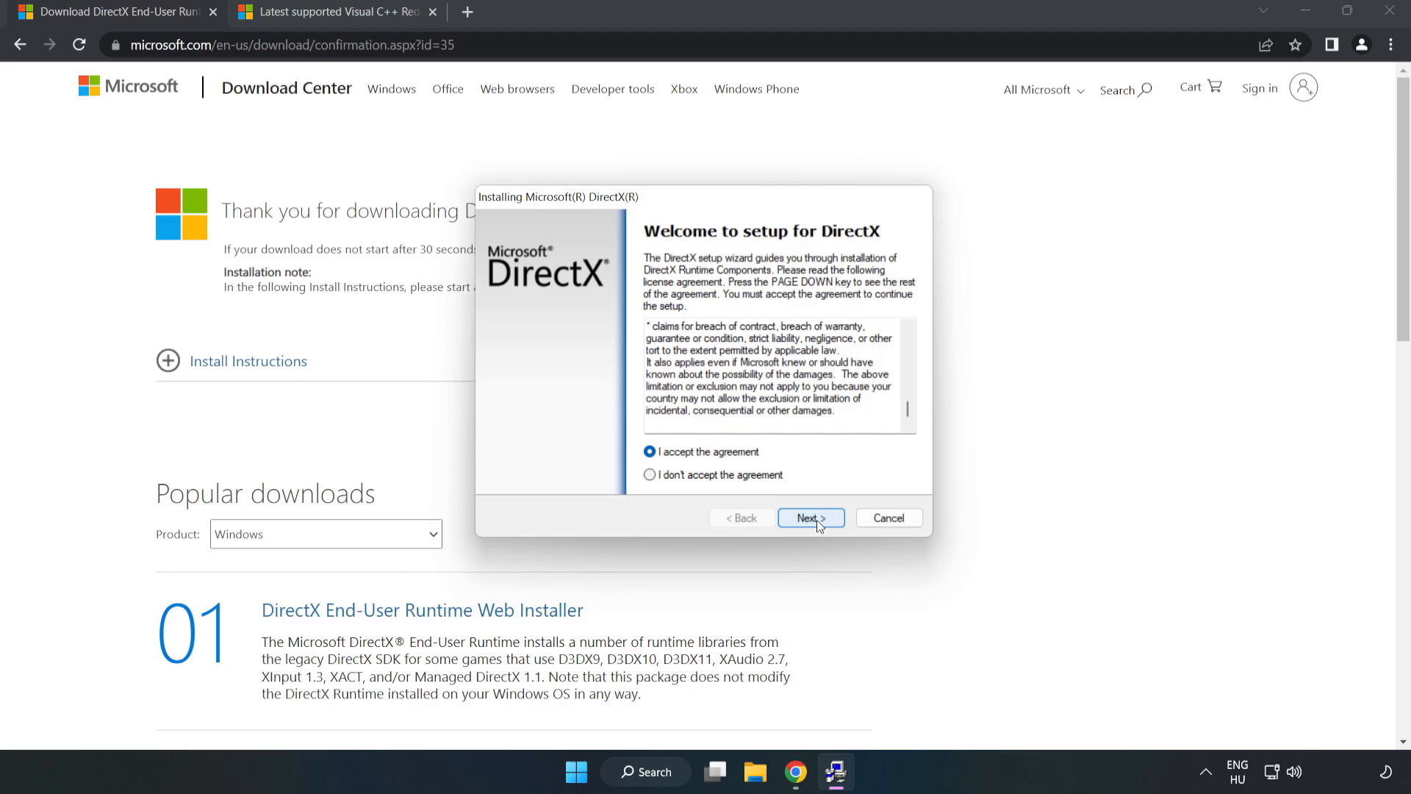
{"action": "left_click", "coordinate": [810, 518]}
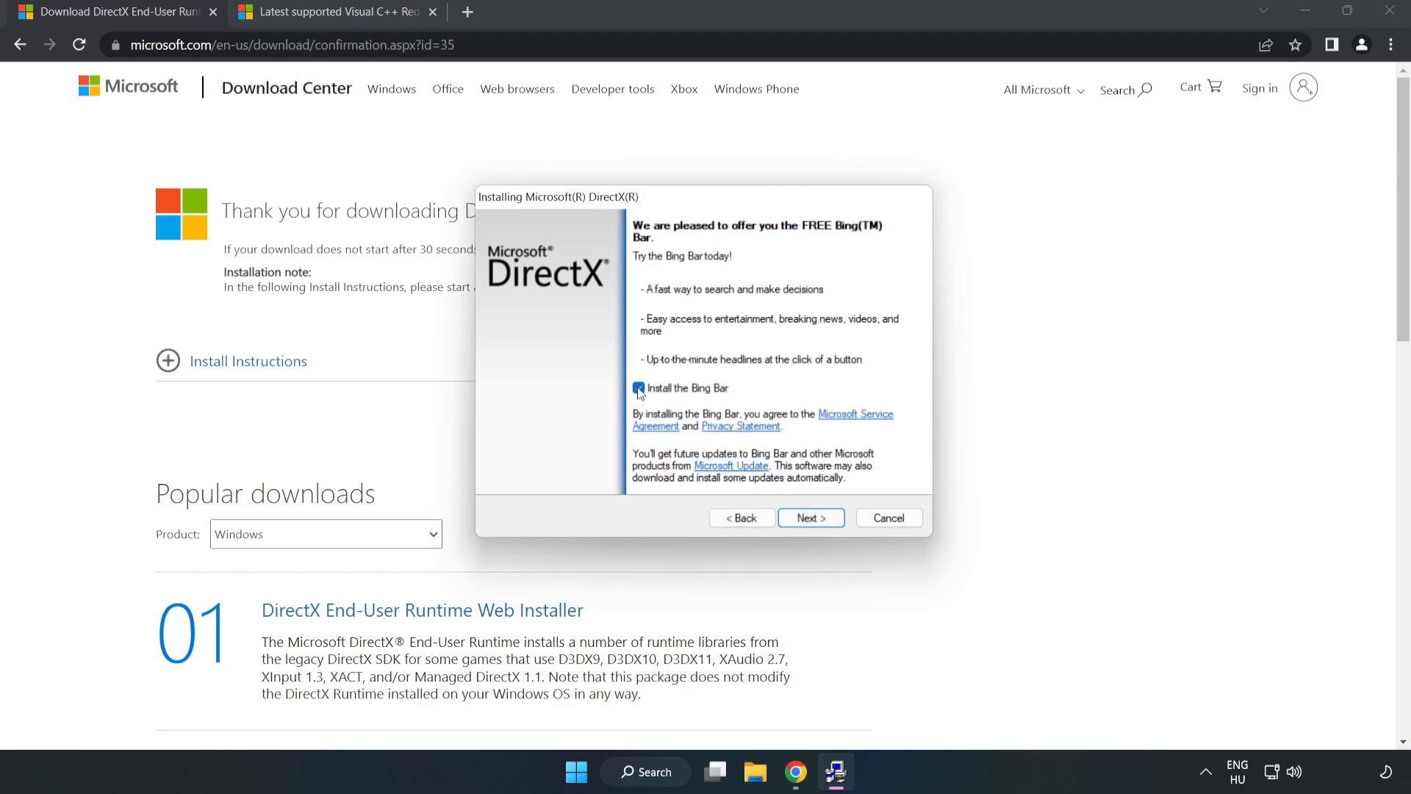
{"action": "left_click", "coordinate": [638, 388]}
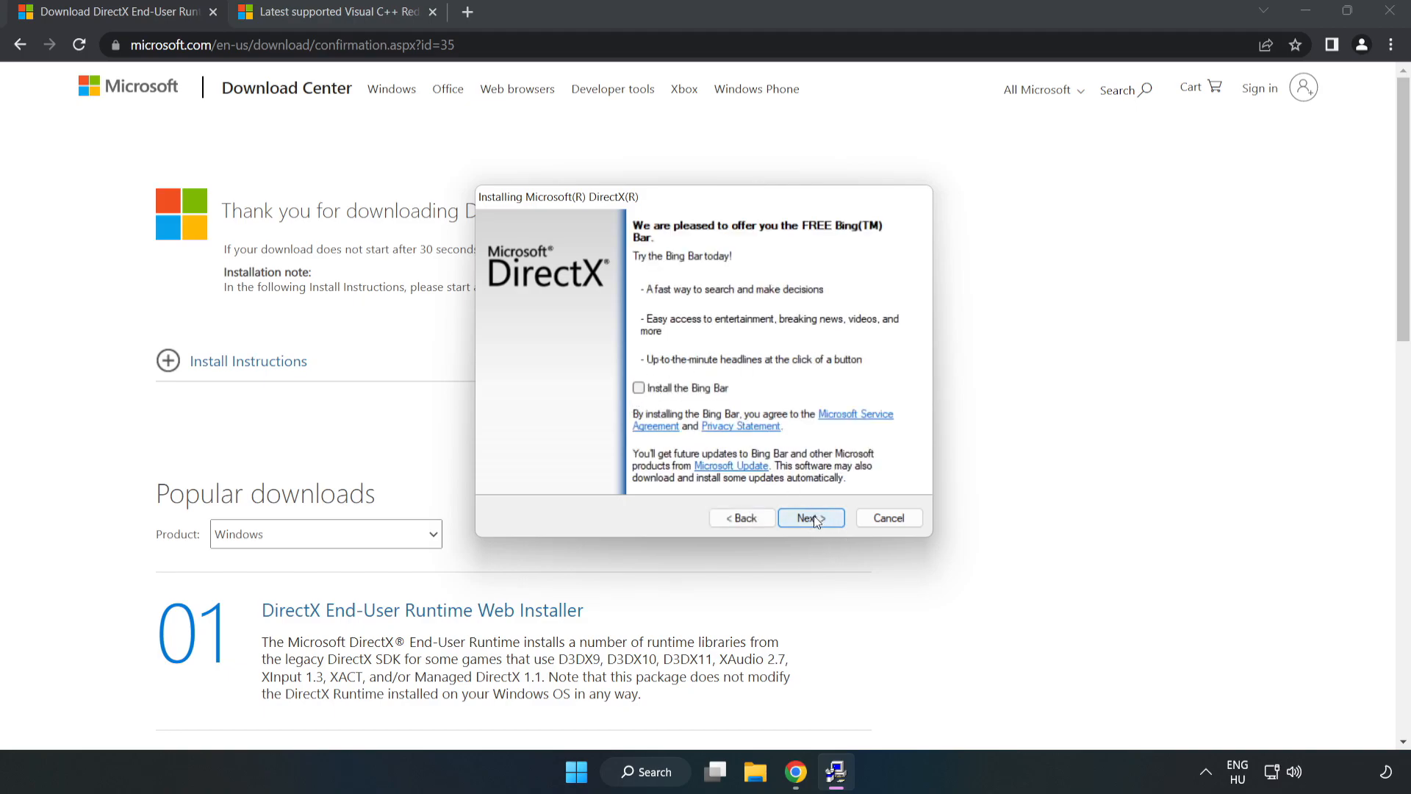
{"action": "left_click", "coordinate": [811, 517]}
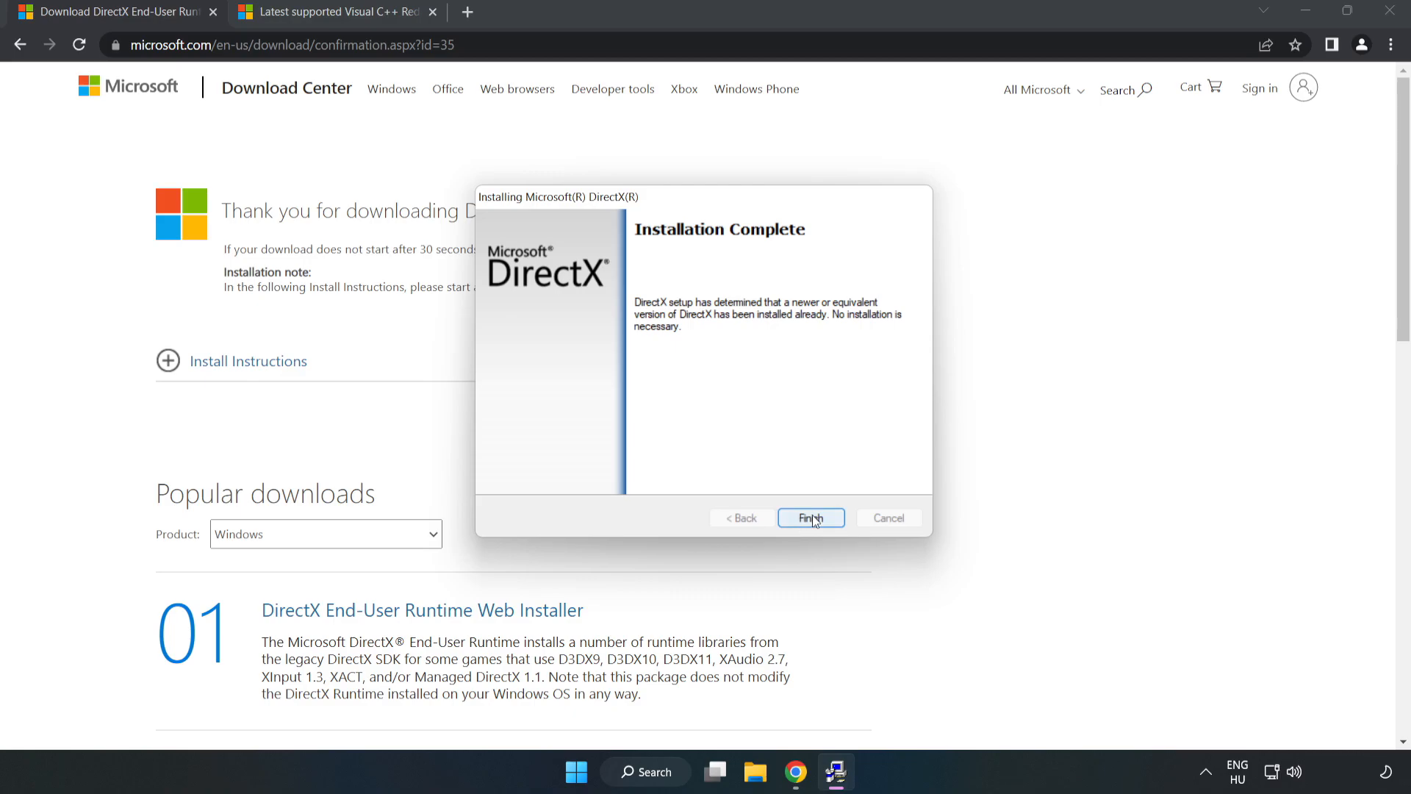
{"action": "left_click", "coordinate": [811, 518]}
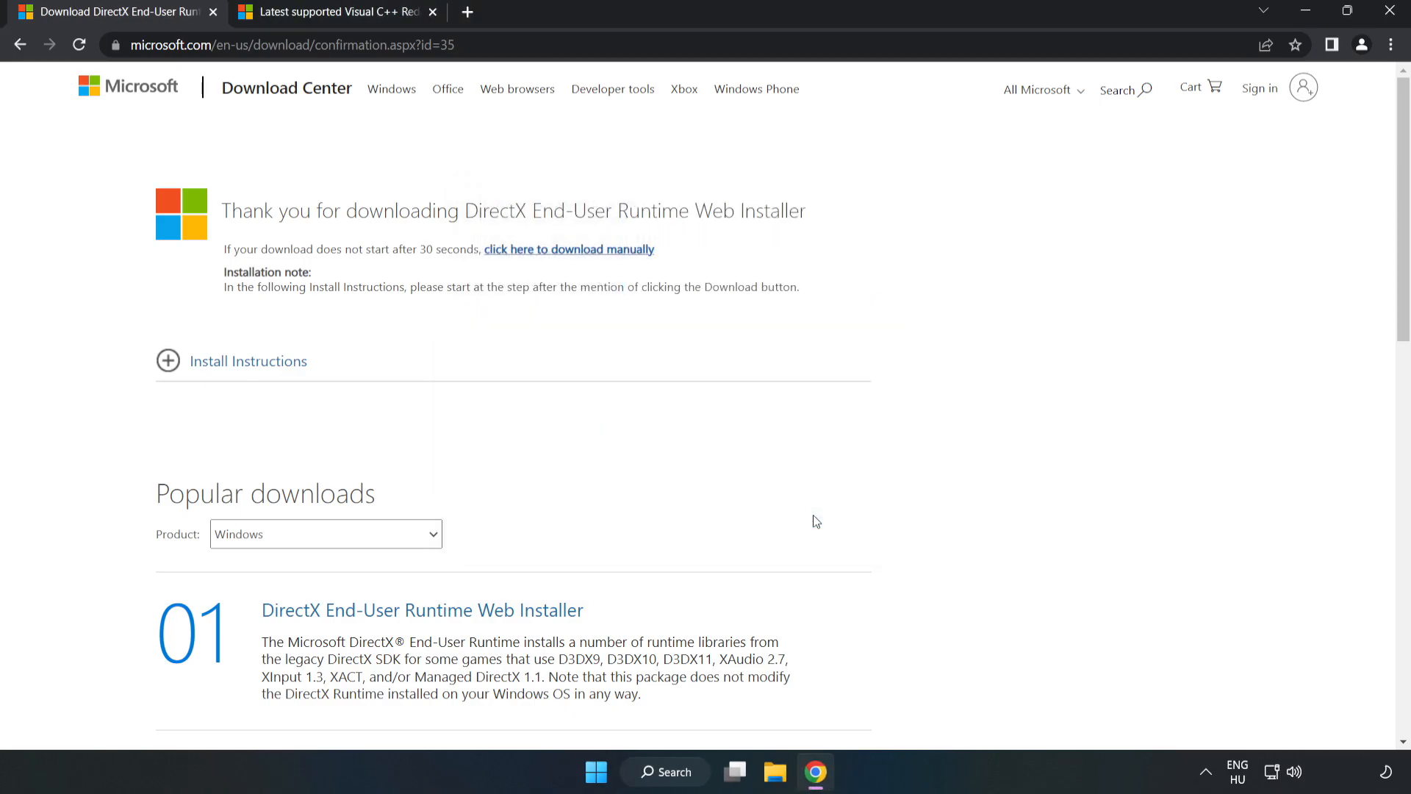
{"action": "mouse_move", "coordinate": [216, 12]}
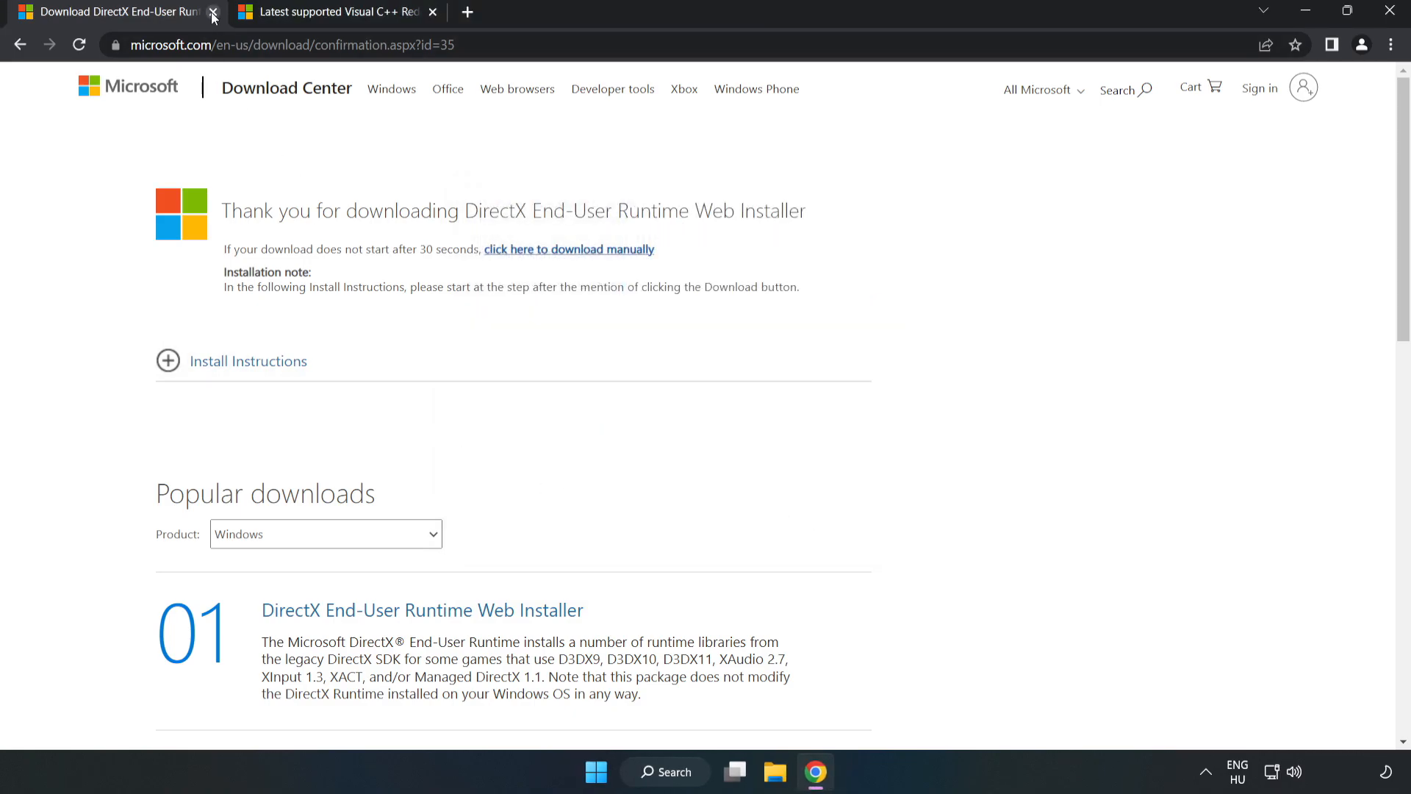
Step: Close the Download Center tab and download the Visual C++ 2015-2022 X64, X86 and ARM64 redistributables
{"action": "left_click", "coordinate": [214, 13]}
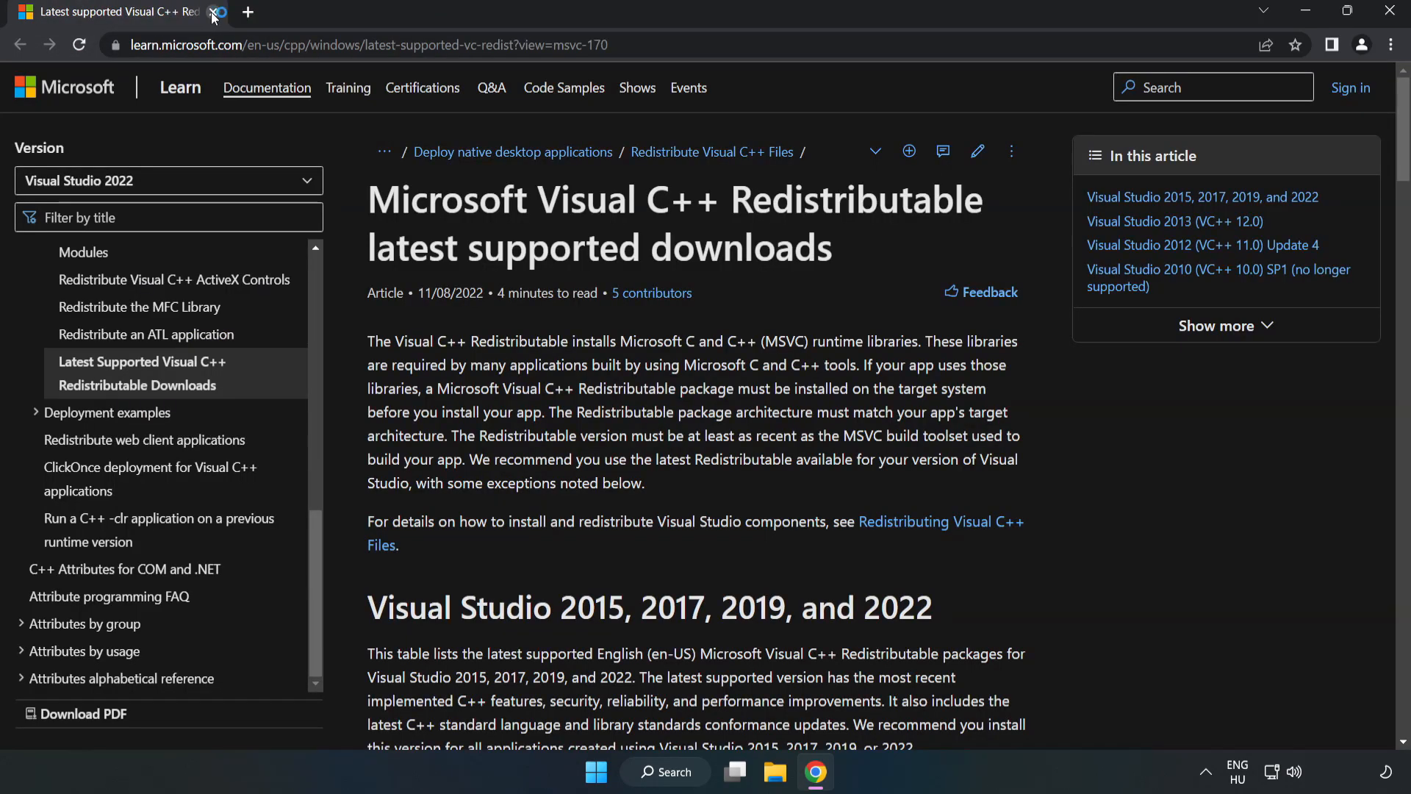
{"action": "double_click", "coordinate": [575, 45]}
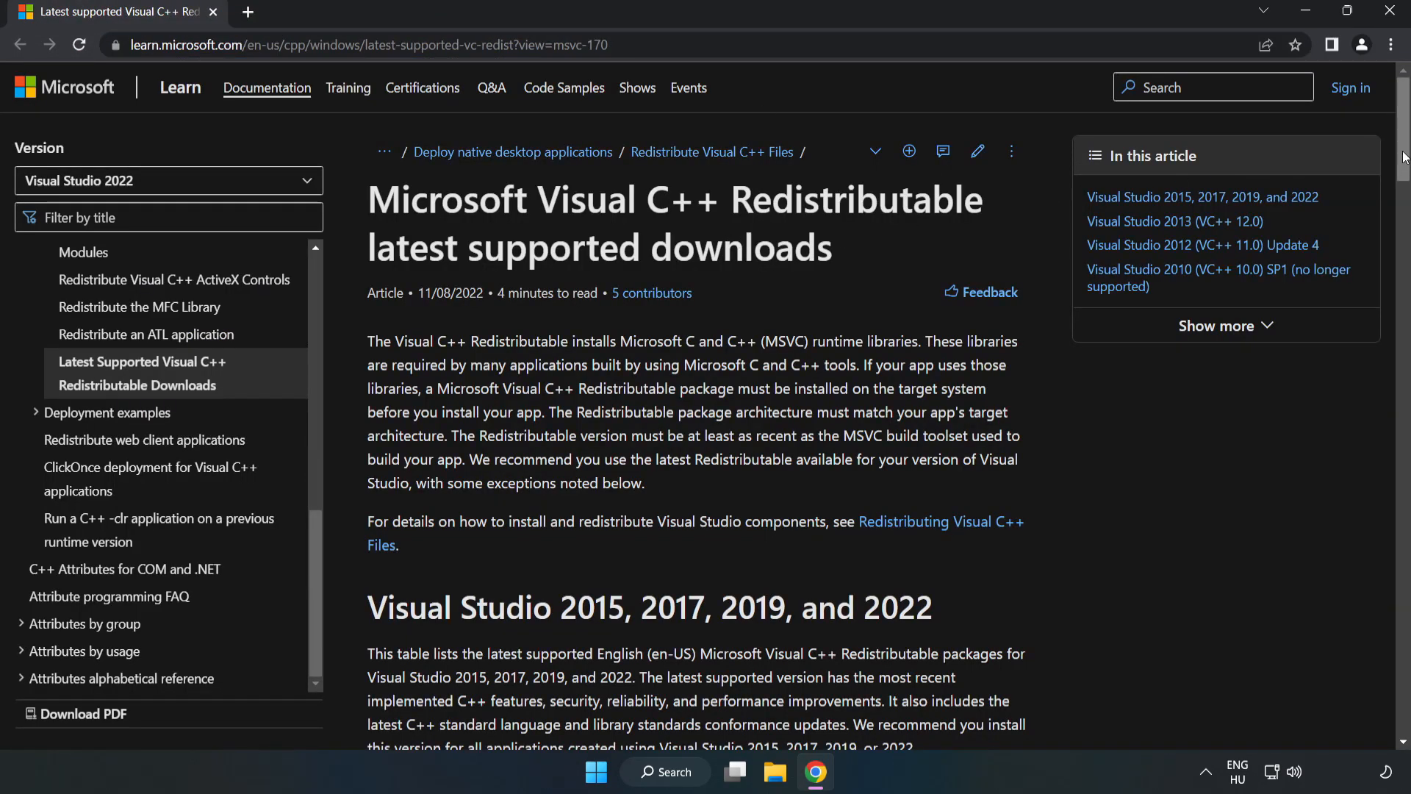
{"action": "scroll", "scroll_direction": "down", "scroll_amount": 3}
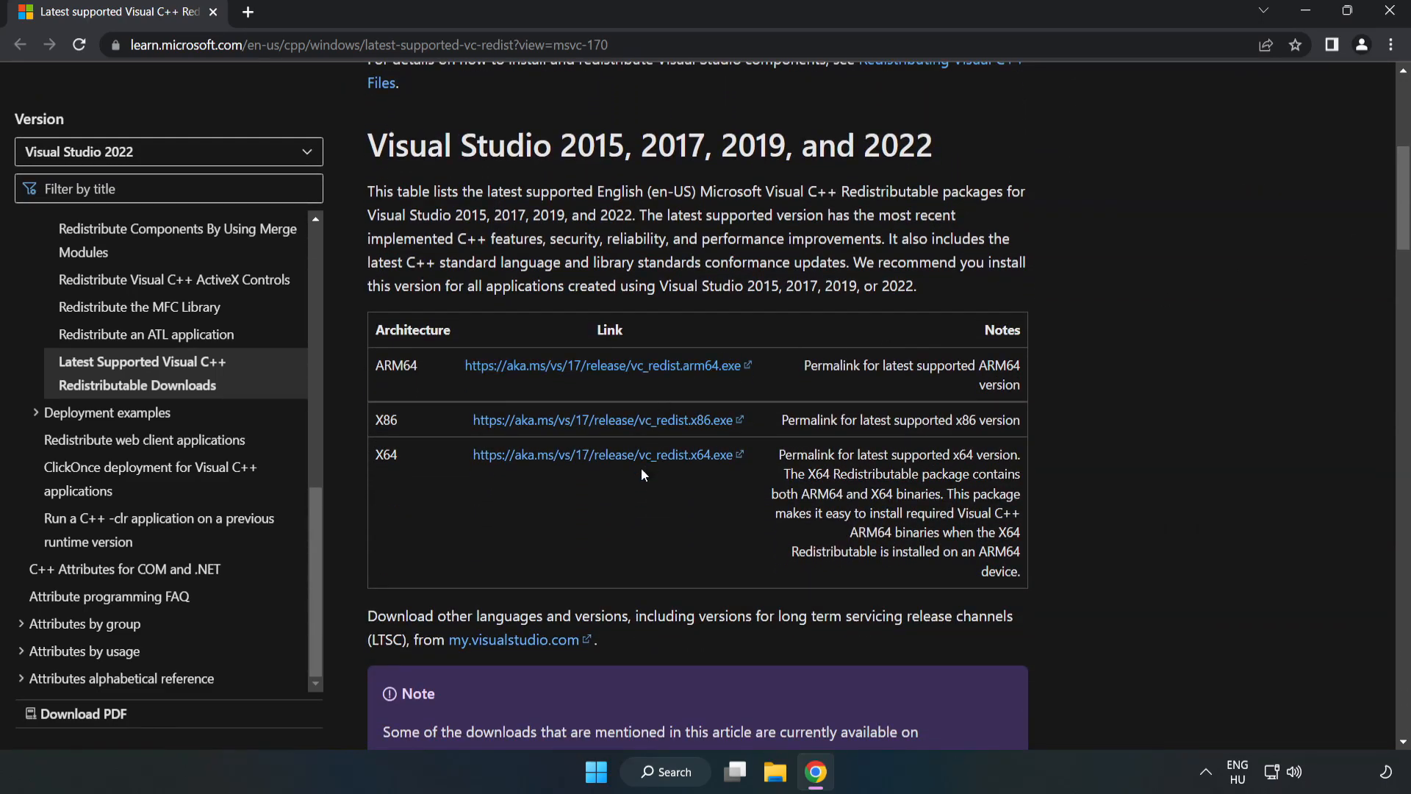
{"action": "left_click", "coordinate": [606, 420]}
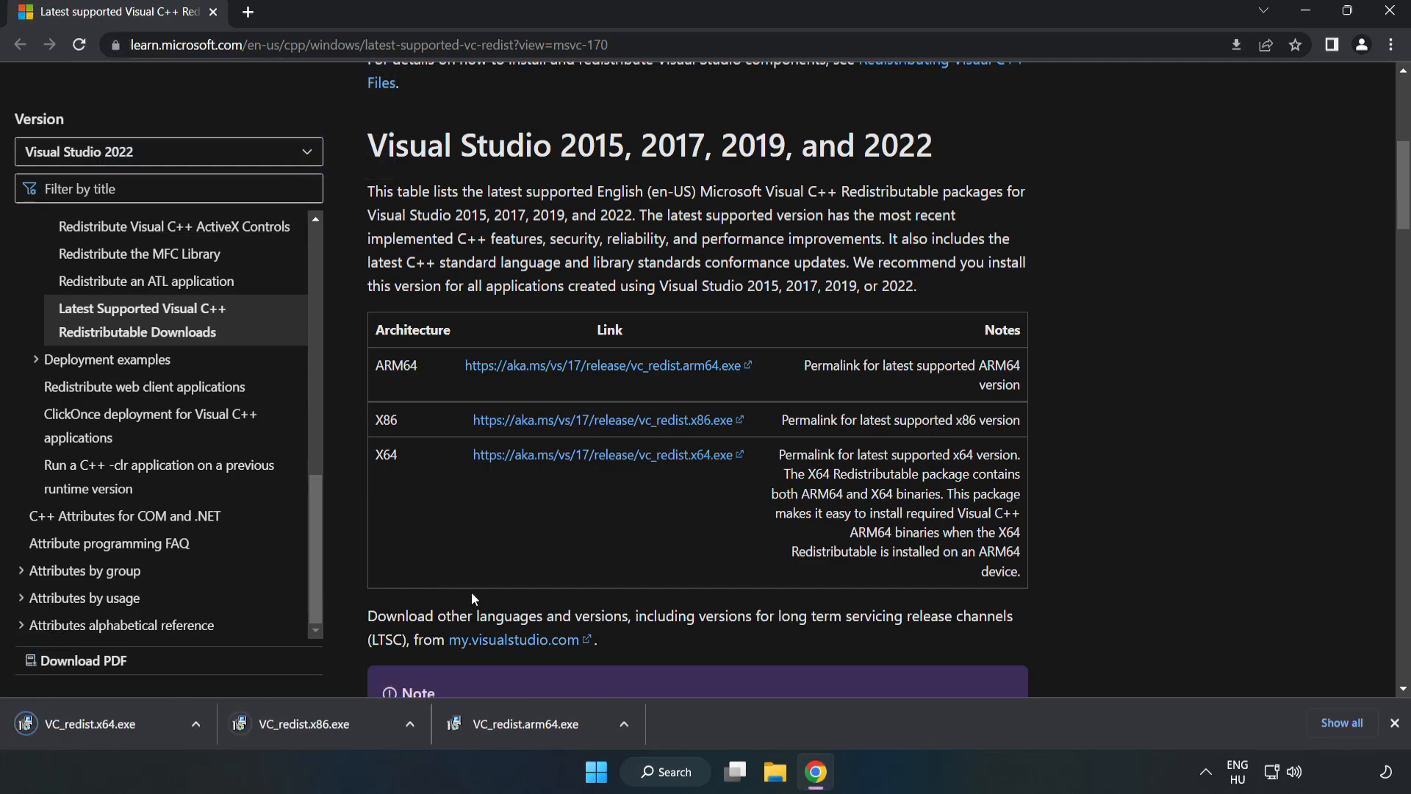
Step: Run VC_redist.arm64.exe, agree and Install, then close its unsupported-processor failure
{"action": "left_click", "coordinate": [545, 724]}
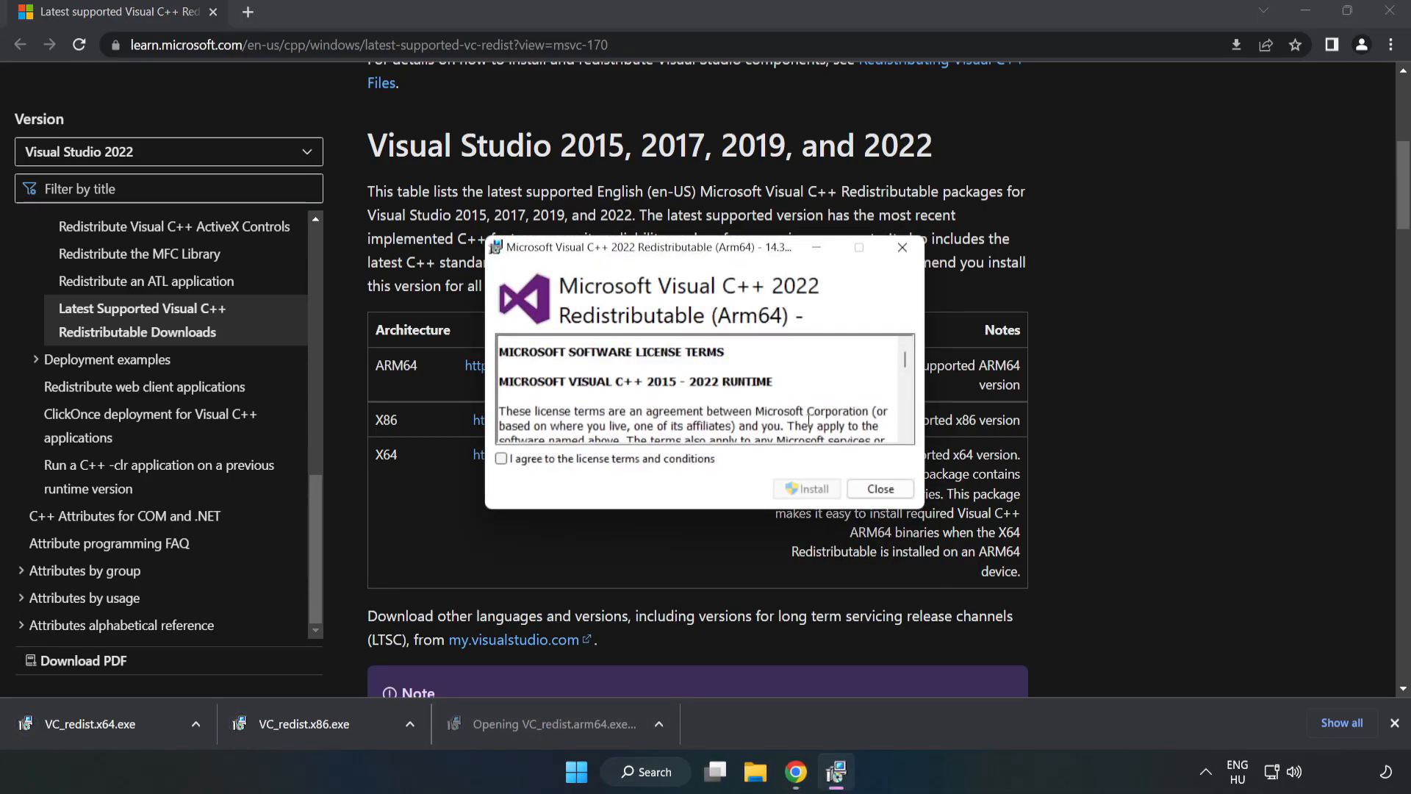
{"action": "scroll", "scroll_direction": "down", "scroll_amount": 3}
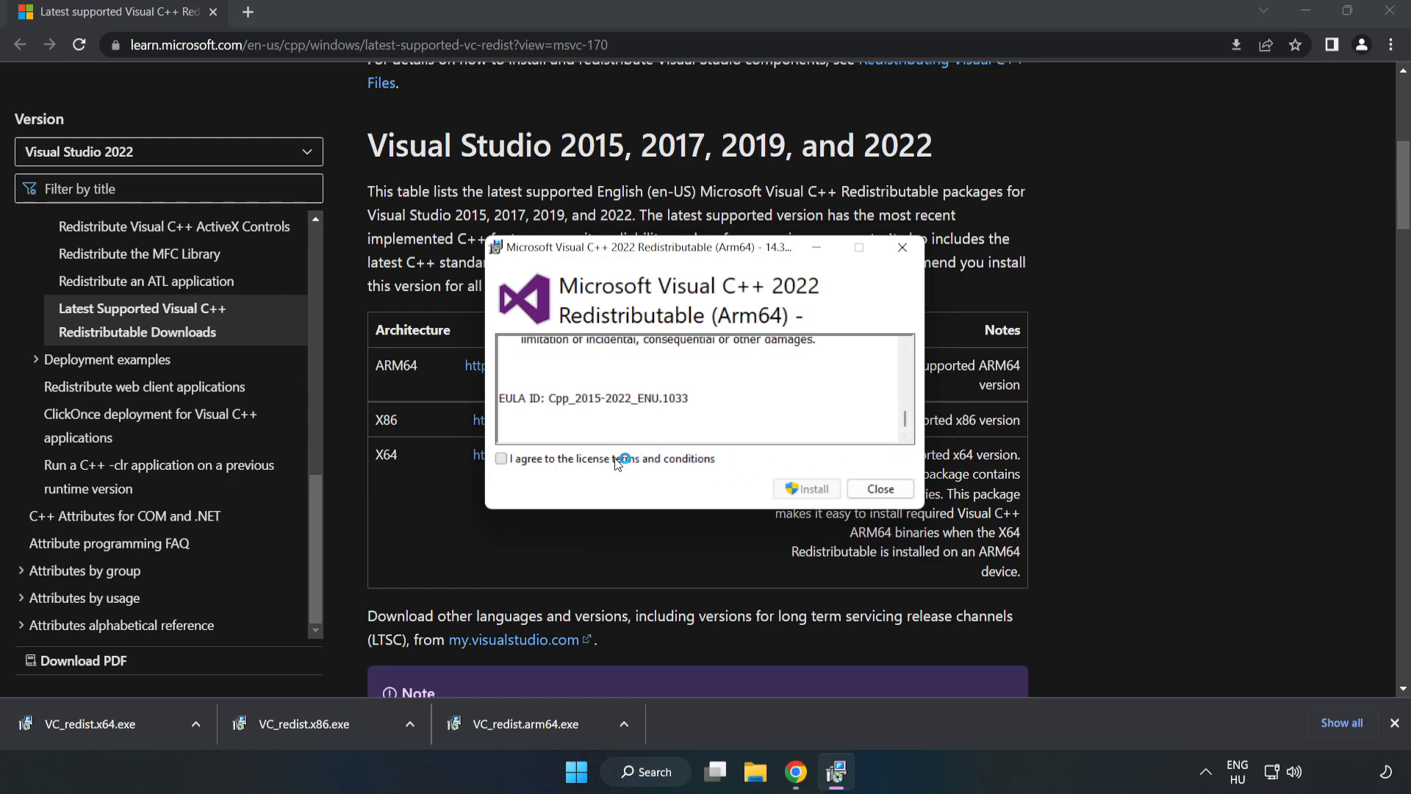
{"action": "left_click", "coordinate": [500, 459]}
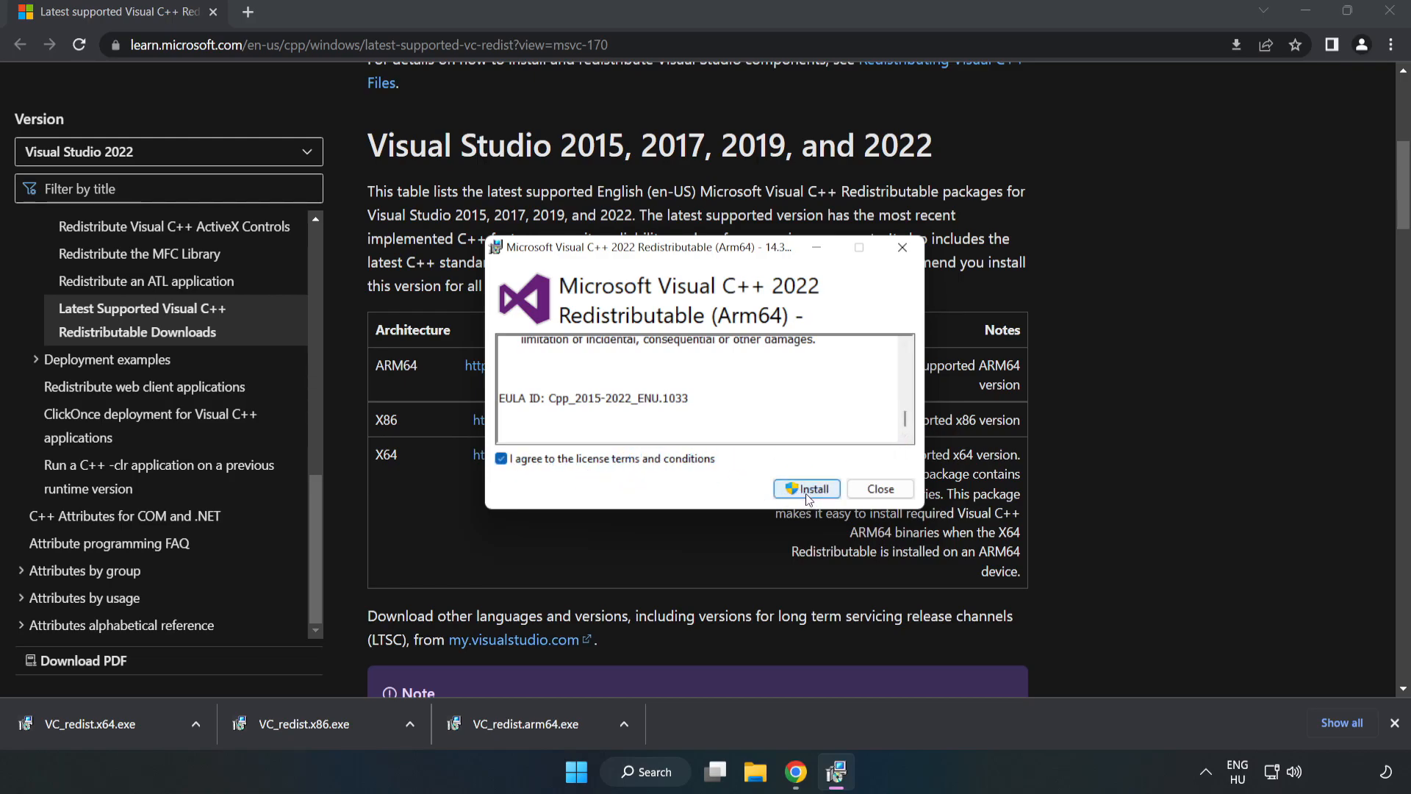
{"action": "left_click", "coordinate": [806, 489]}
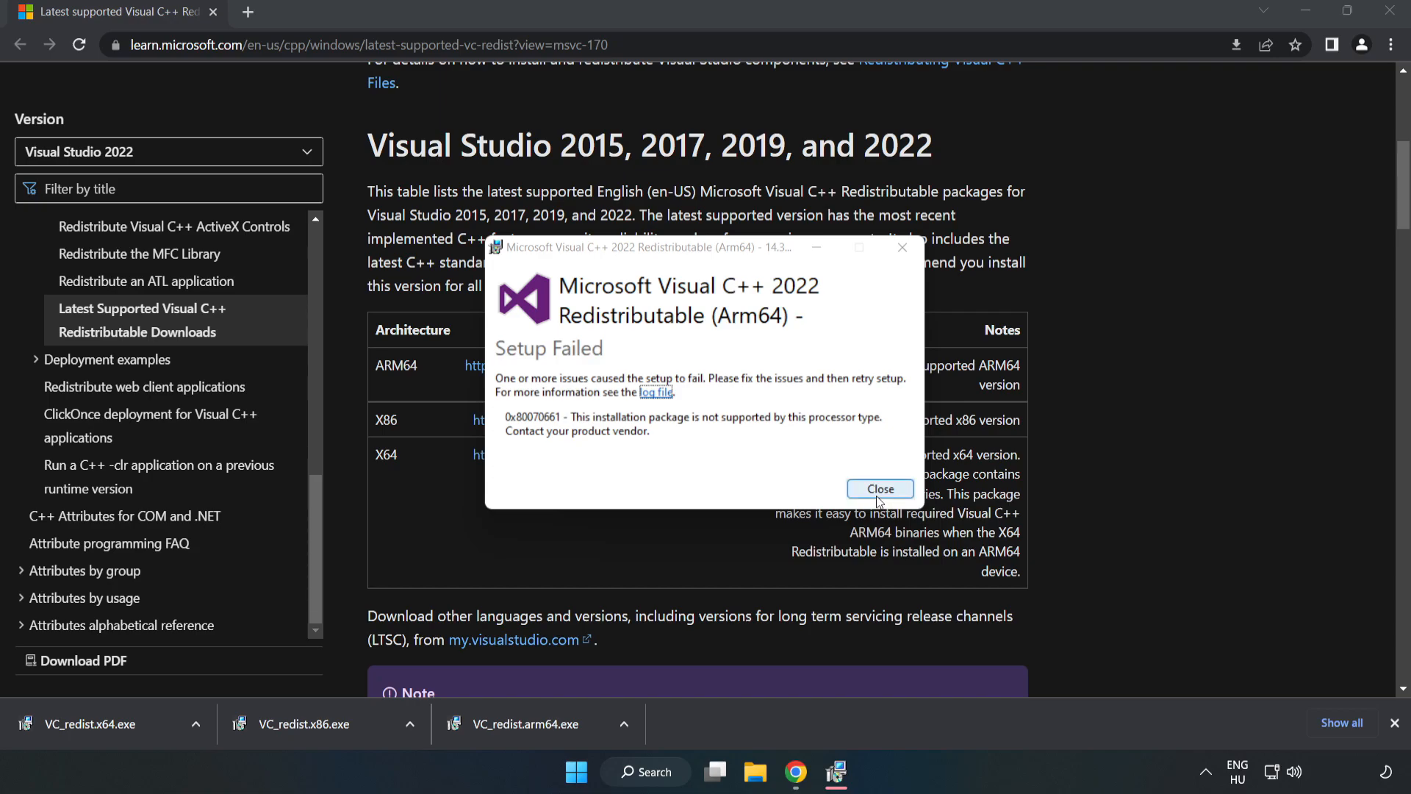
{"action": "left_click", "coordinate": [881, 488]}
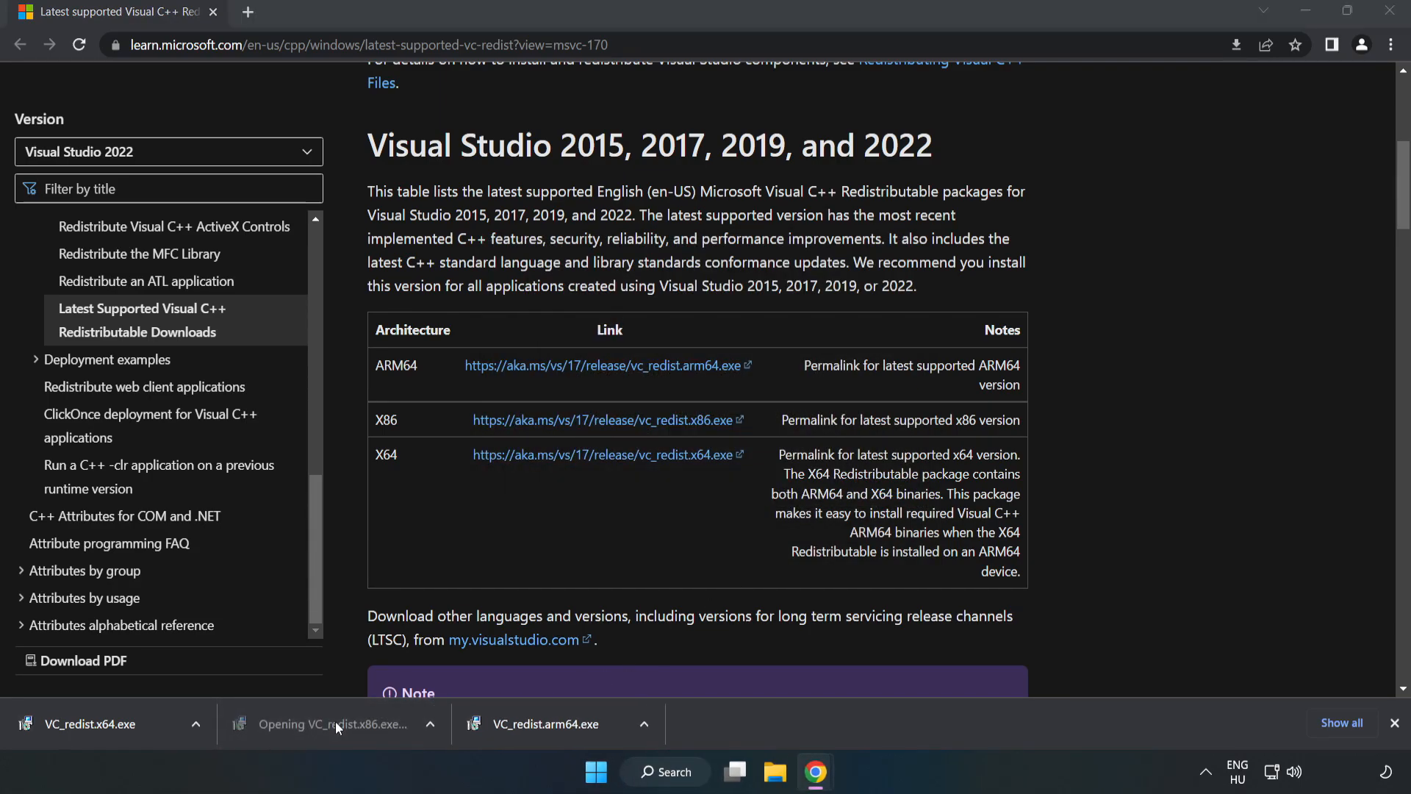
Step: Run VC_redist.x86.exe and close its Setup Successful screen
{"action": "left_click", "coordinate": [337, 725]}
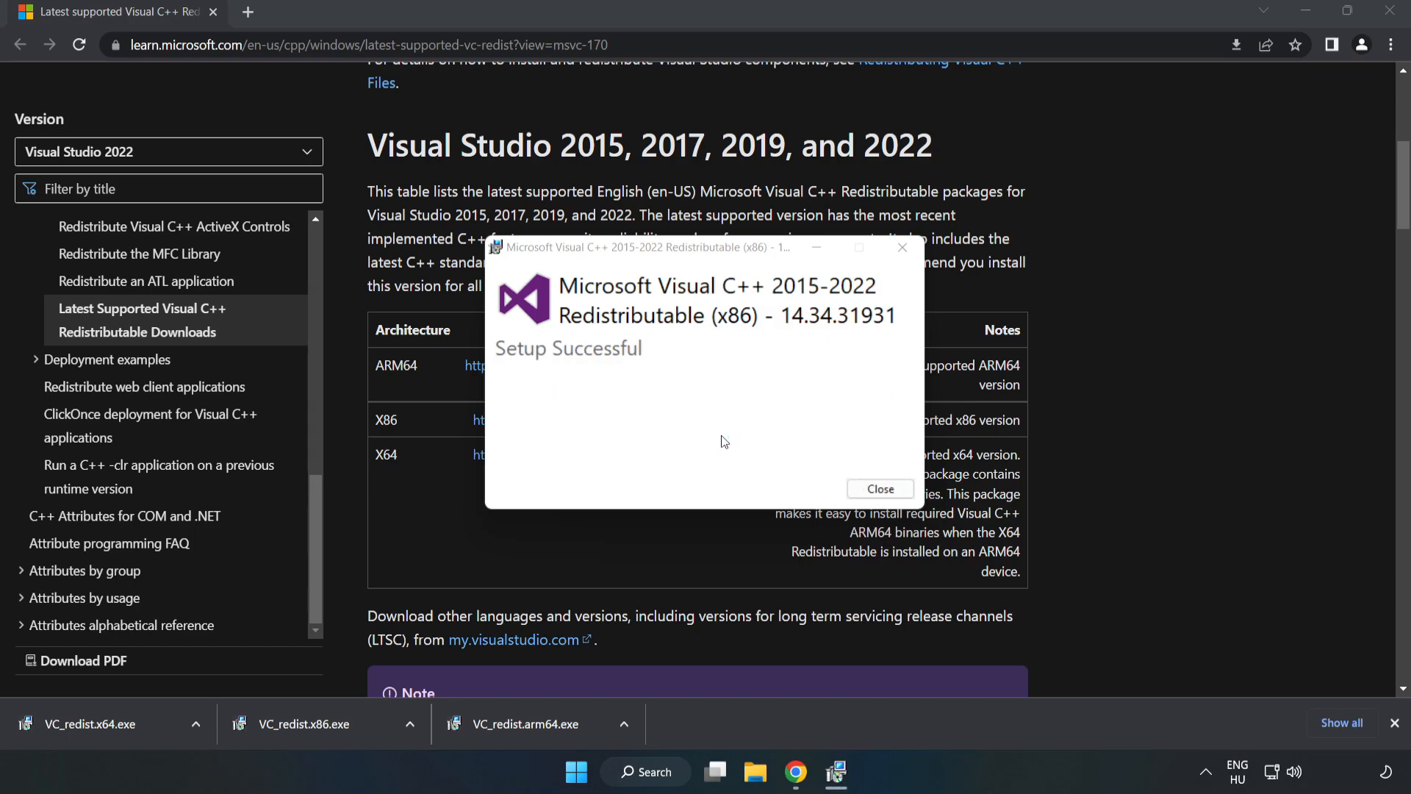
{"action": "left_click", "coordinate": [881, 489]}
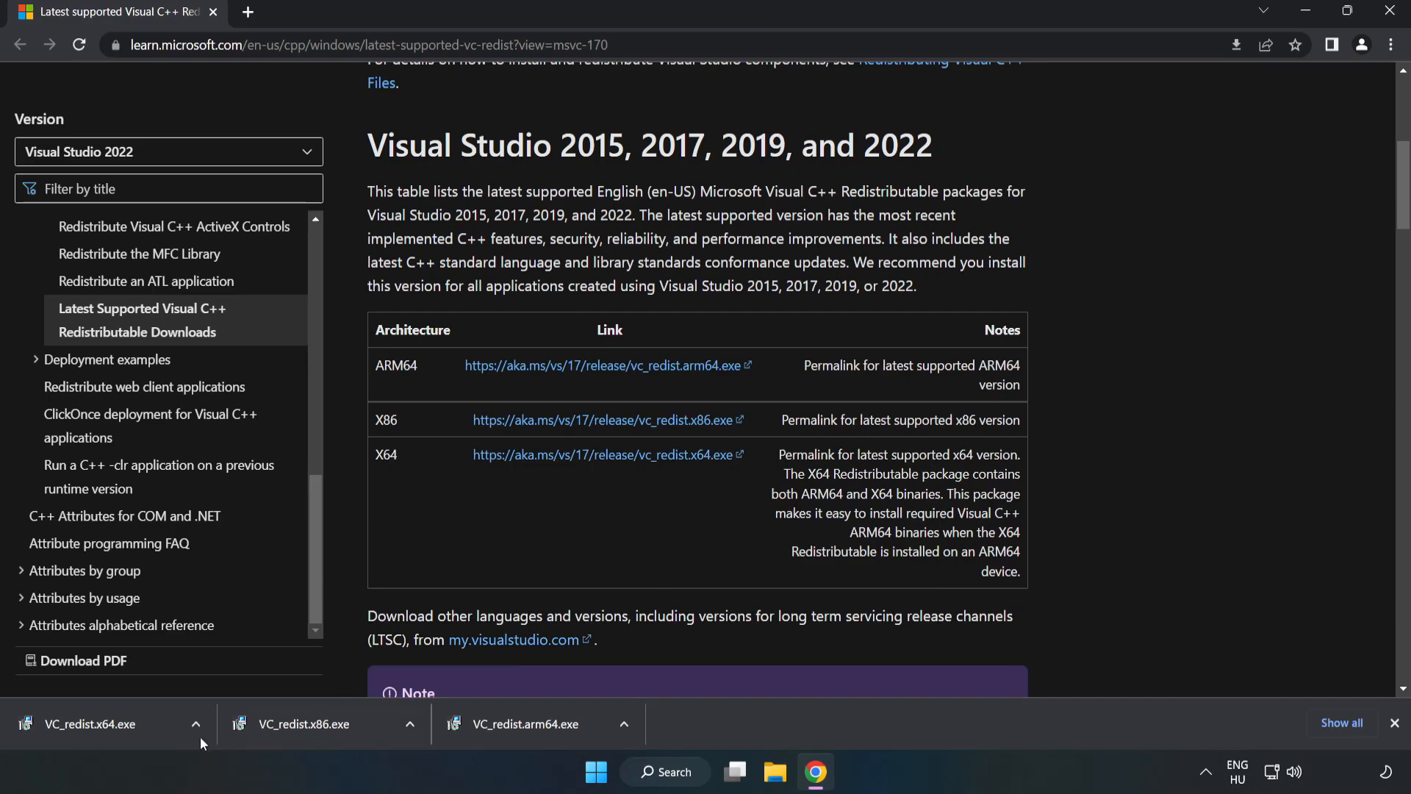
Step: Run VC_redist.x64.exe and choose Close rather than Restart on success
{"action": "left_click", "coordinate": [81, 724]}
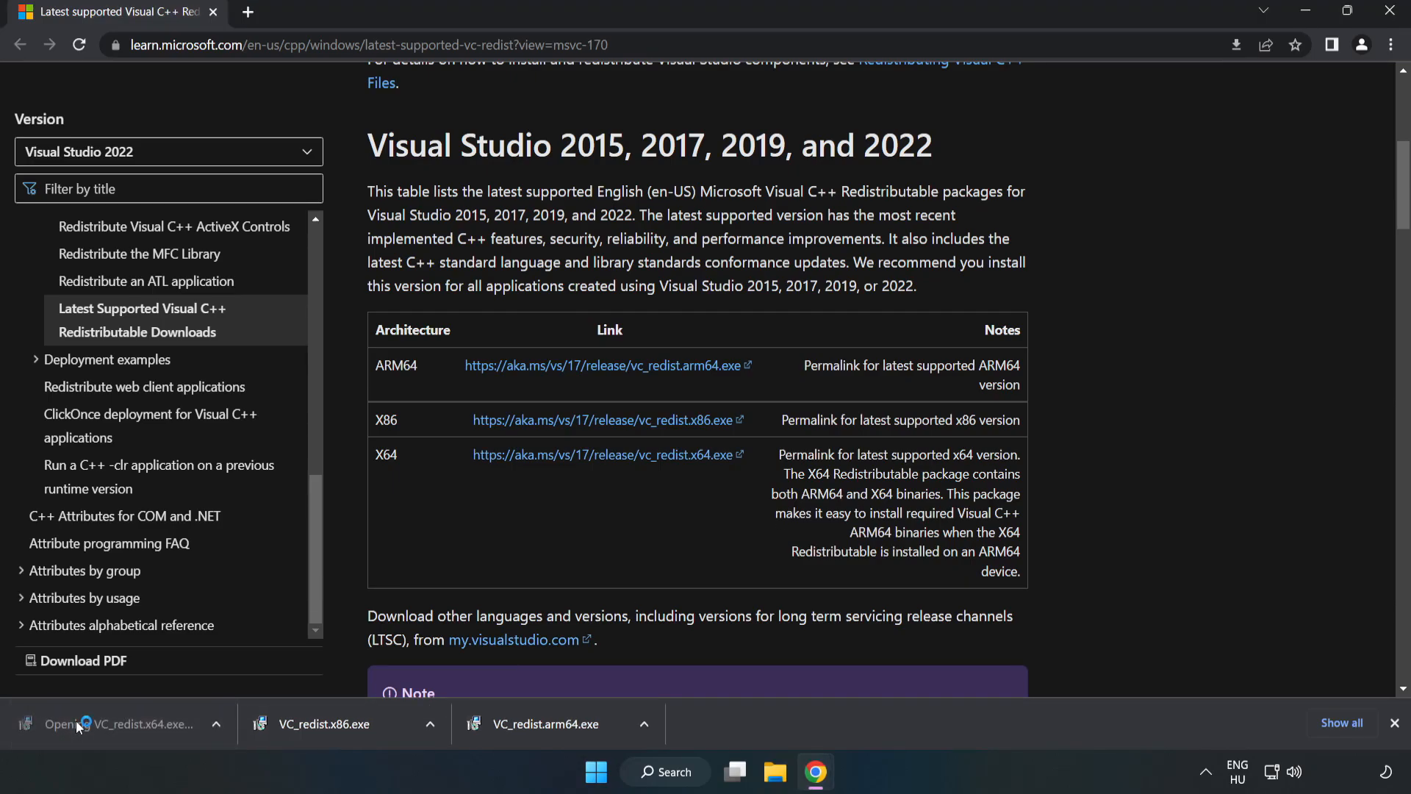
{"action": "left_click", "coordinate": [83, 724]}
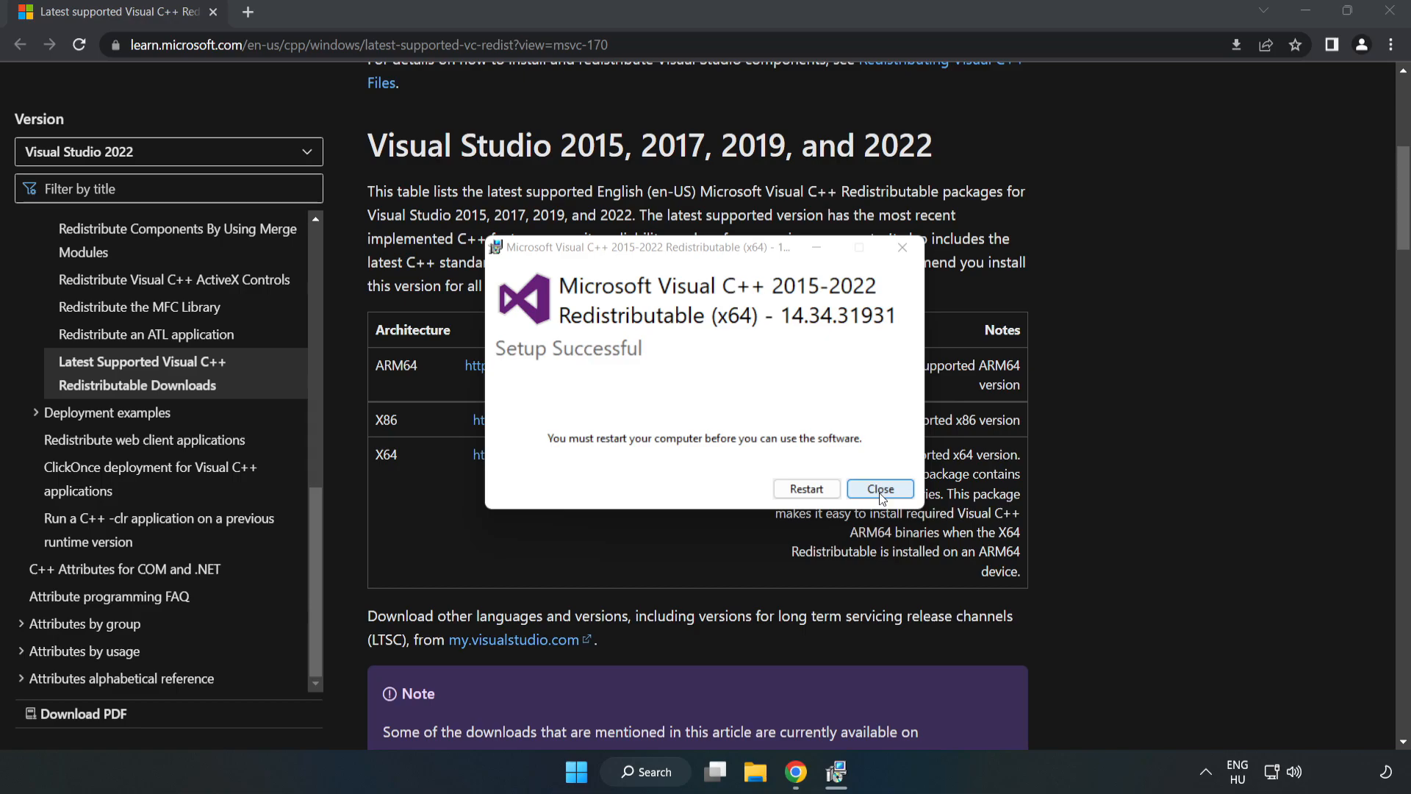
{"action": "left_click", "coordinate": [881, 489]}
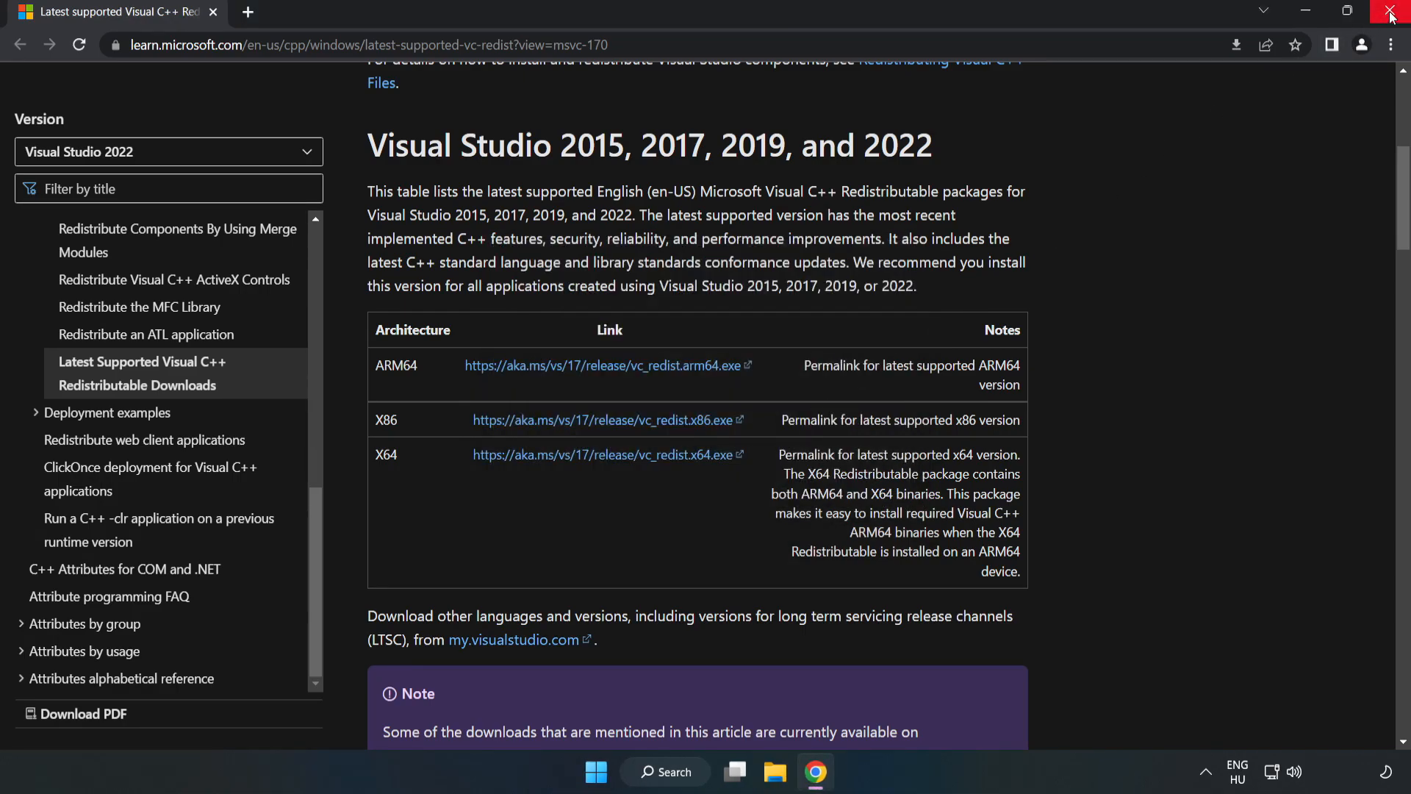
Step: Close Chrome and show the Start menu power options with Restart available
{"action": "left_click", "coordinate": [1394, 9]}
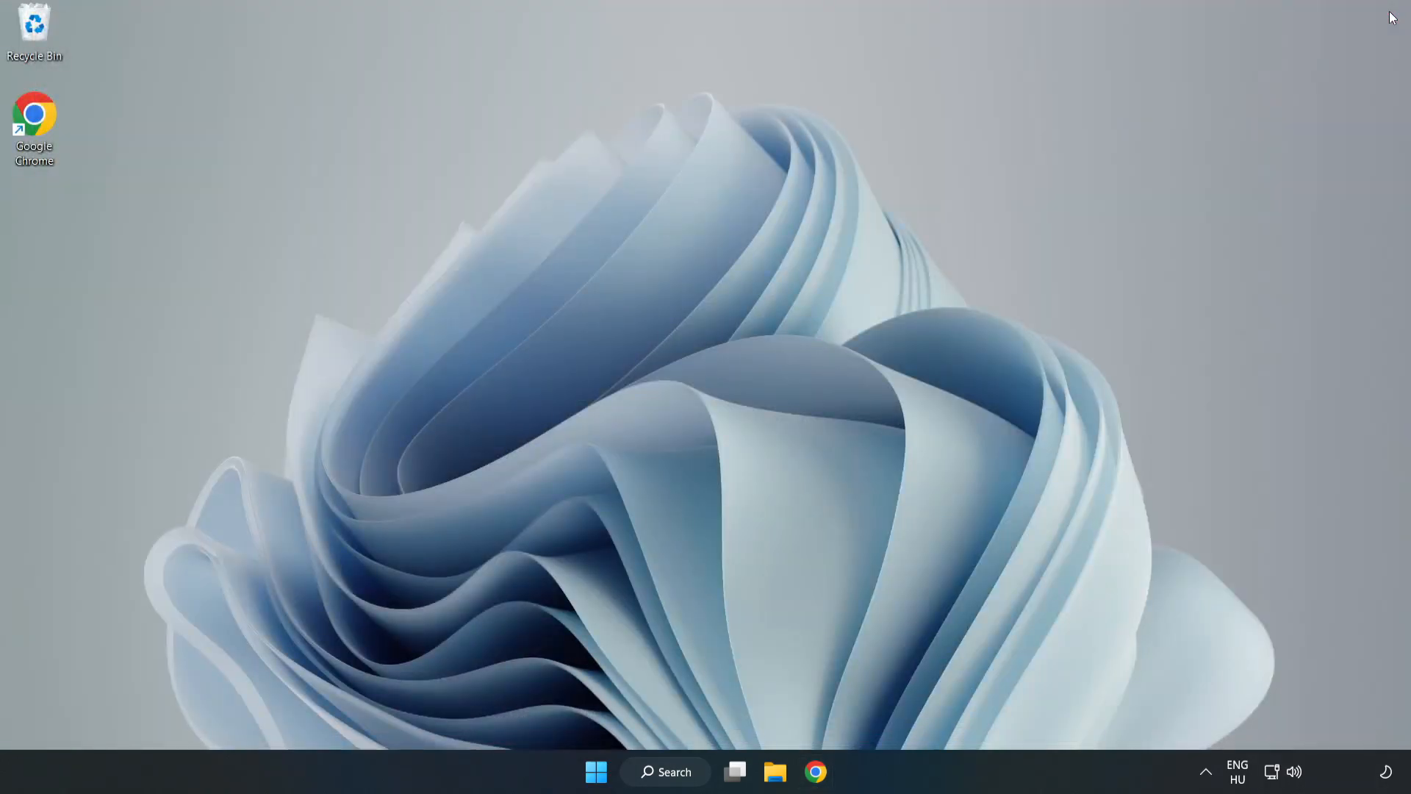
{"action": "mouse_move", "coordinate": [592, 779]}
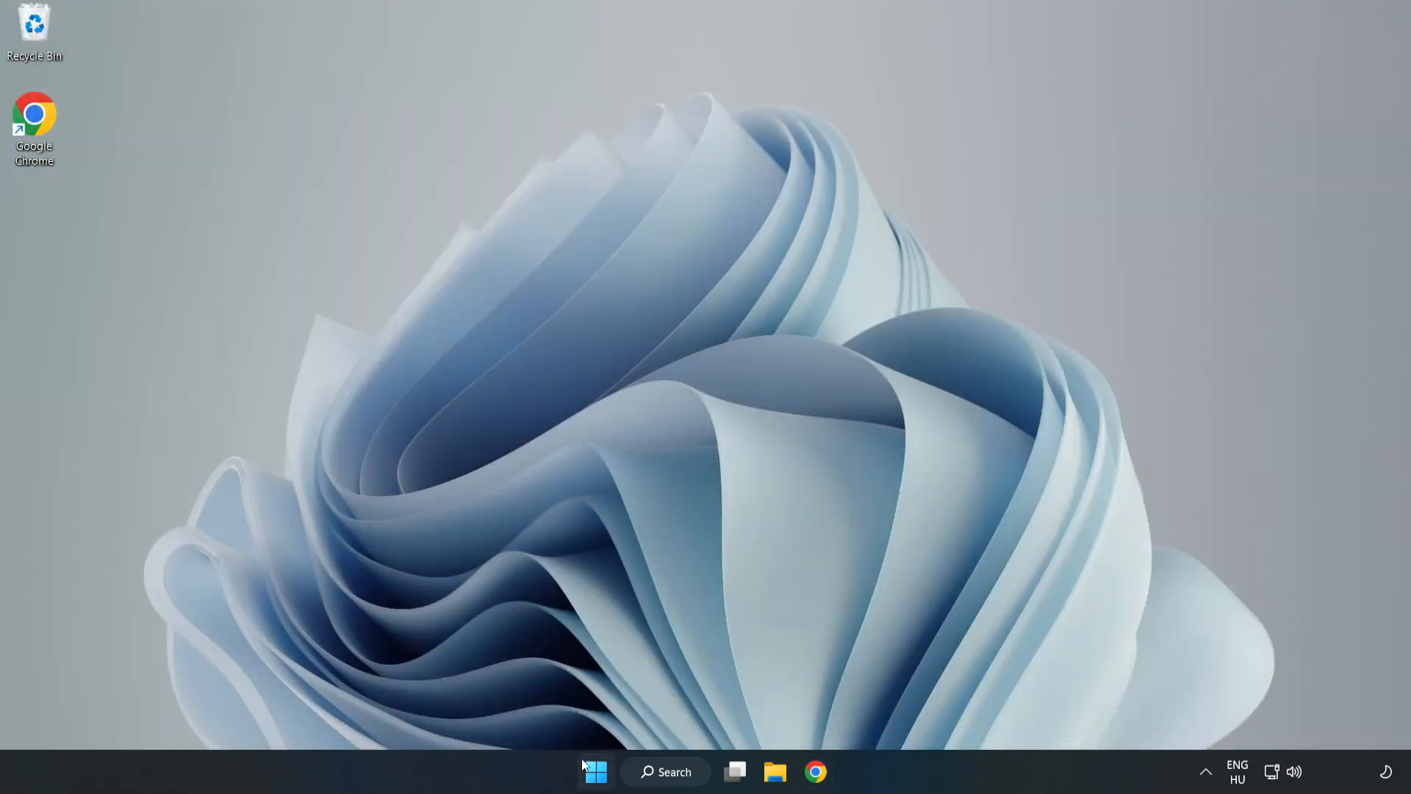
{"action": "left_click", "coordinate": [596, 772]}
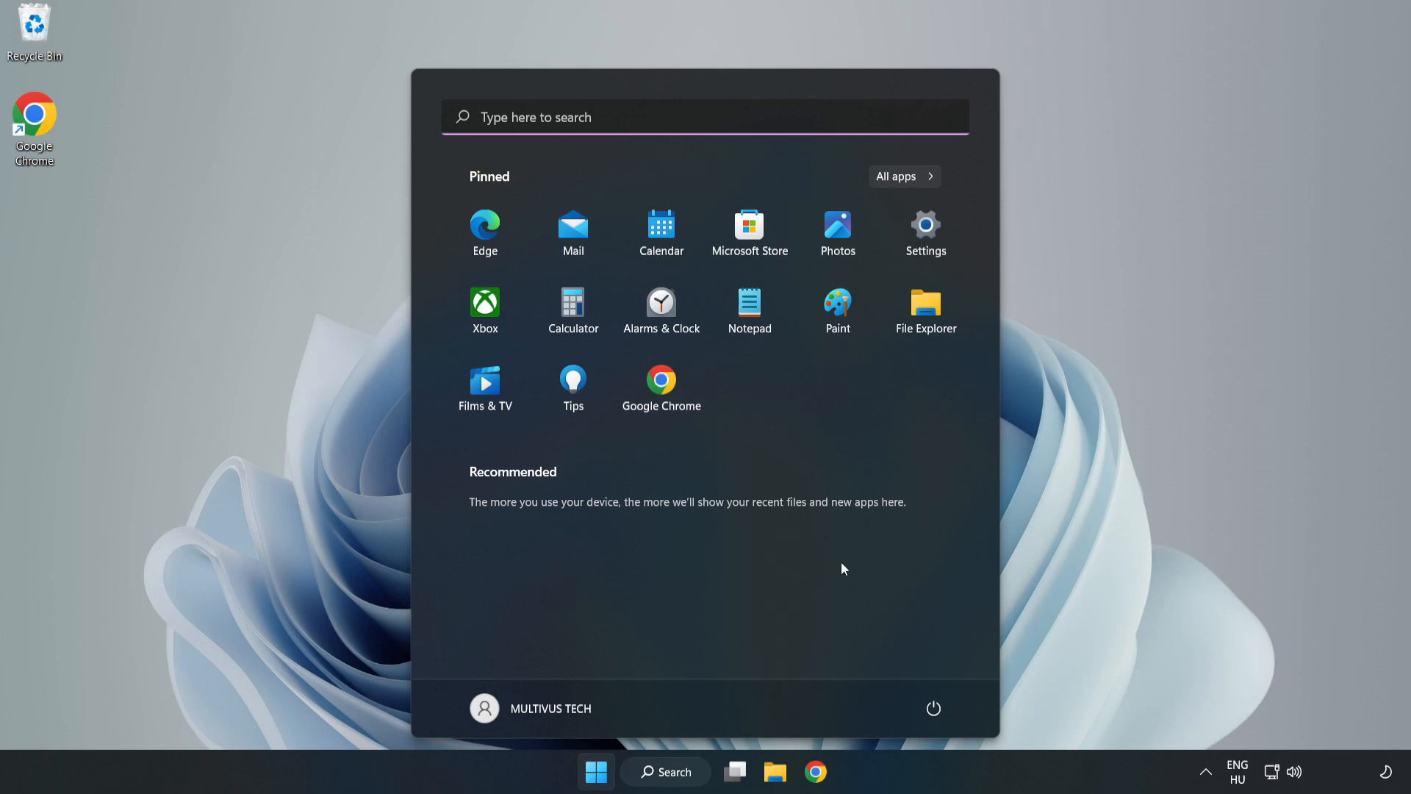
{"action": "left_click", "coordinate": [933, 707]}
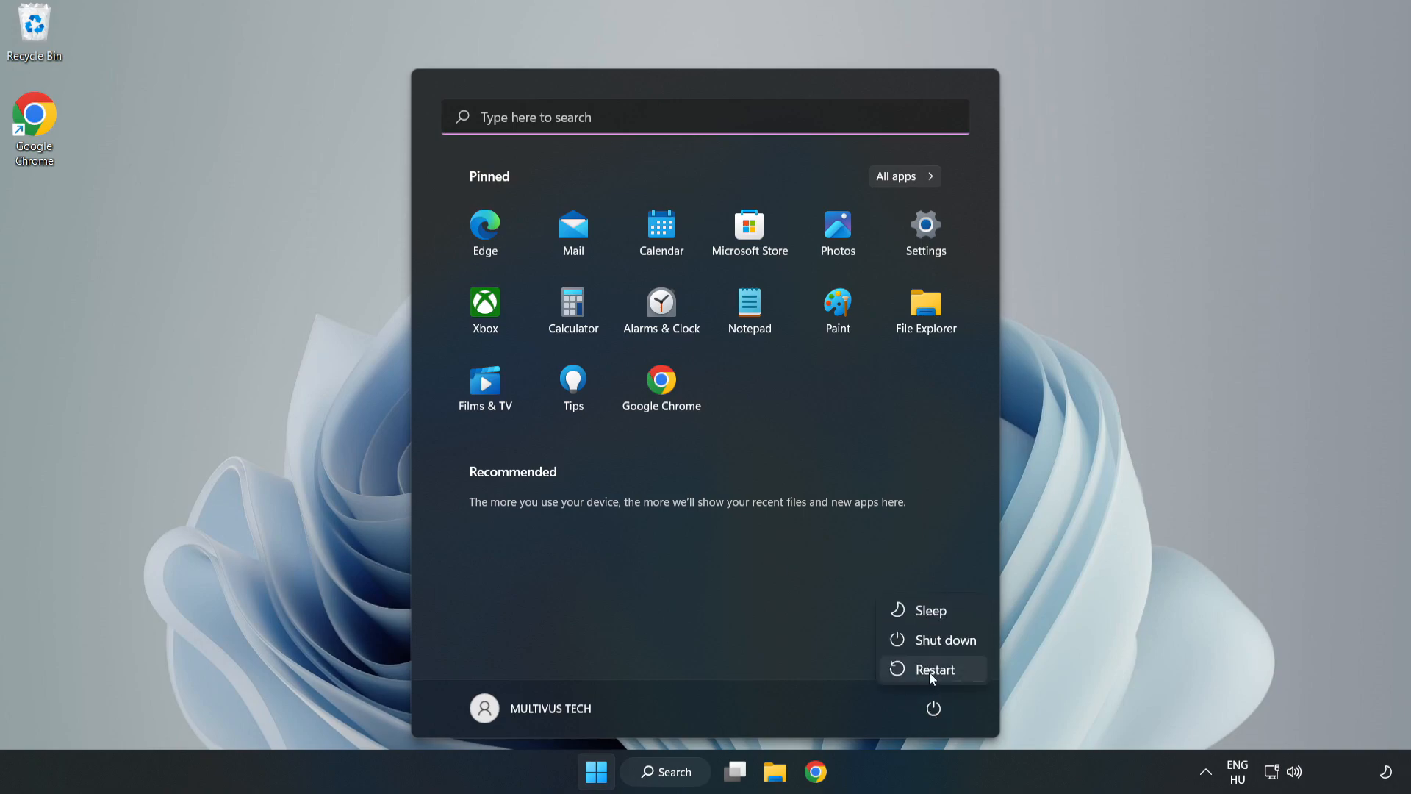
{"action": "mouse_move", "coordinate": [936, 677]}
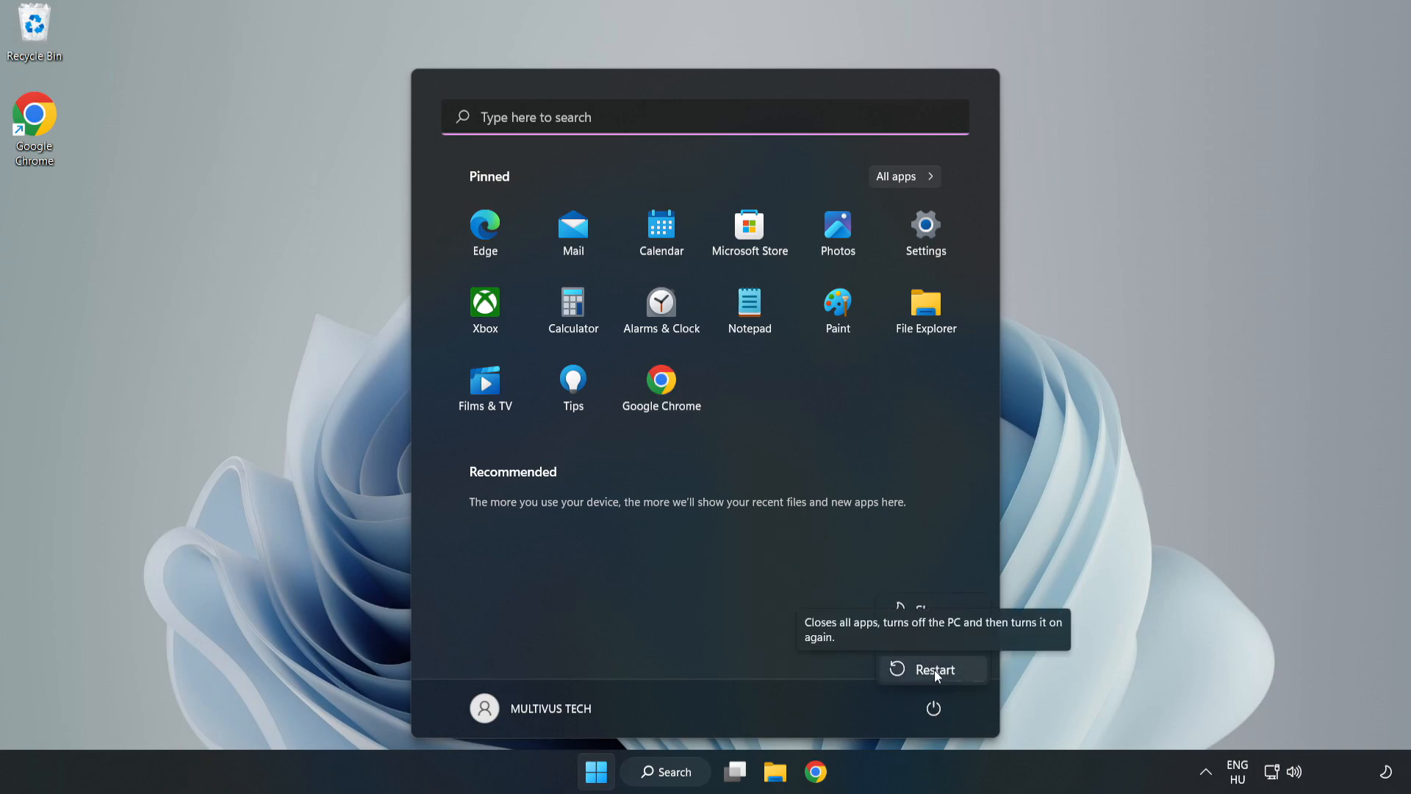